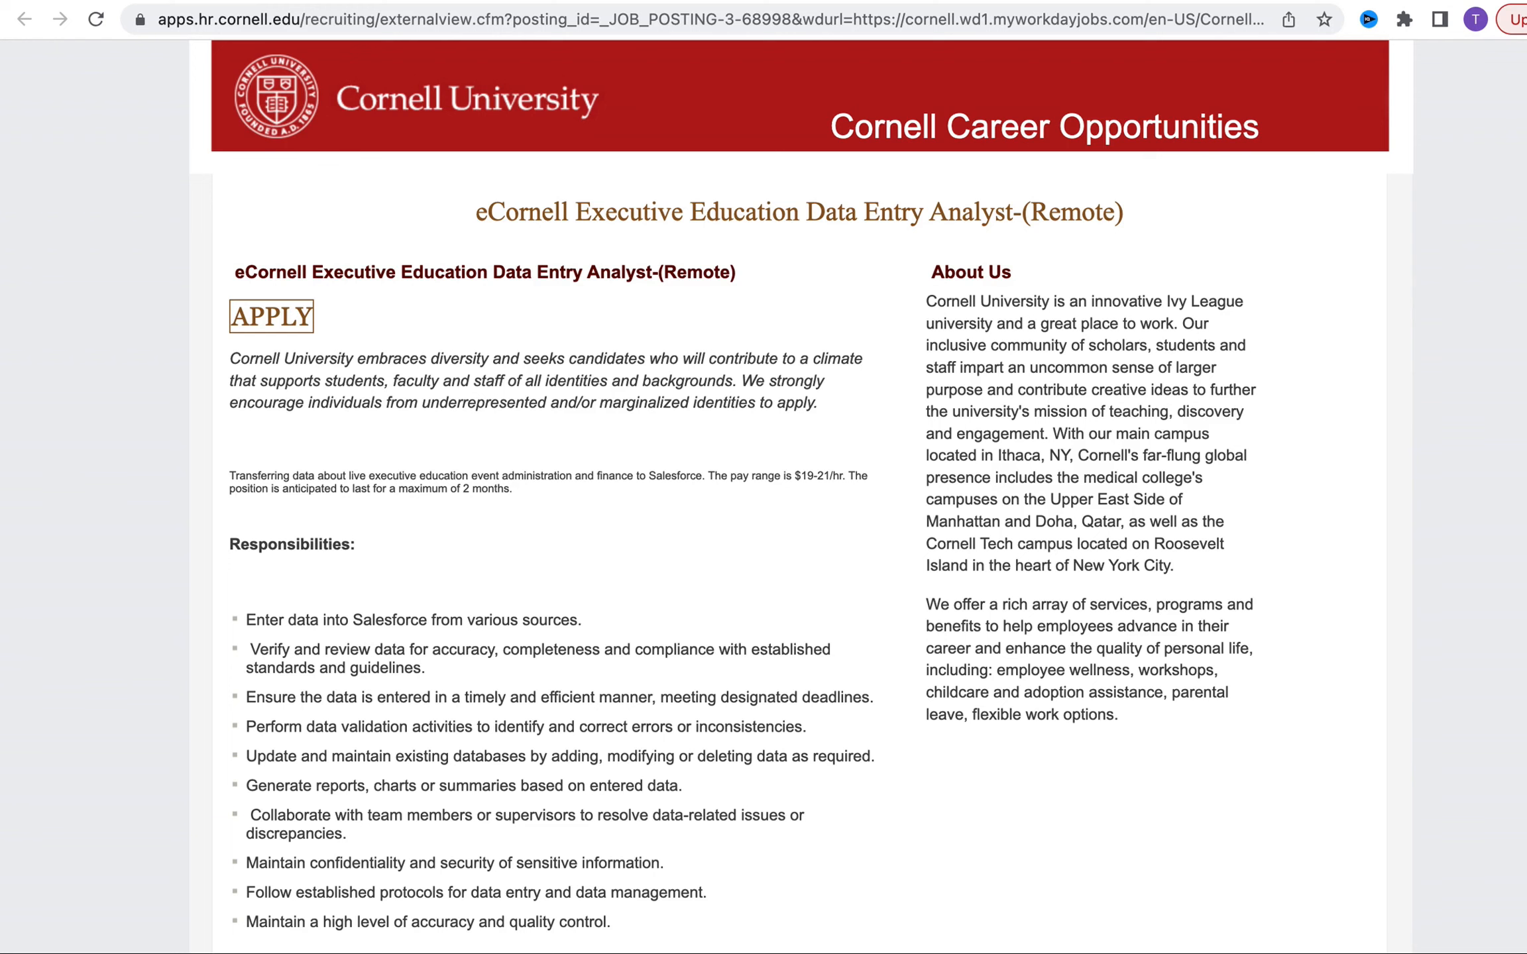
pyautogui.moveTo(889, 262)
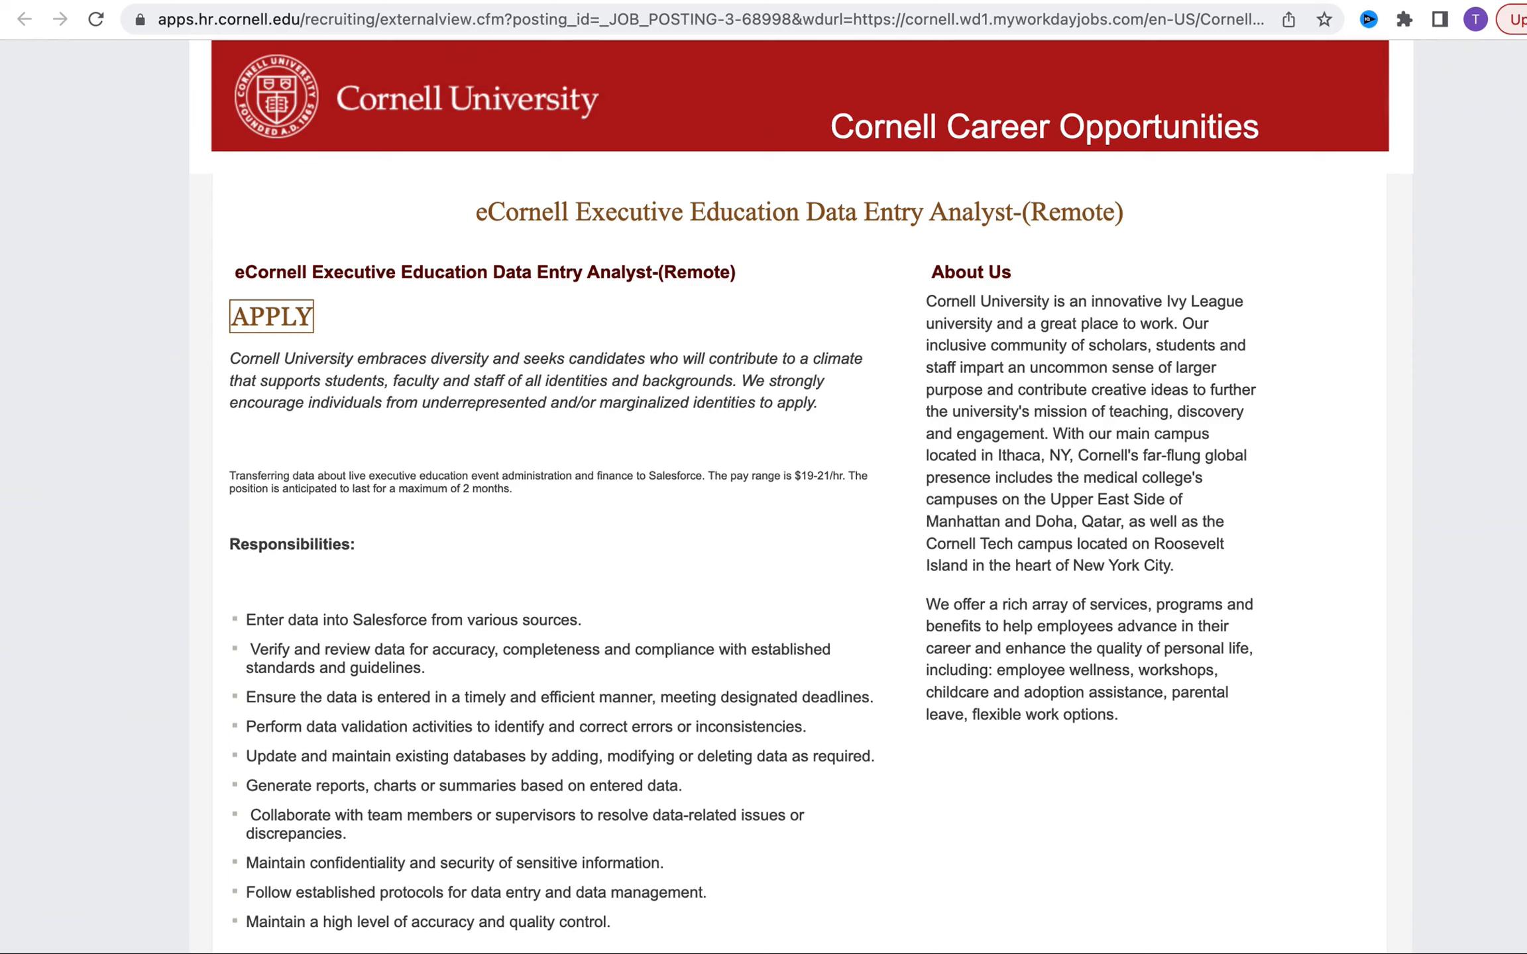
pyautogui.moveTo(392, 724)
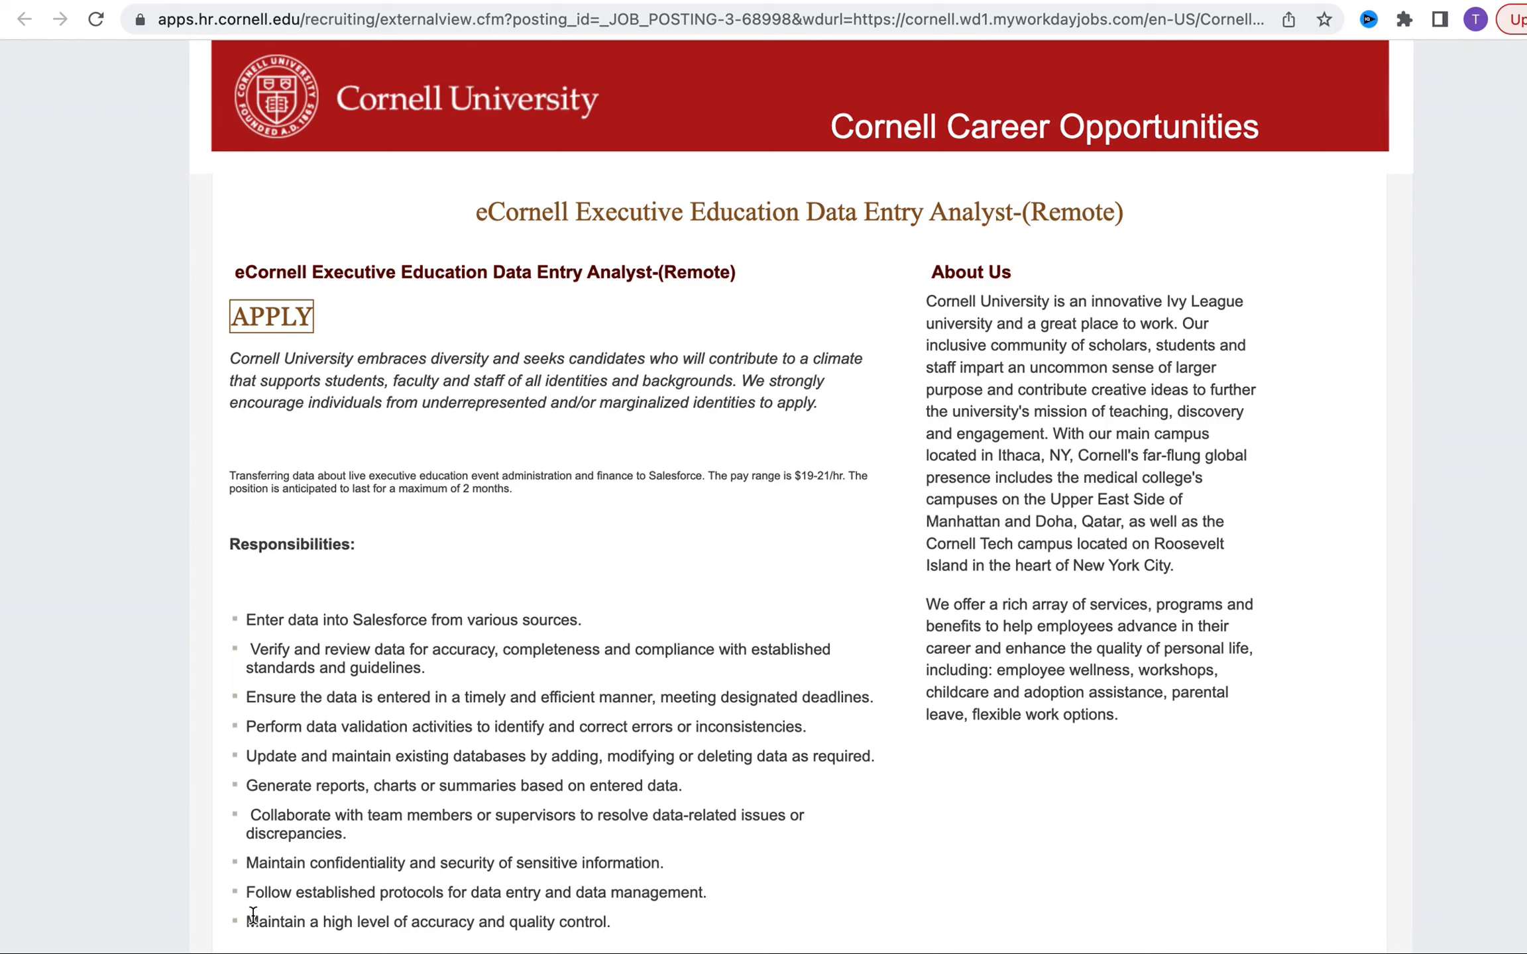
# Scroll the Cornell posting down to its requirements, Salesforce notes and 9 AM–6 PM EST hours
pyautogui.scroll(-3)
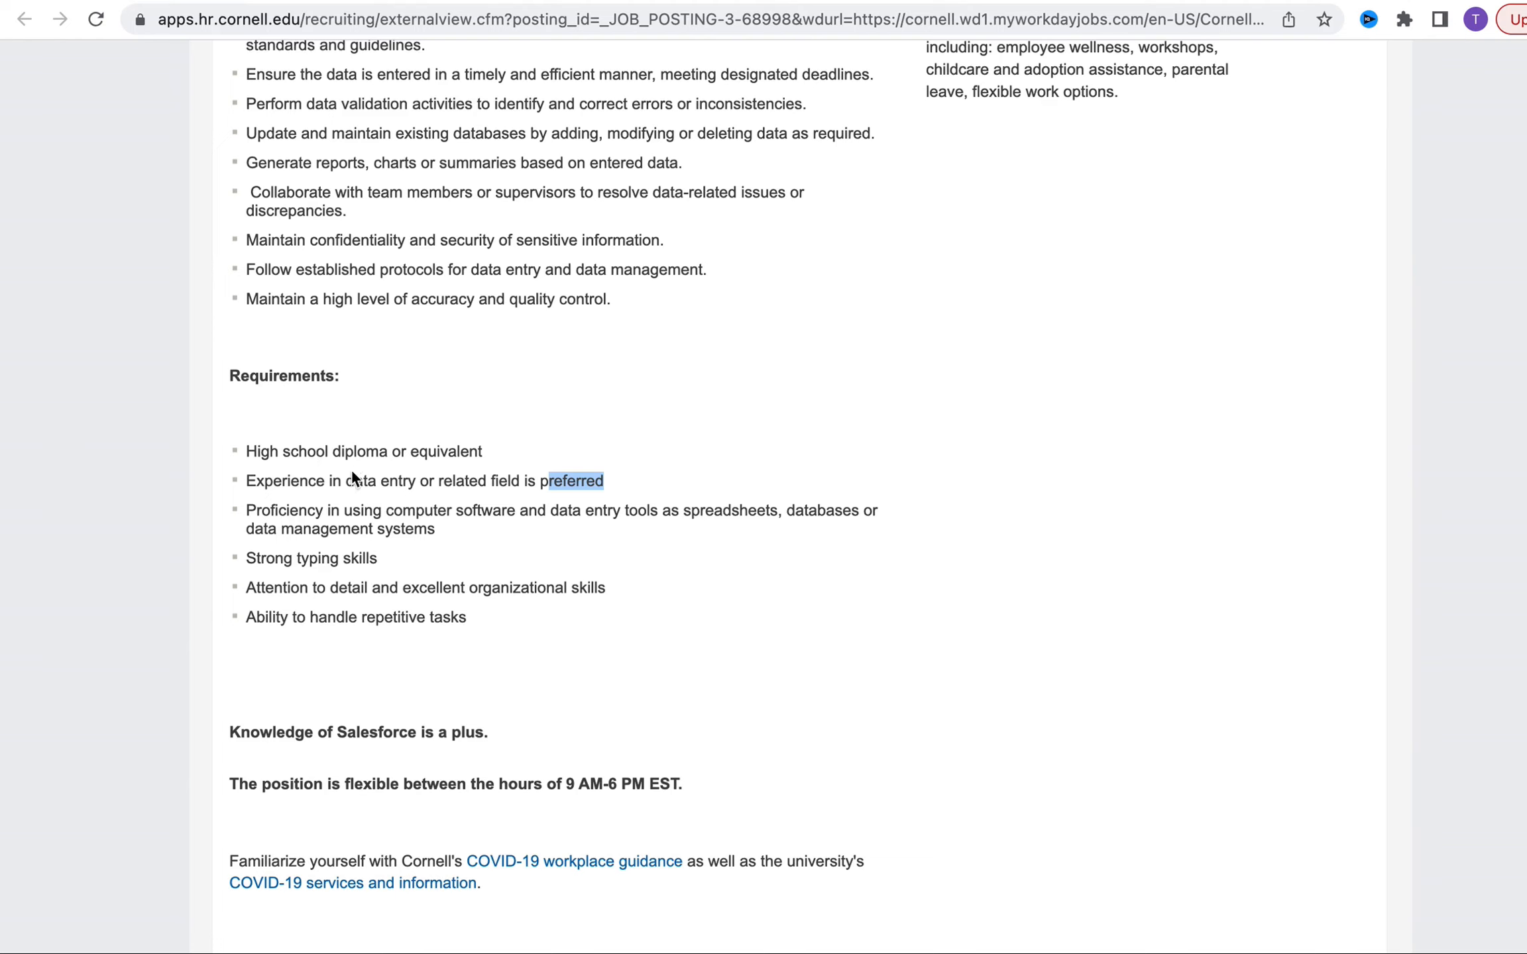
pyautogui.moveTo(460, 471)
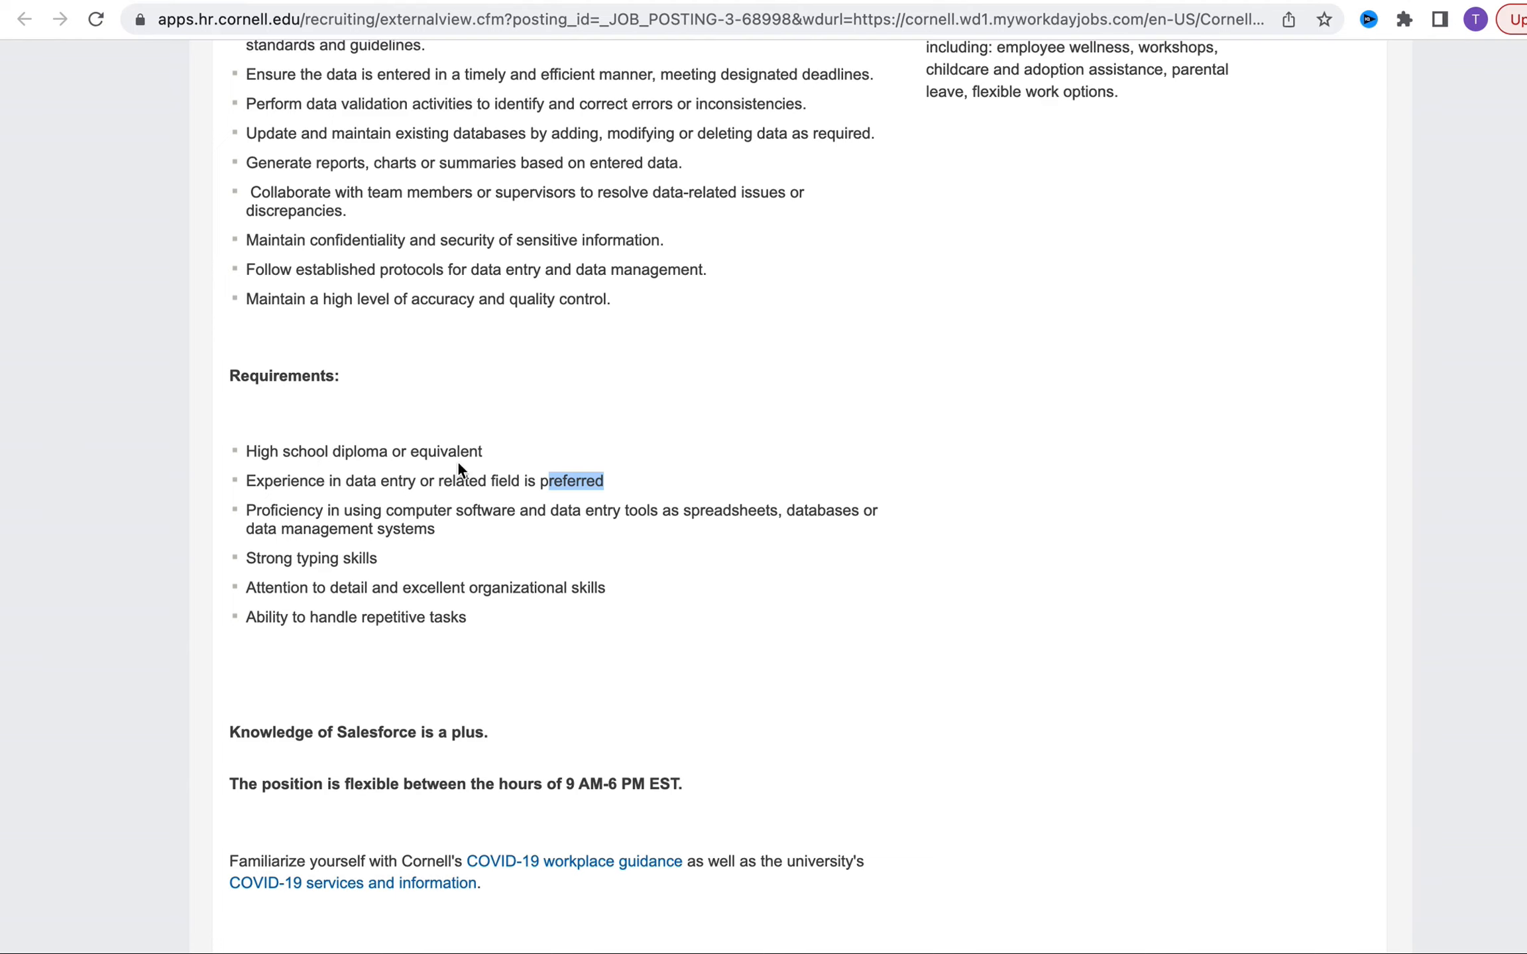
pyautogui.moveTo(579, 510)
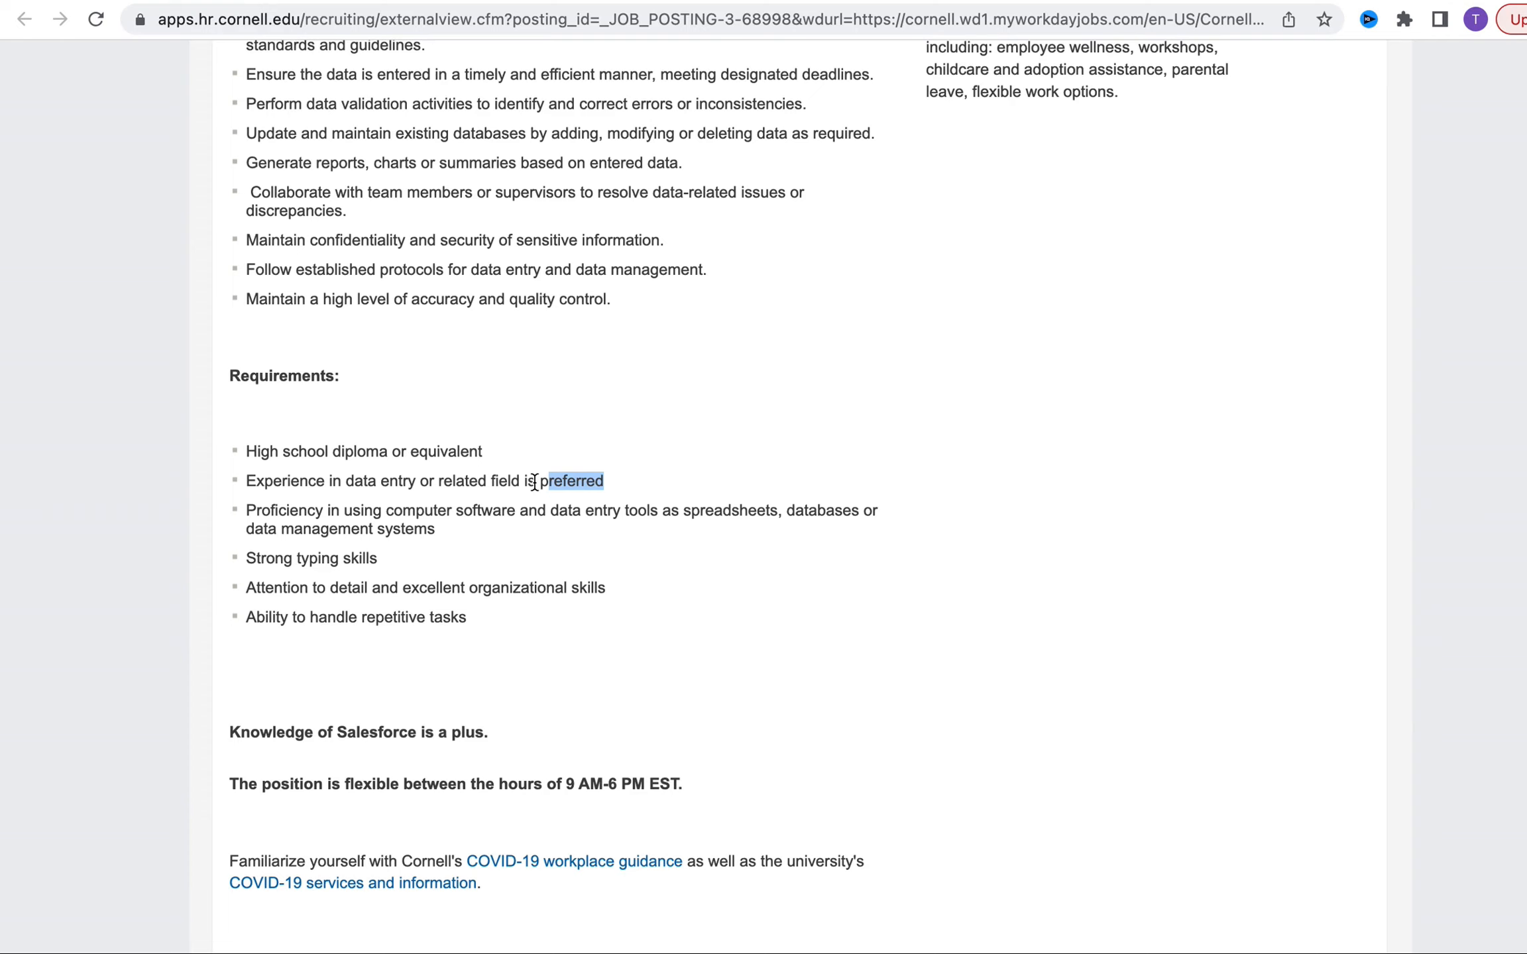
pyautogui.moveTo(545, 561)
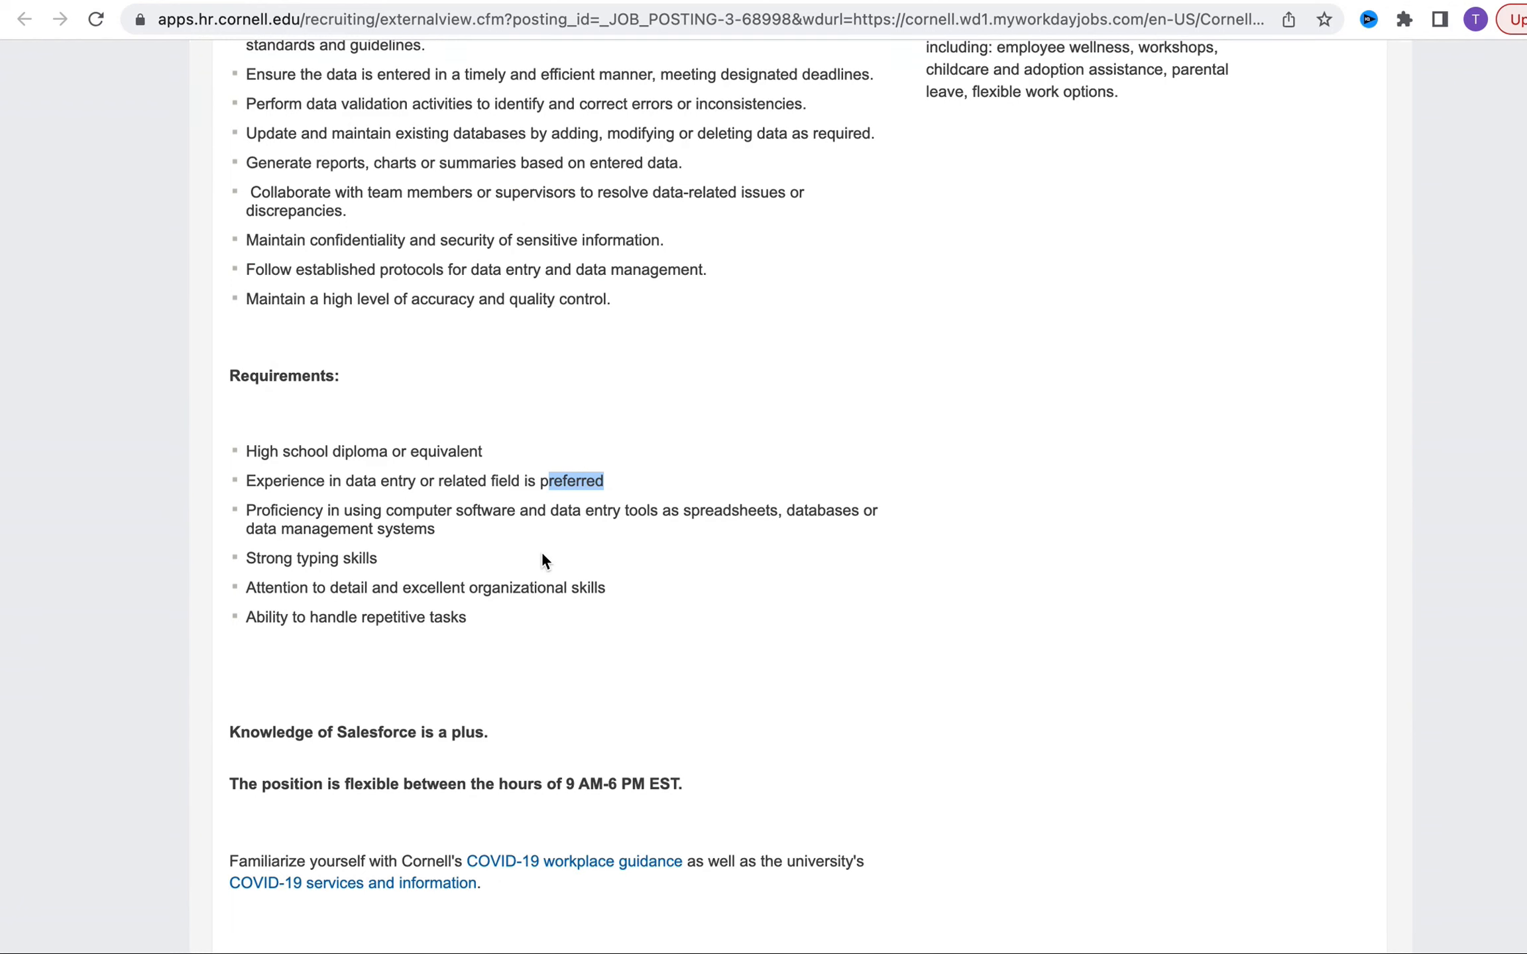
pyautogui.moveTo(468, 825)
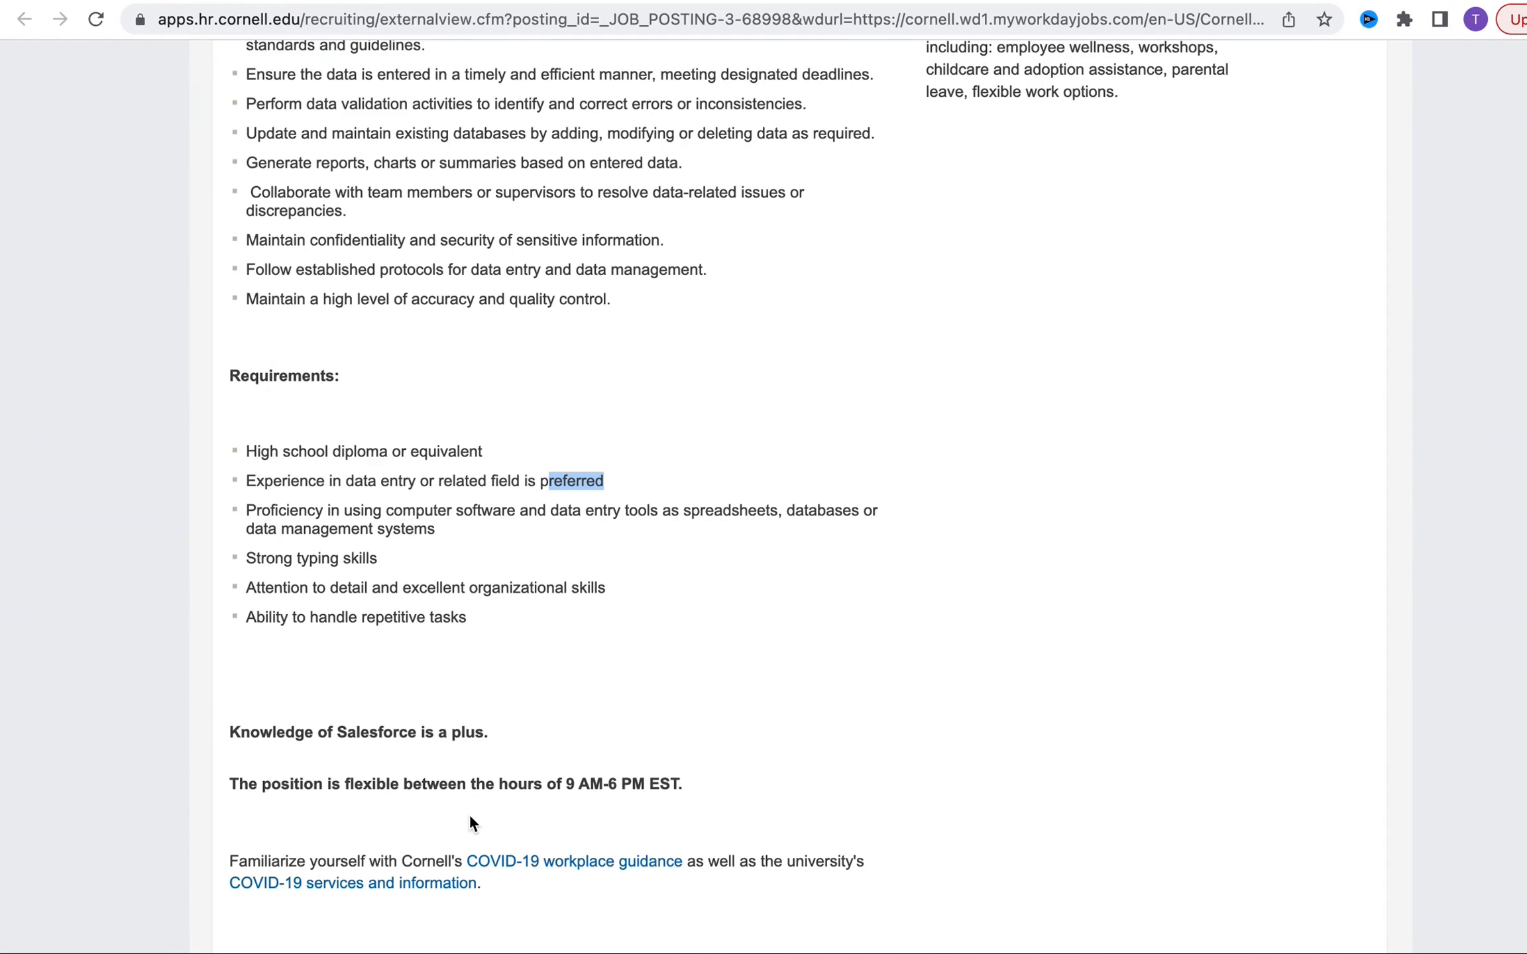
pyautogui.moveTo(587, 822)
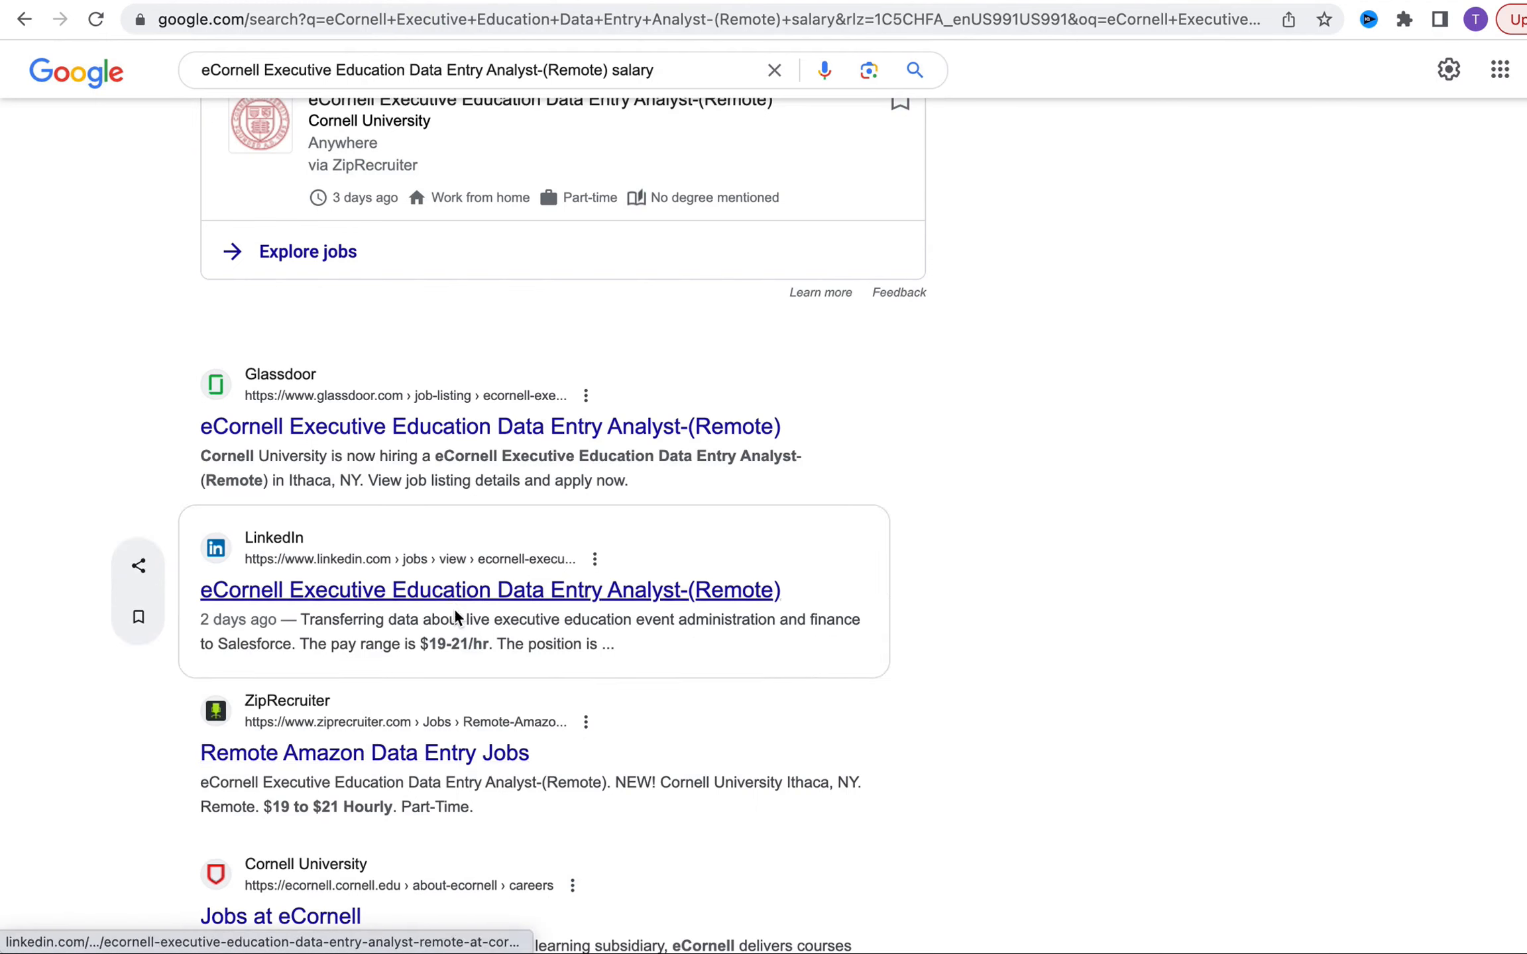
pyautogui.moveTo(445, 741)
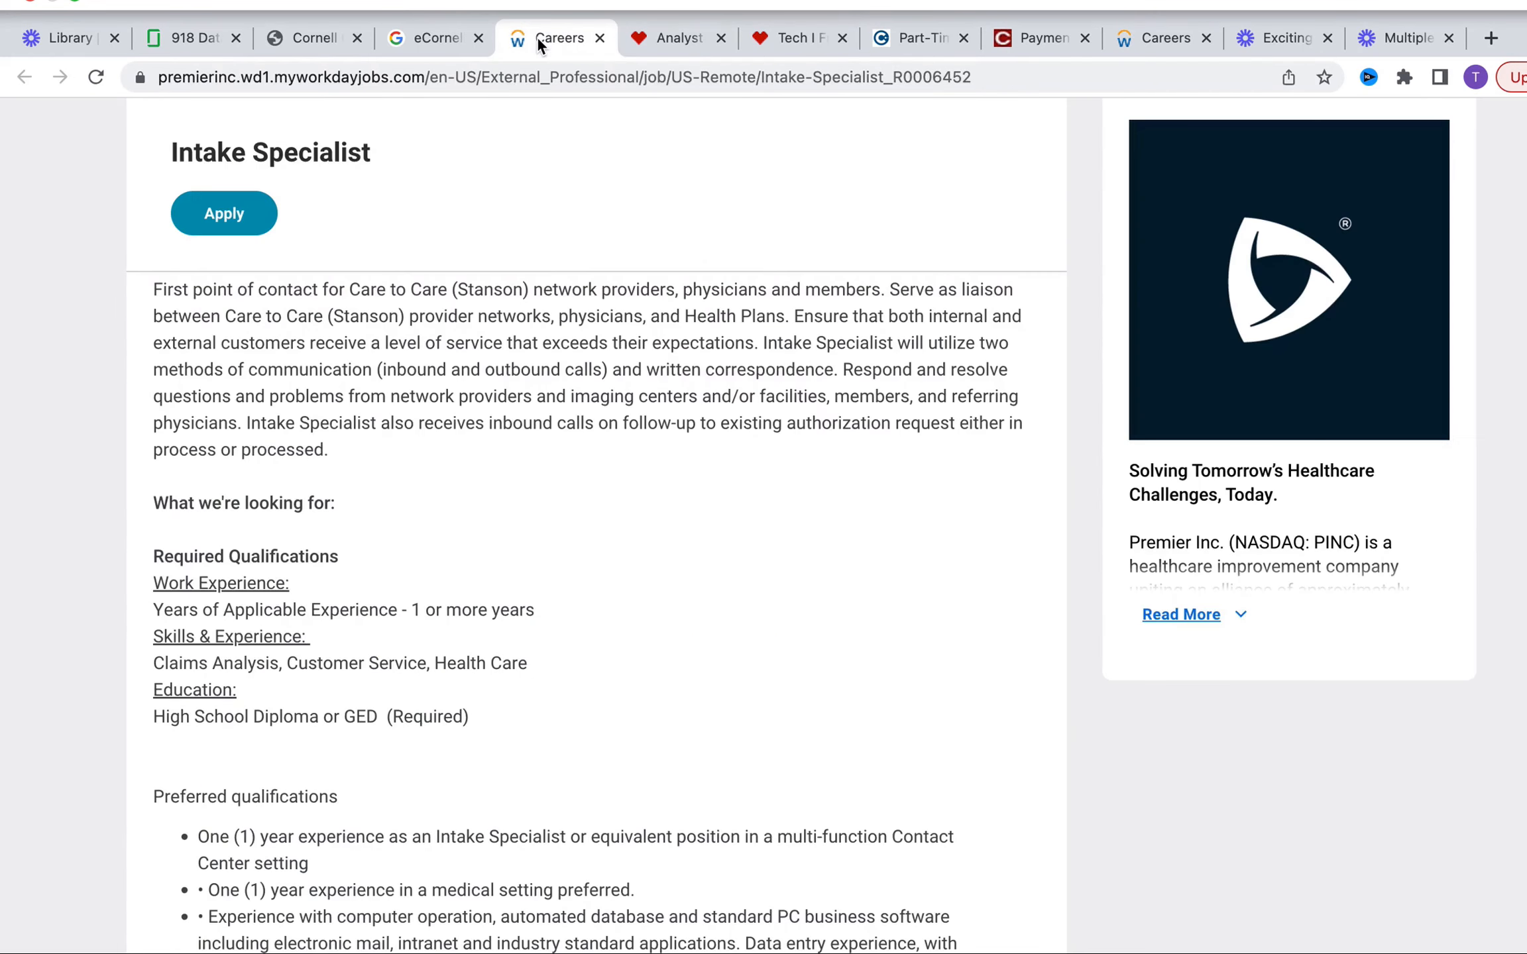
# Scroll through Premier's Intake Specialist posting, past the $34,000–$64,000 salary range, and back up
pyautogui.scroll(-3)
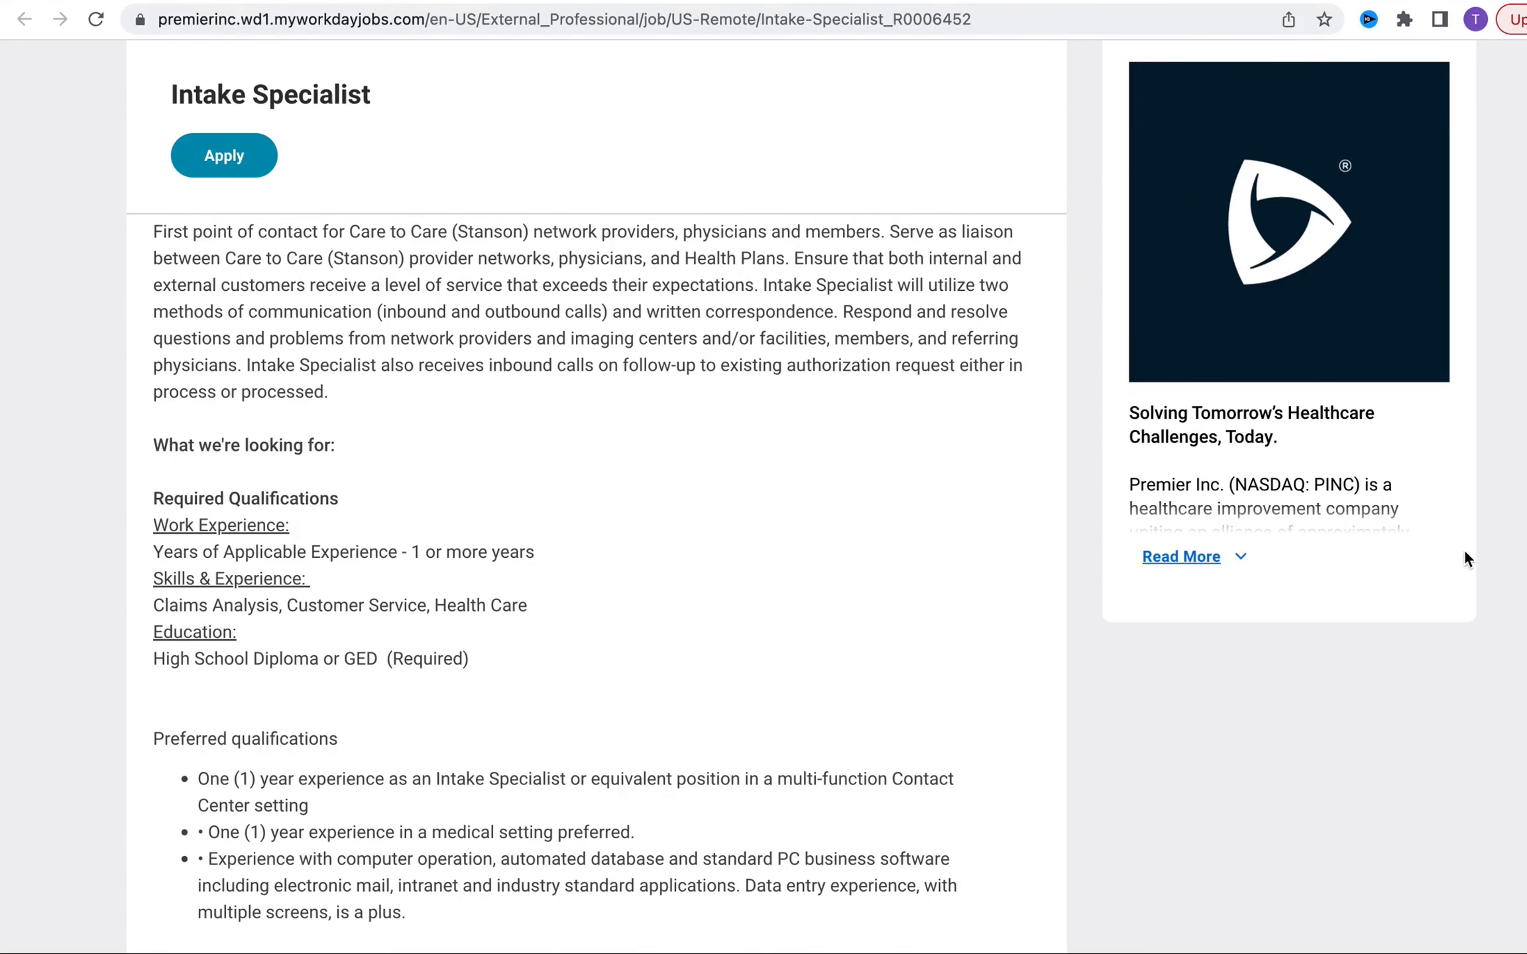
pyautogui.moveTo(1413, 503)
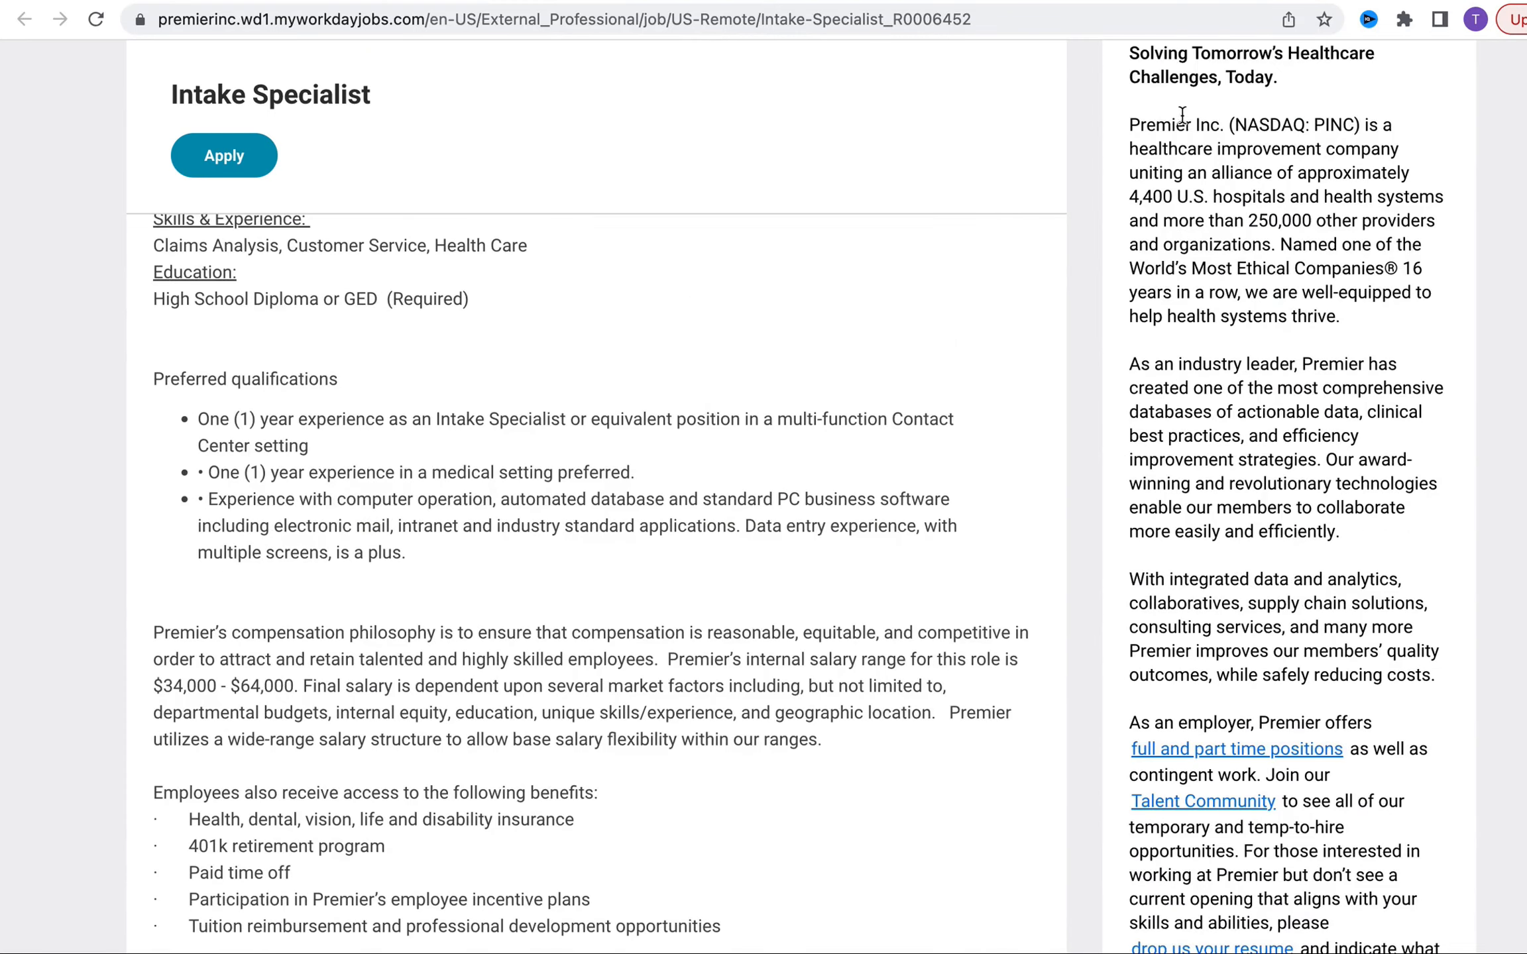
pyautogui.scroll(3)
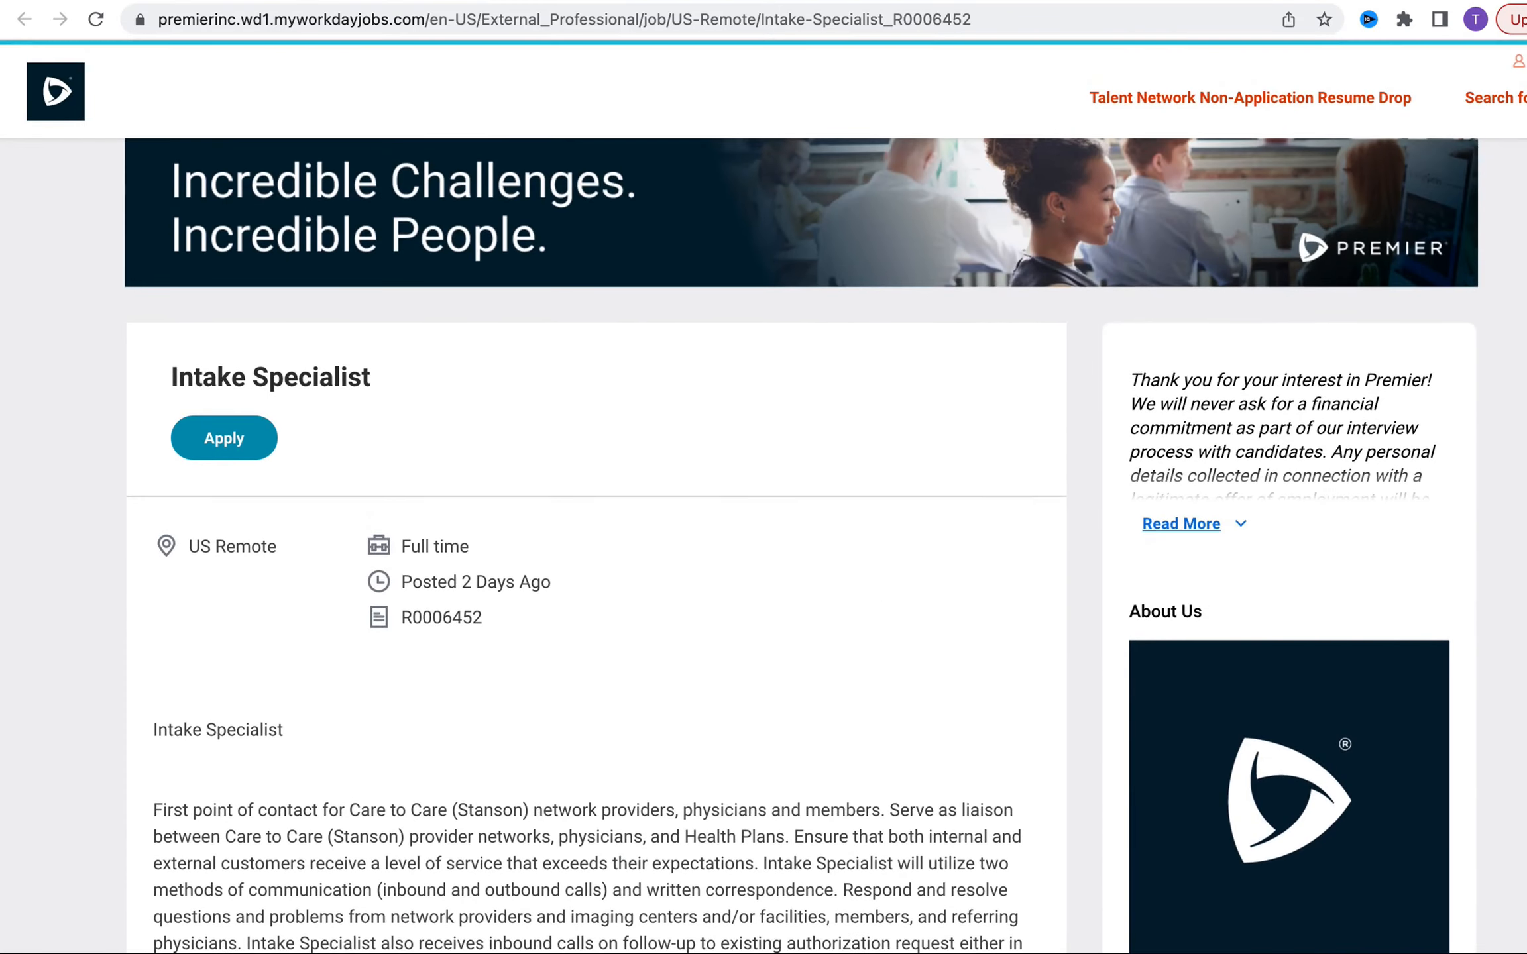
pyautogui.moveTo(1132, 645)
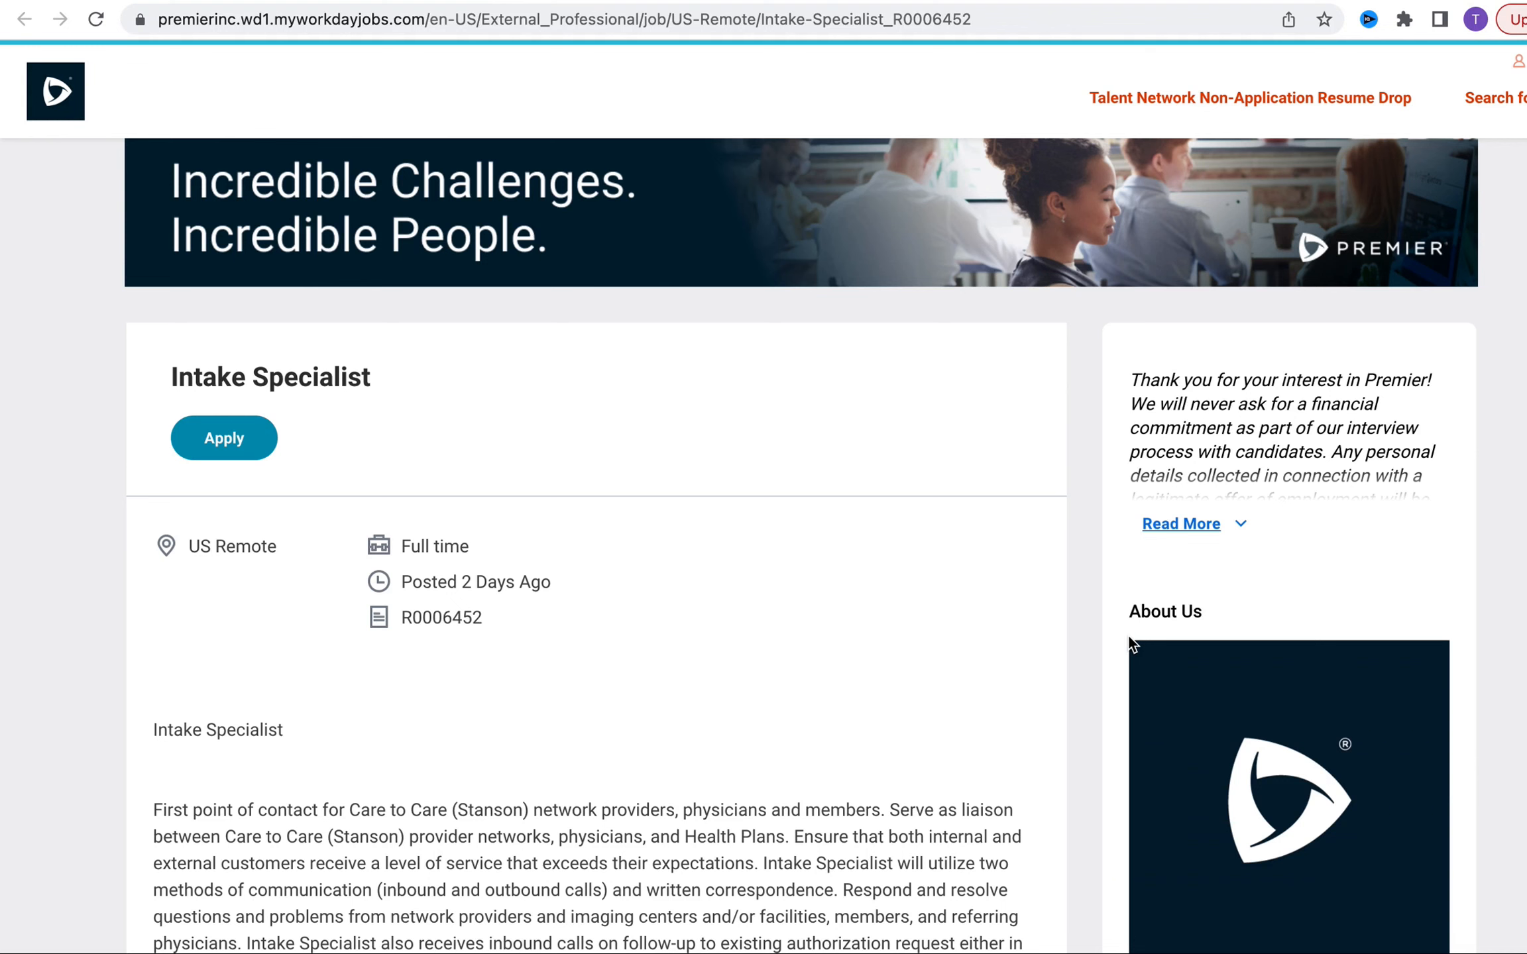
pyautogui.moveTo(1130, 223)
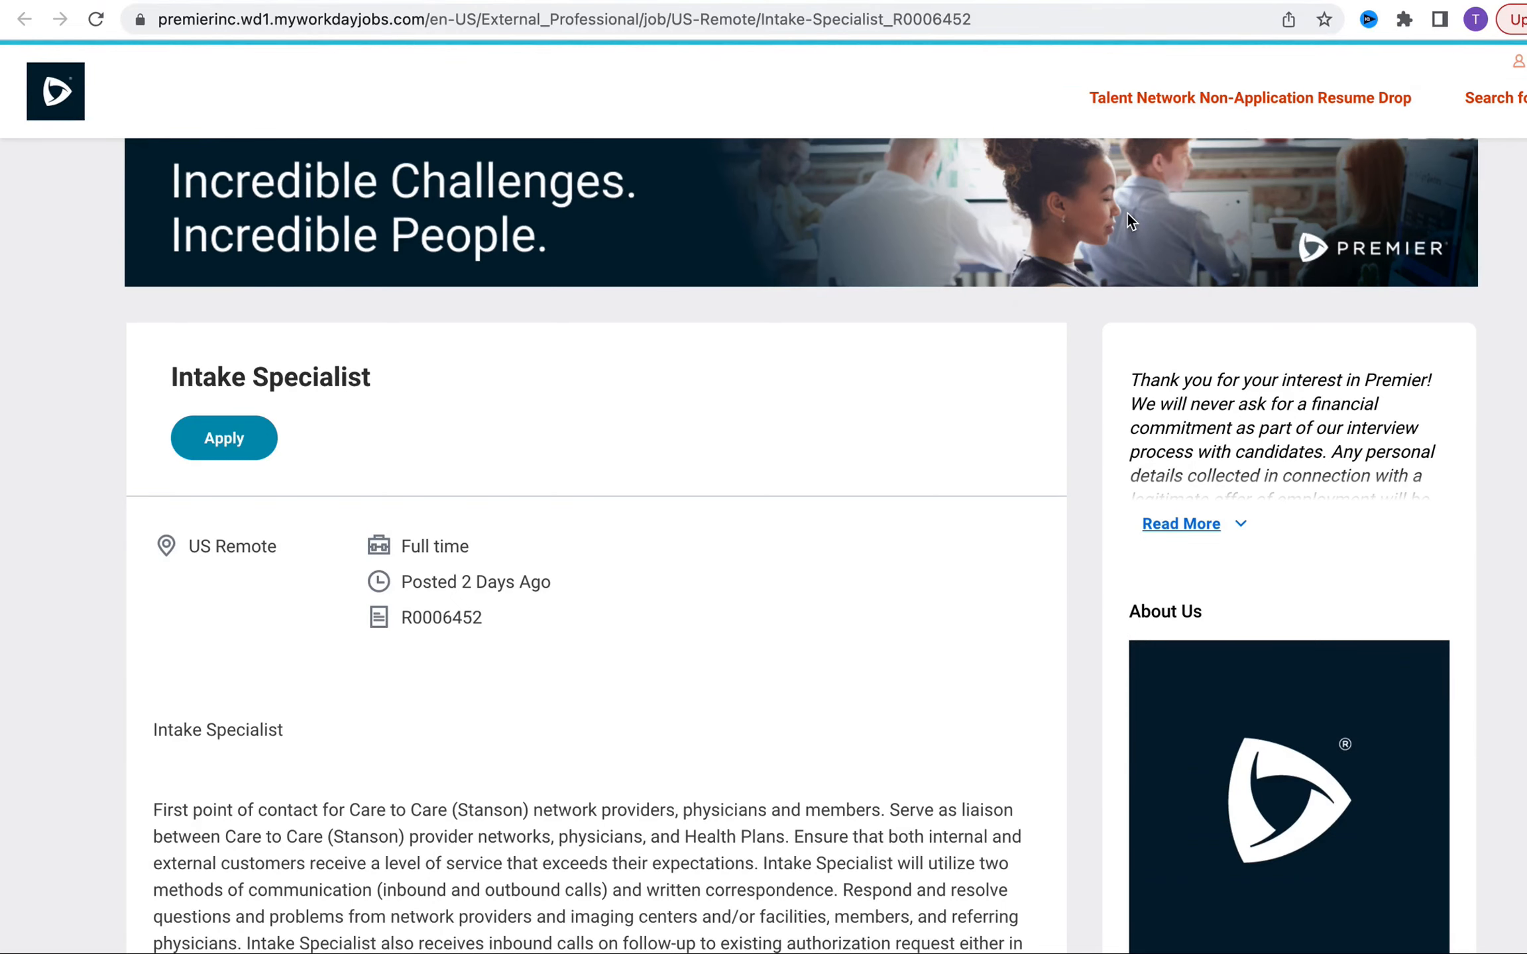
pyautogui.scroll(-3)
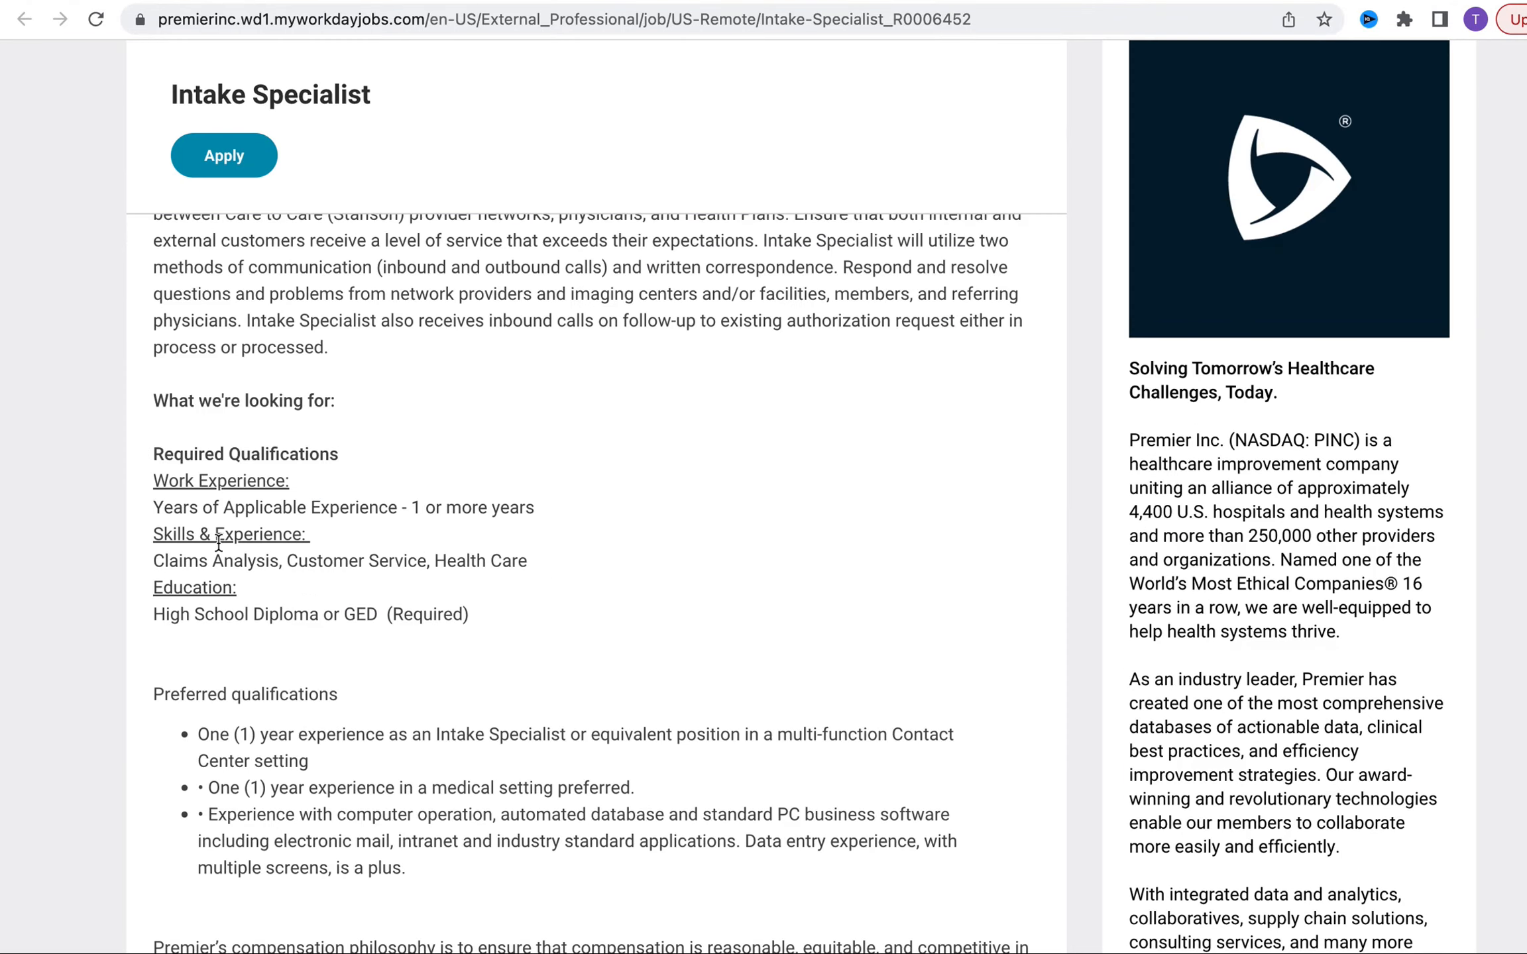
pyautogui.moveTo(557, 487)
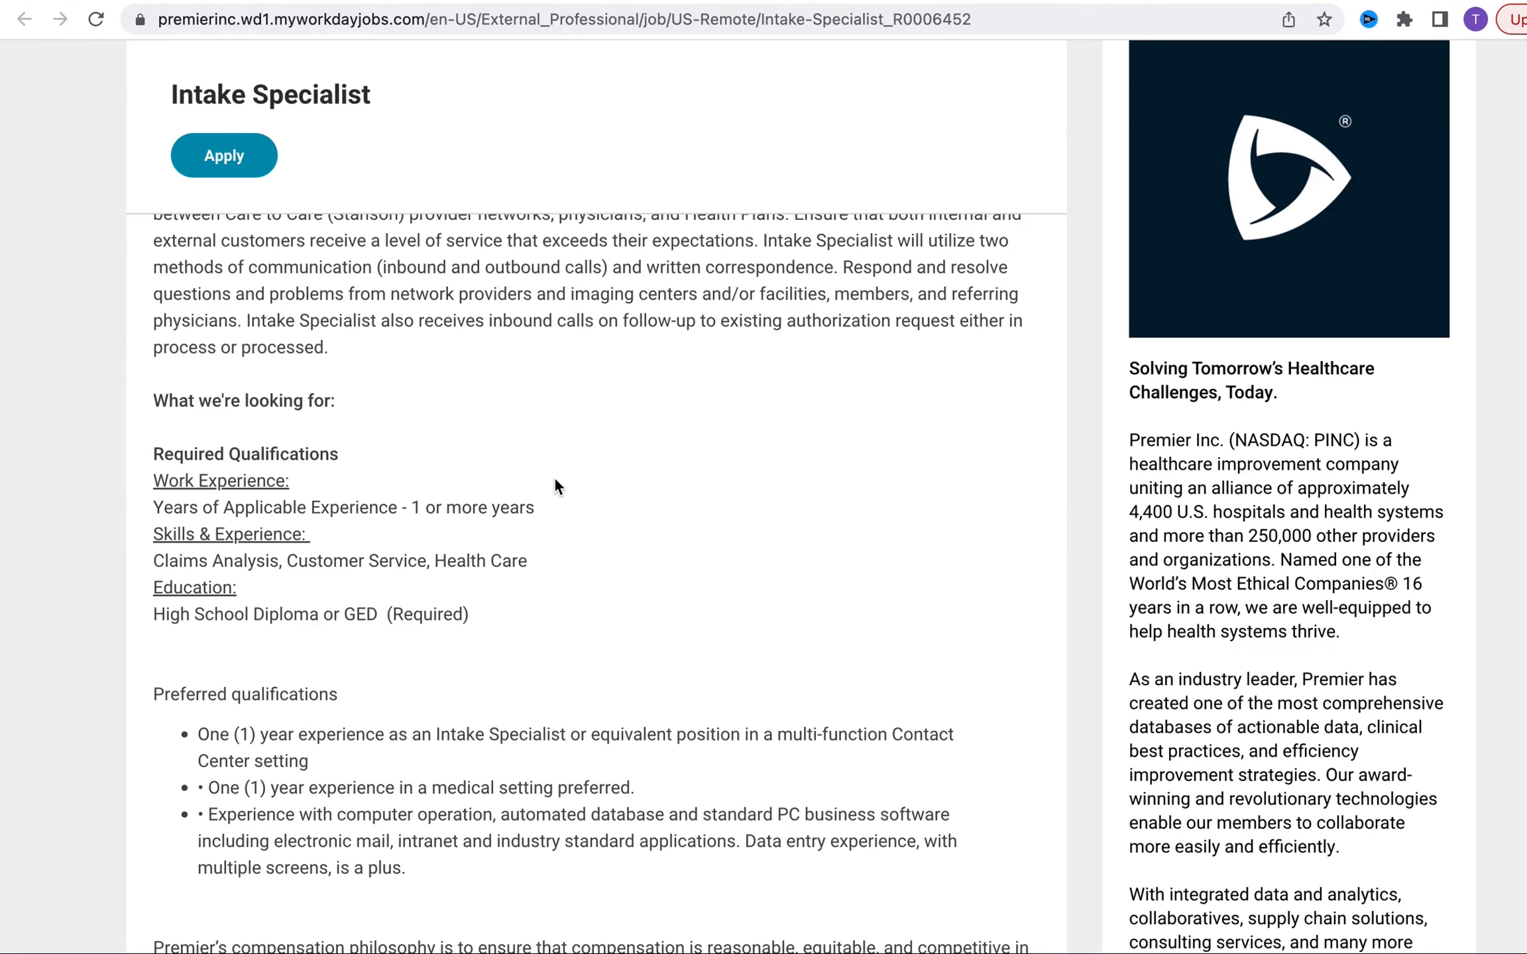
pyautogui.moveTo(309, 605)
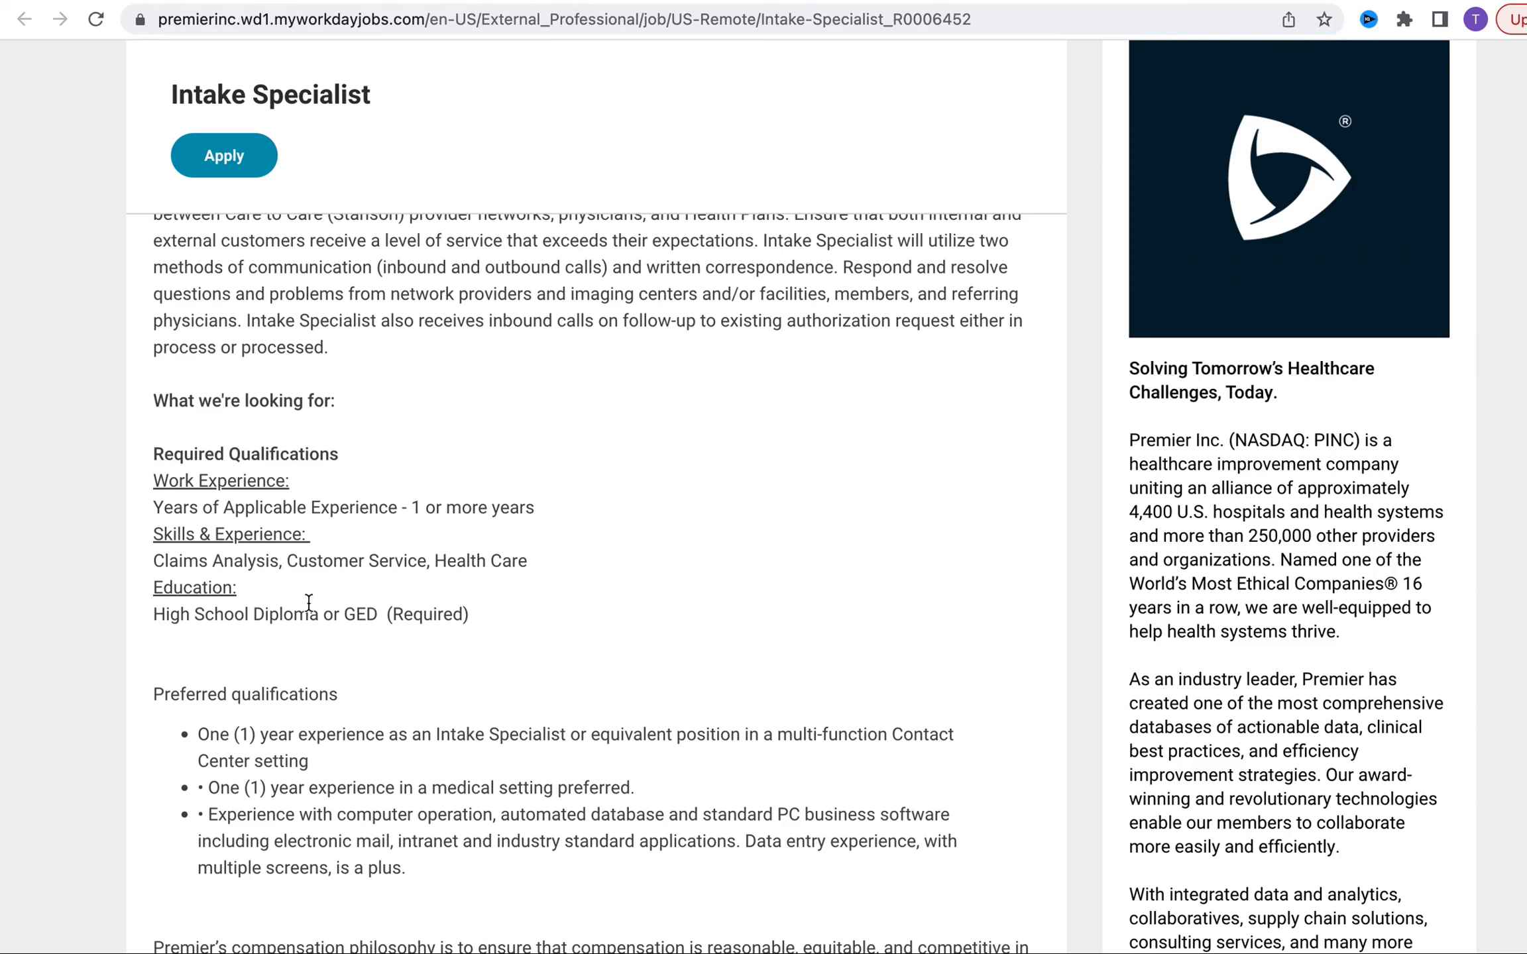
pyautogui.moveTo(278, 595)
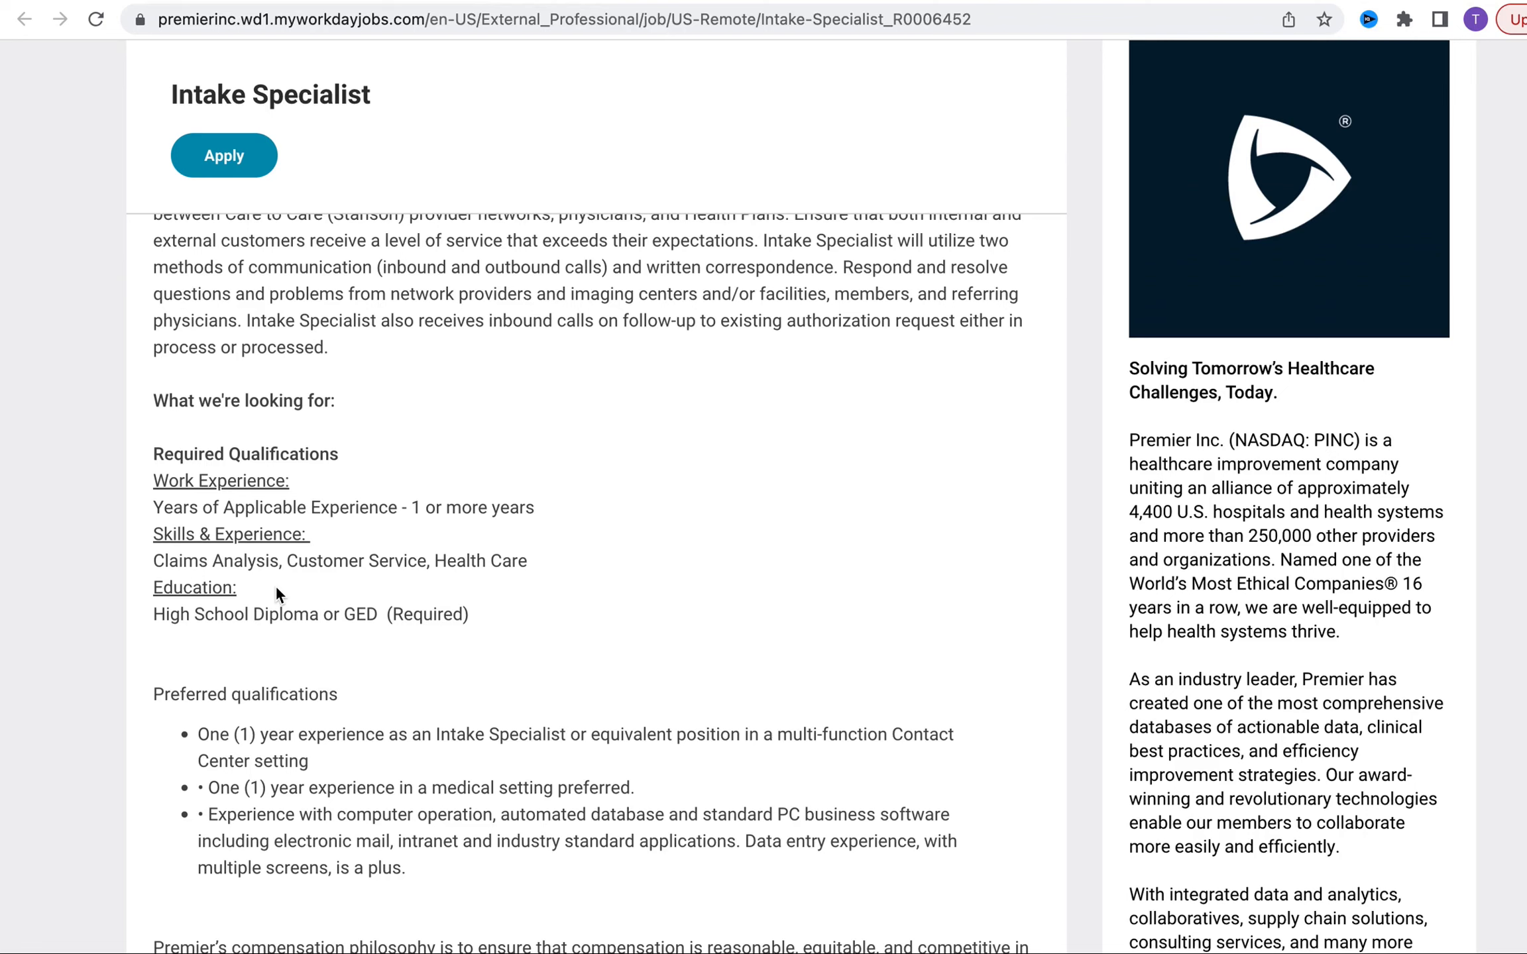
pyautogui.moveTo(273, 662)
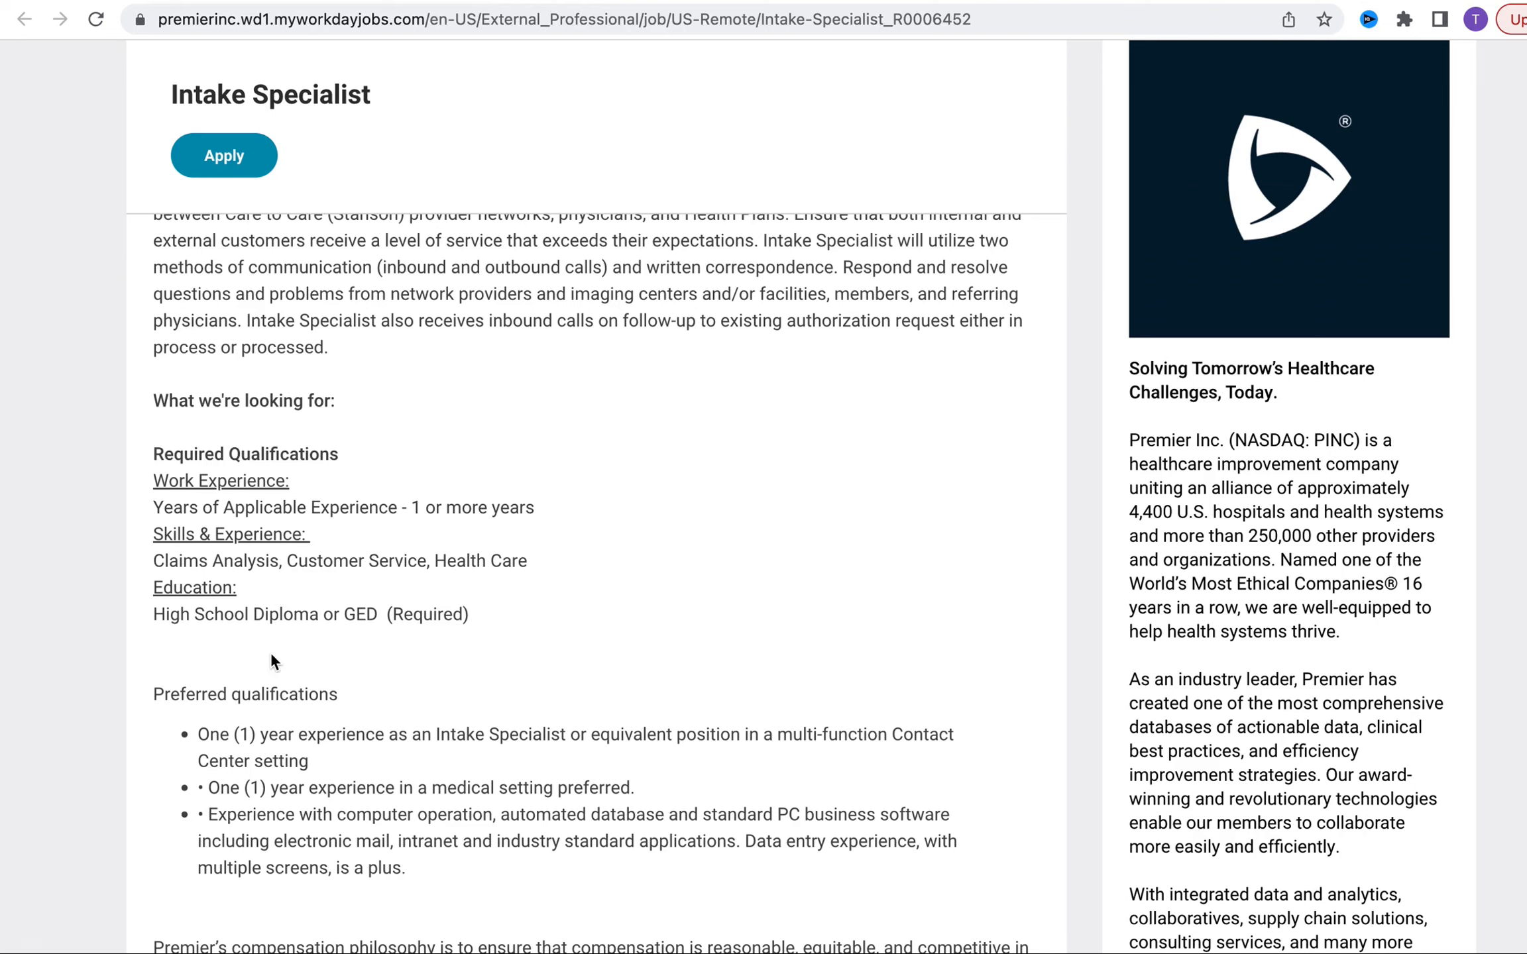
pyautogui.moveTo(632, 730)
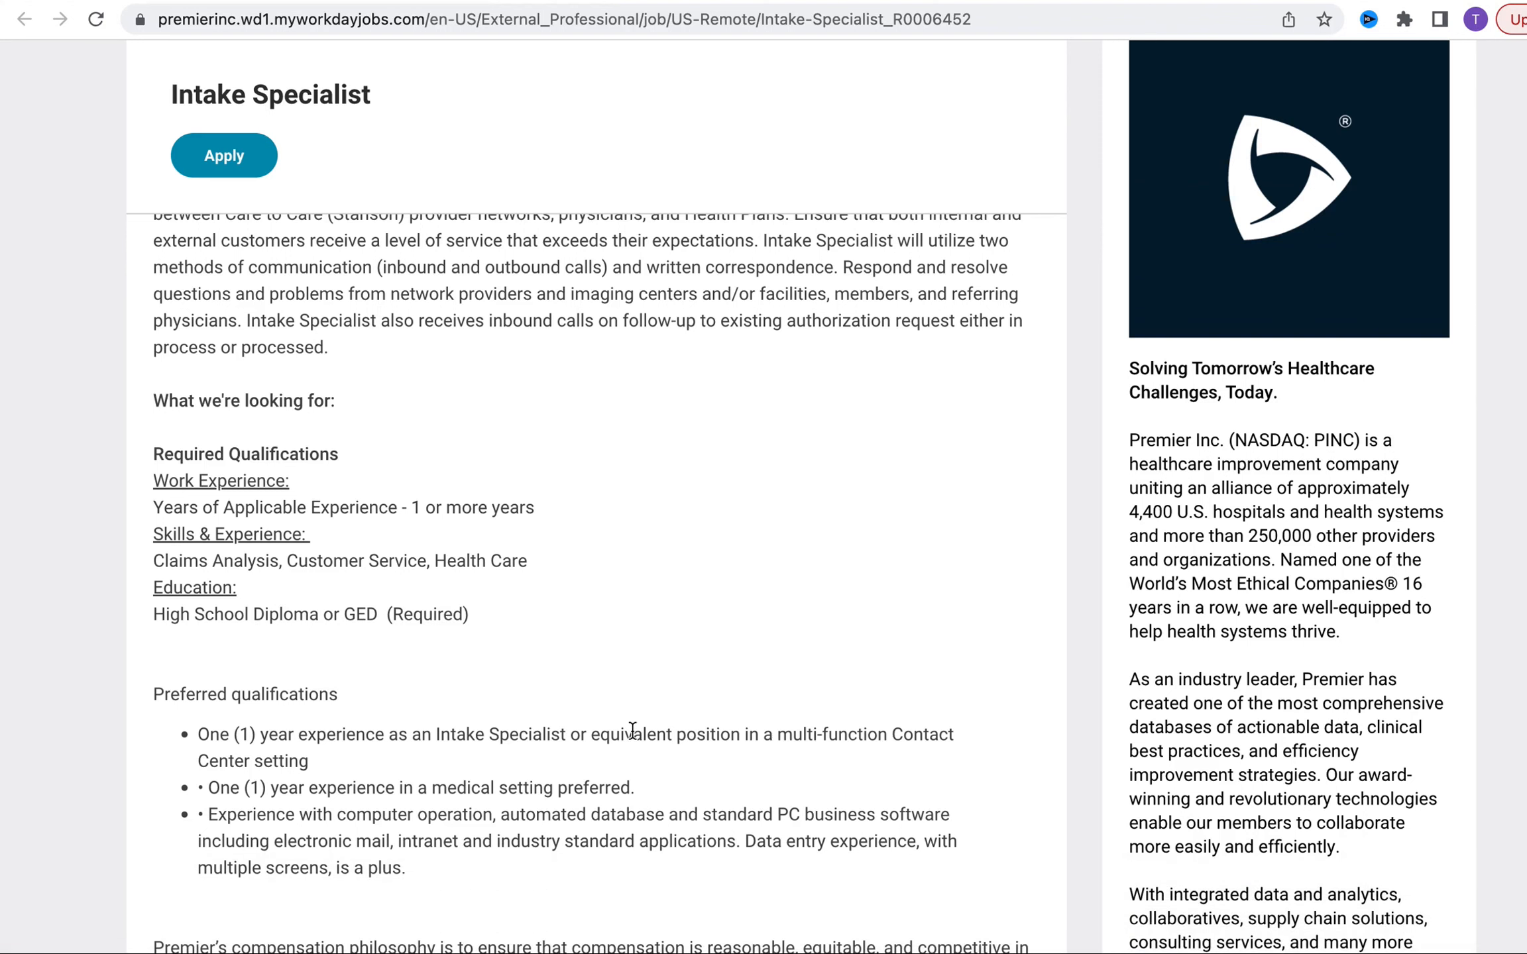
pyautogui.moveTo(797, 818)
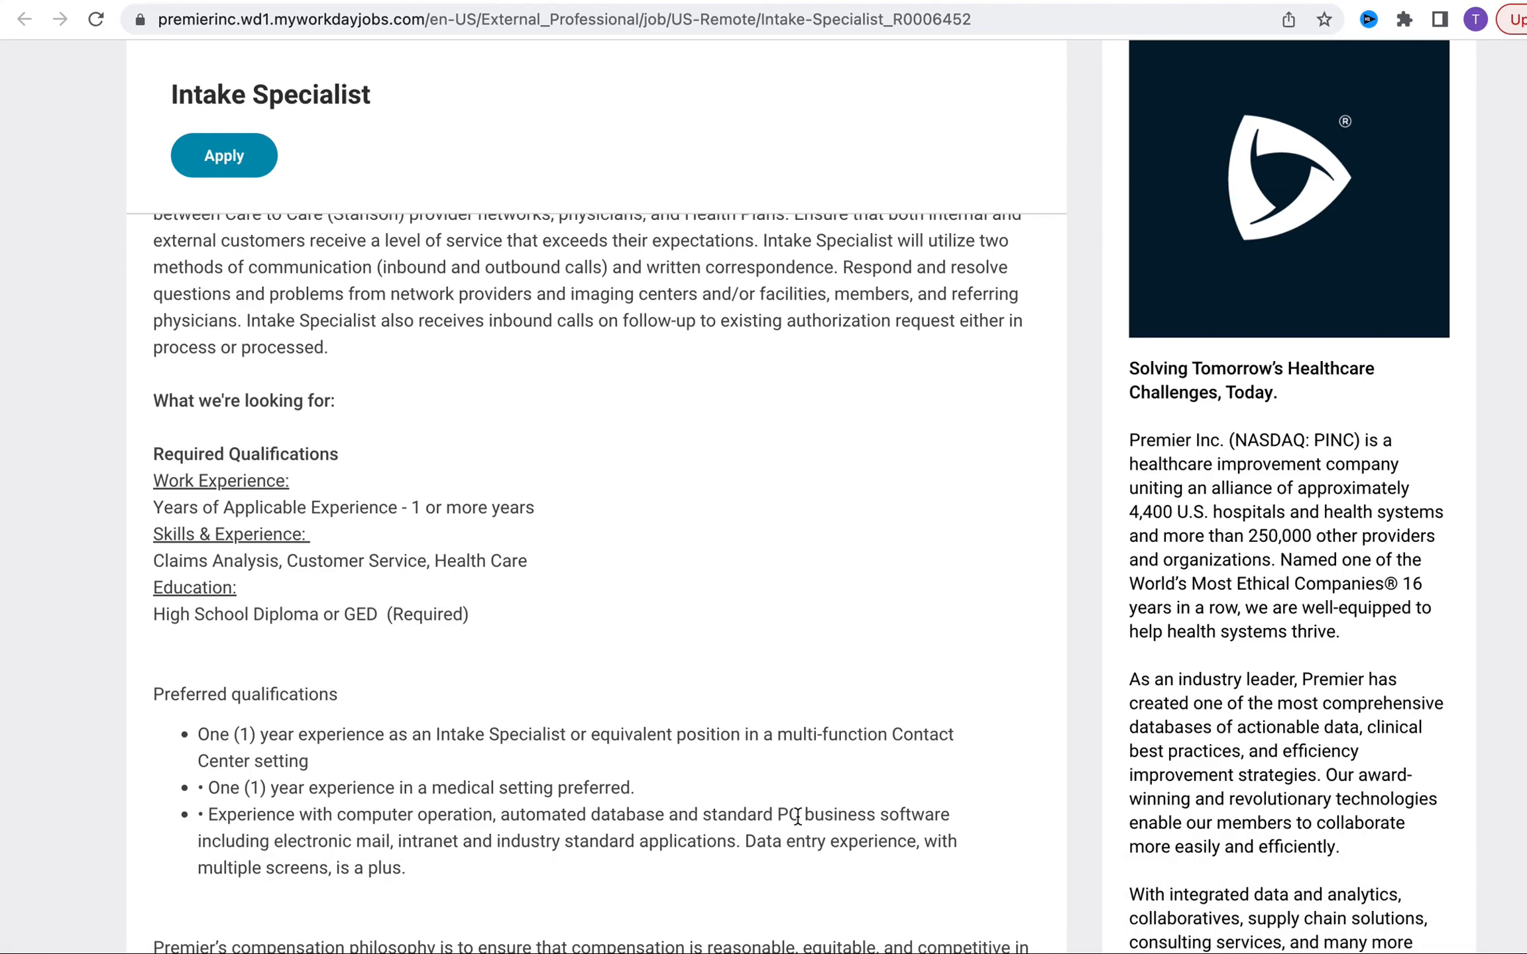
pyautogui.moveTo(814, 772)
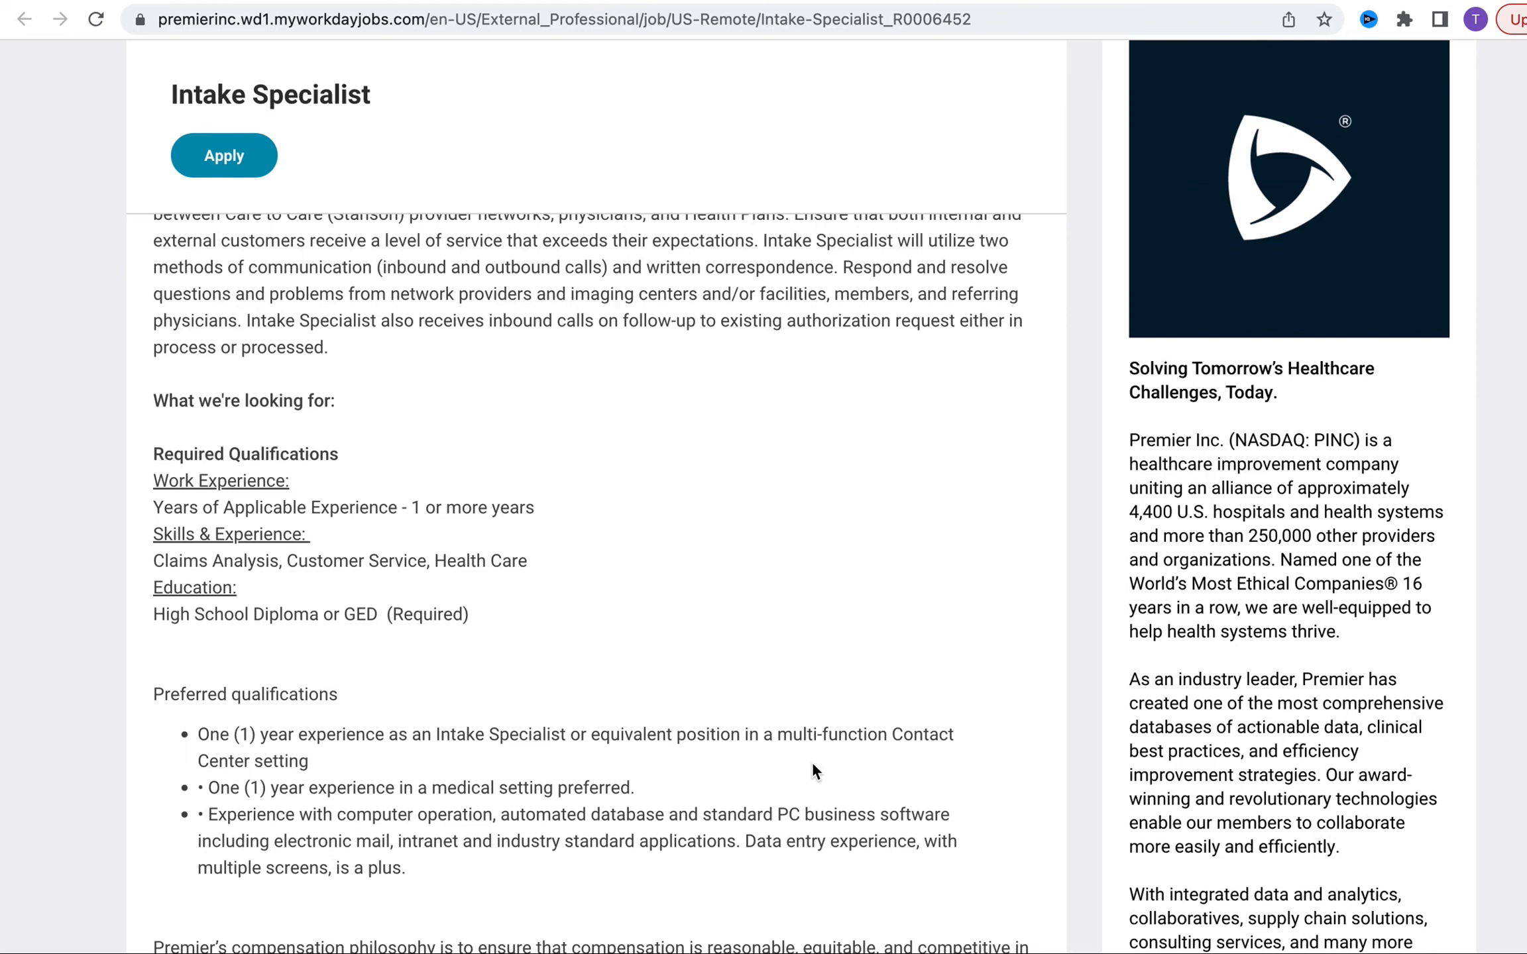
pyautogui.scroll(-3)
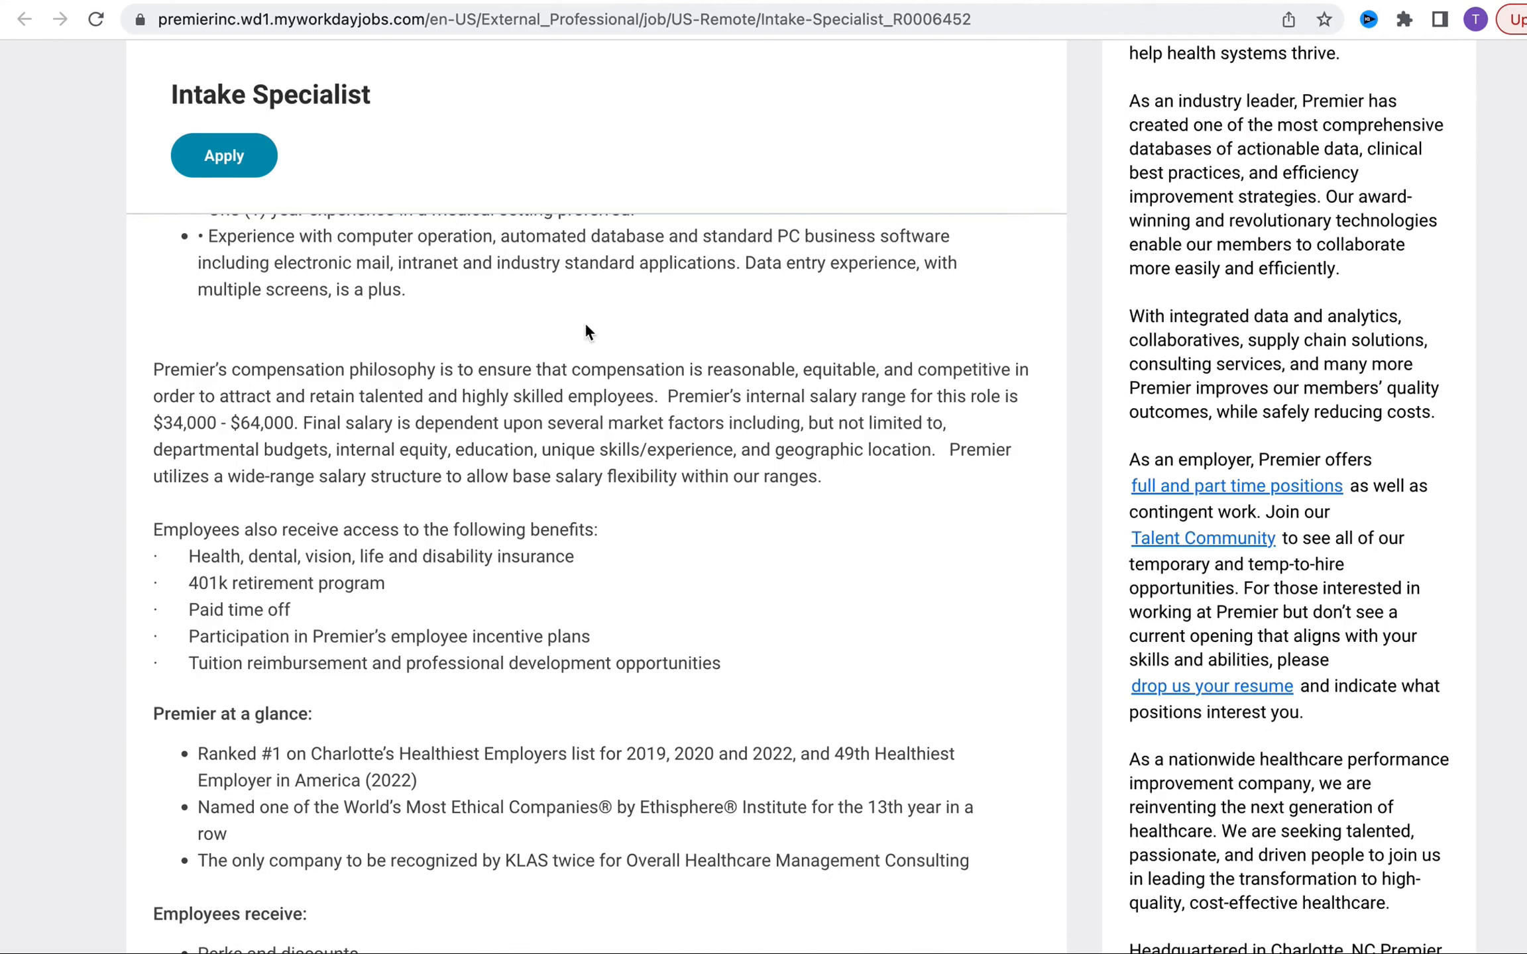
pyautogui.moveTo(219, 411)
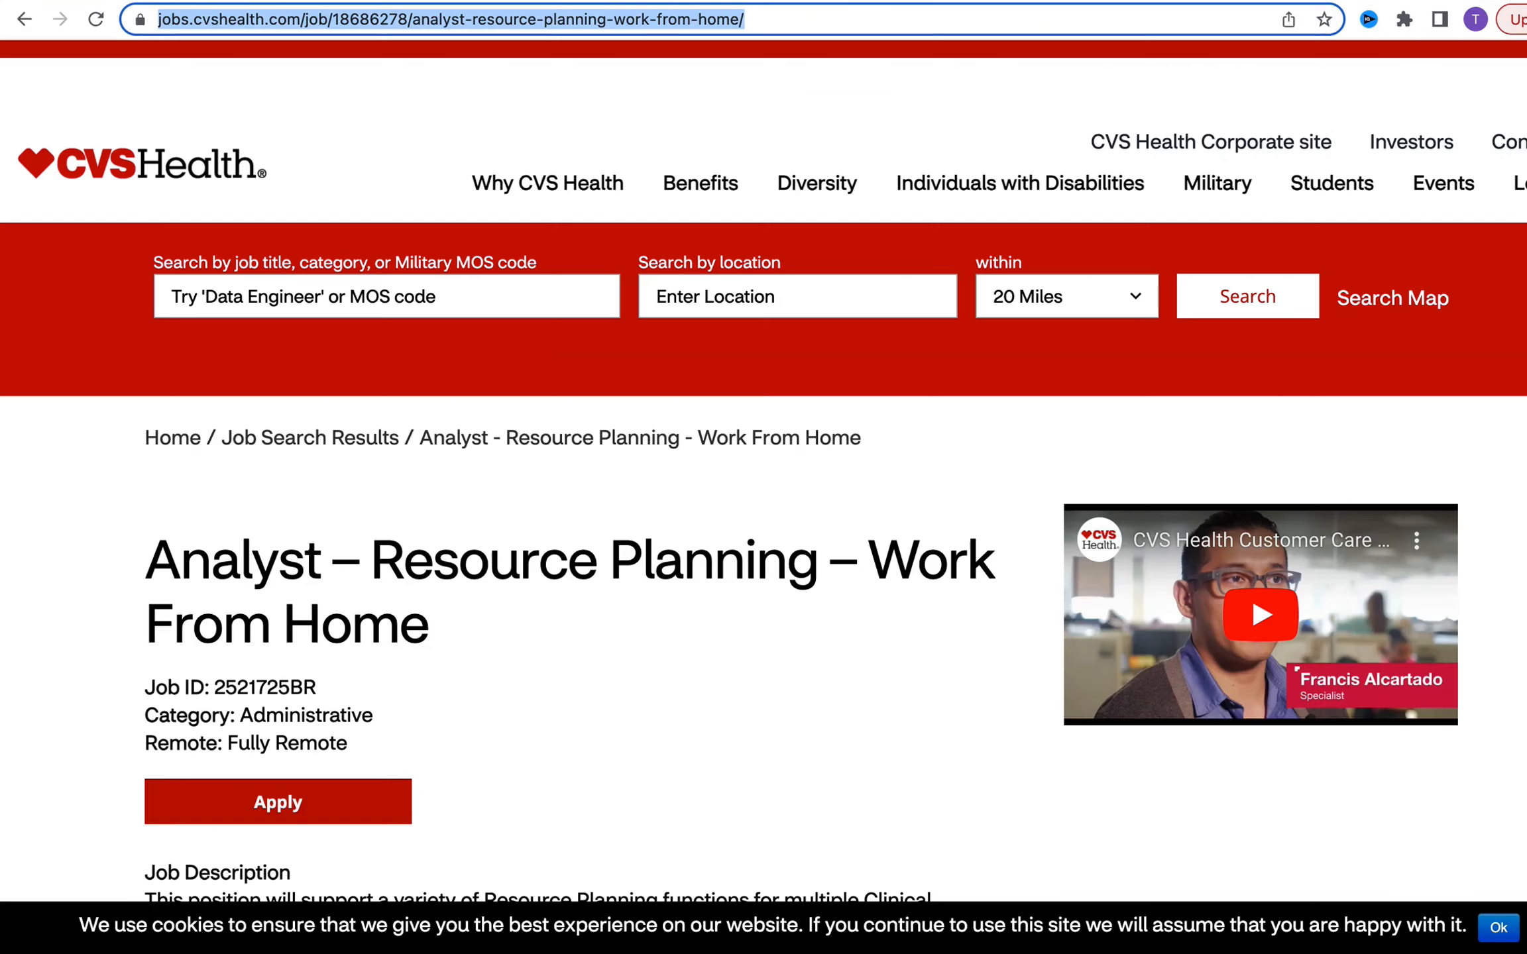
pyautogui.moveTo(224, 530)
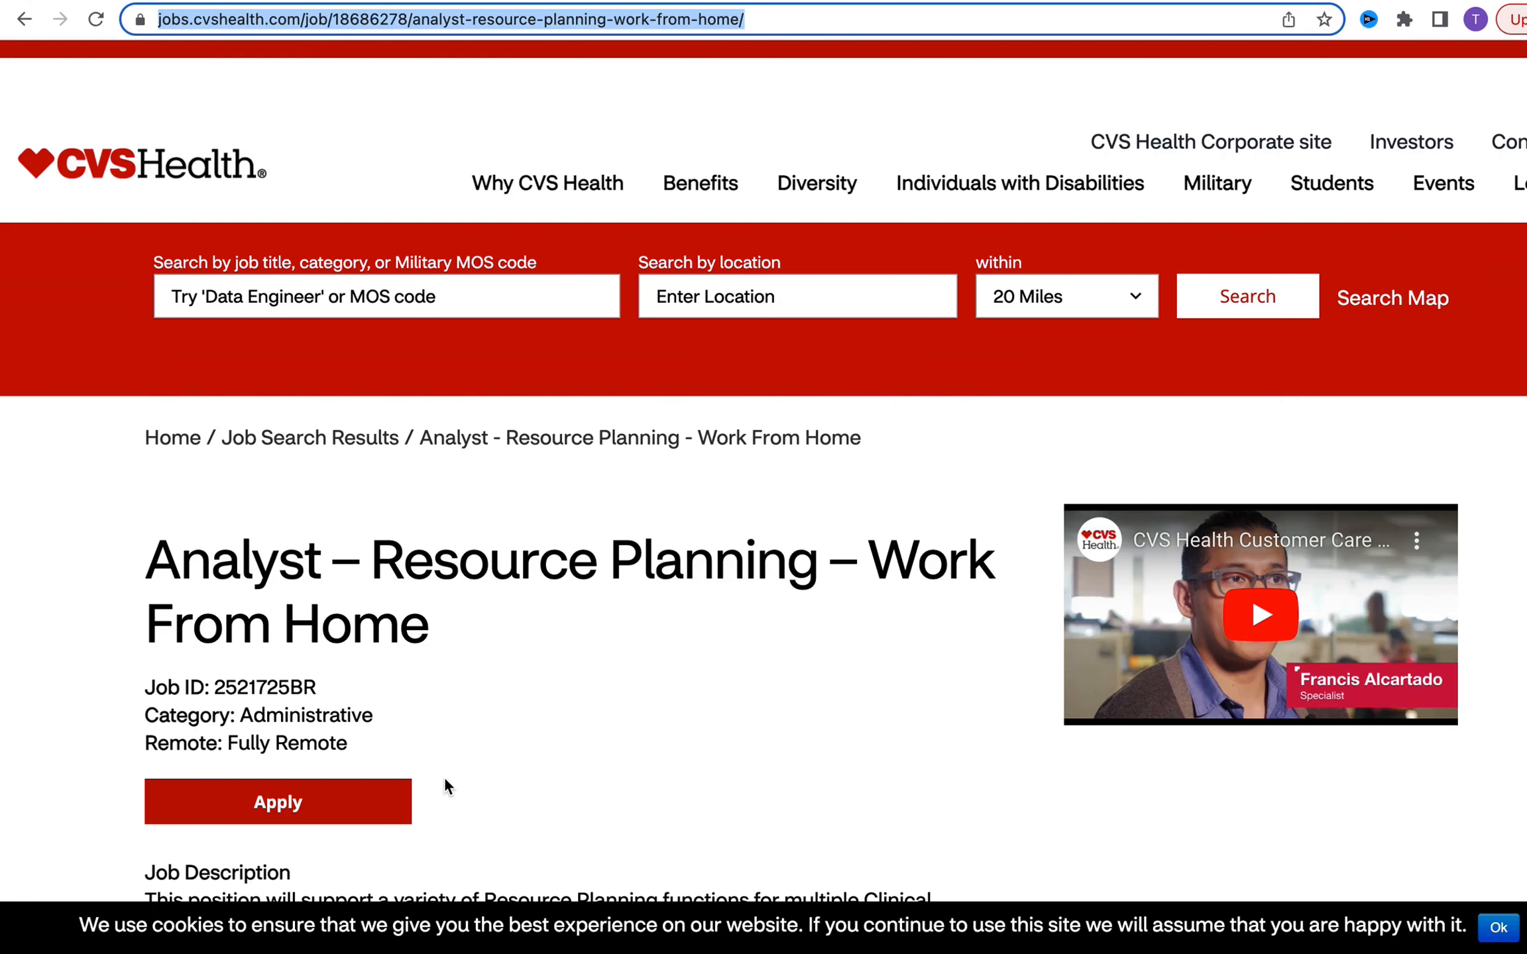
# Scroll the CVS Analyst – Resource Planning posting down to its responsibilities list
pyautogui.scroll(-3)
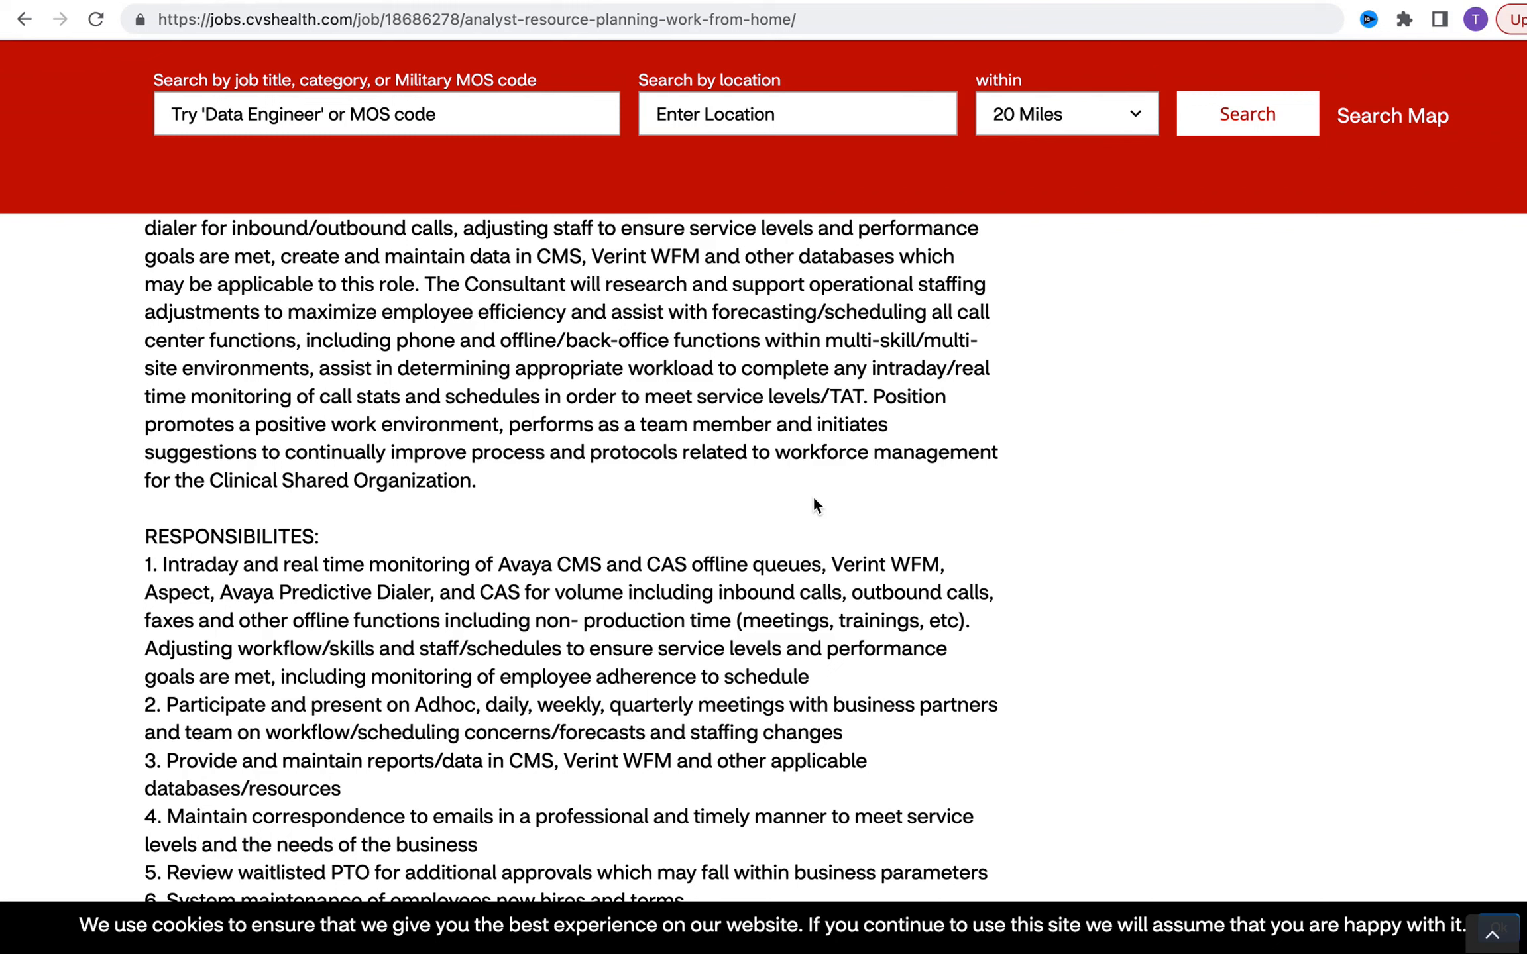
pyautogui.moveTo(1314, 785)
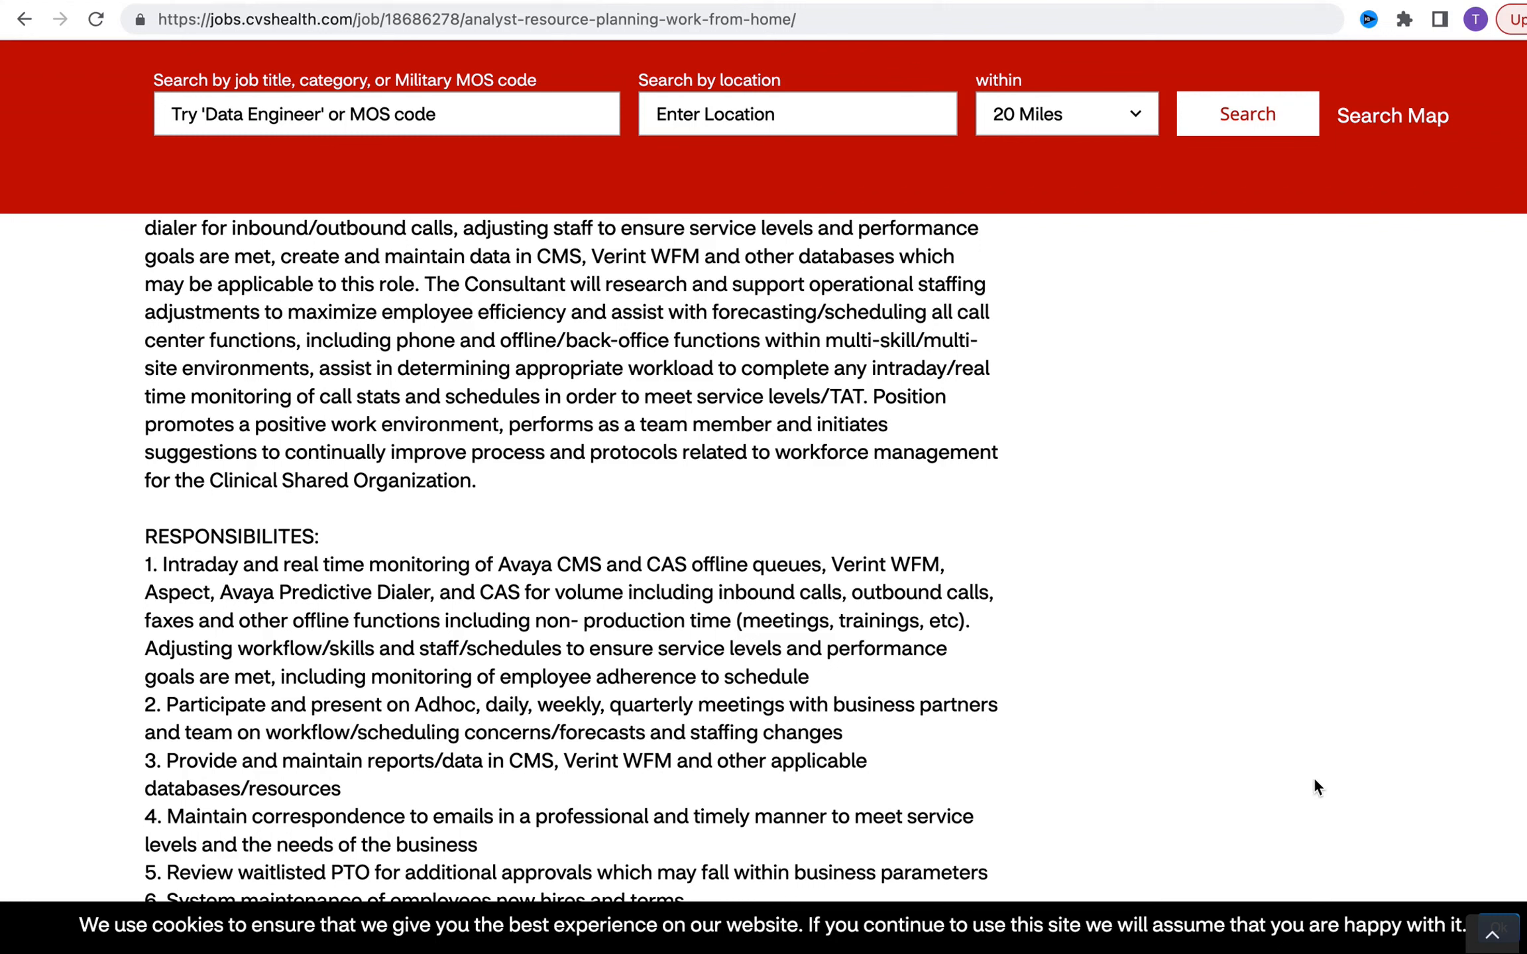
pyautogui.moveTo(969, 579)
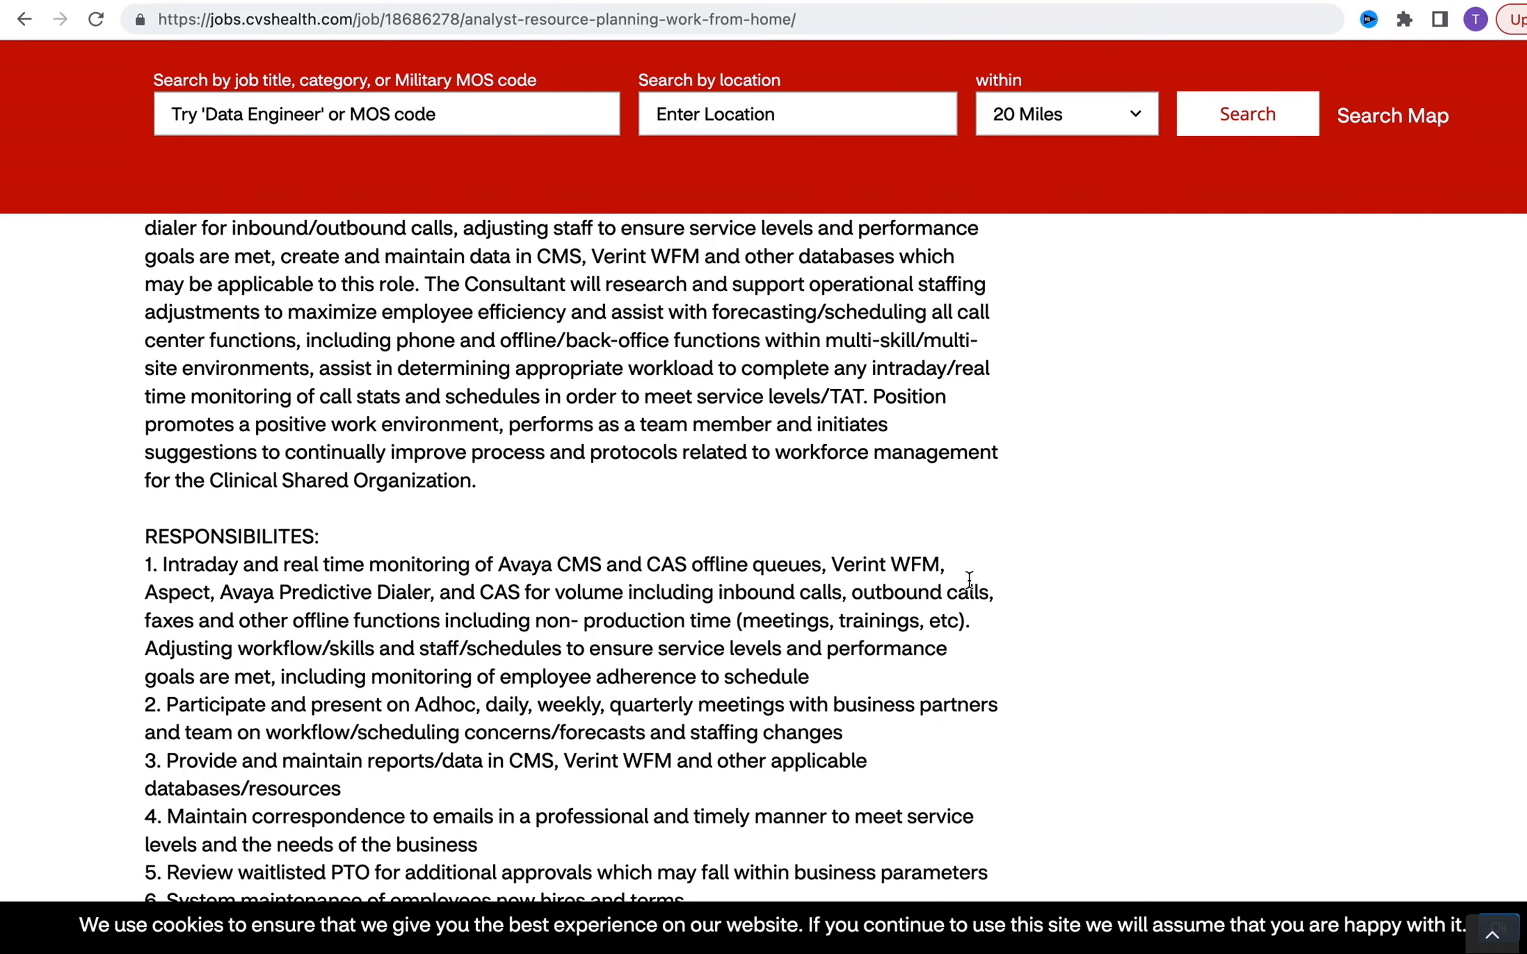
# Scroll to the pay range and select the '11:30AM-8PM' closing-shift hours
pyautogui.scroll(-3)
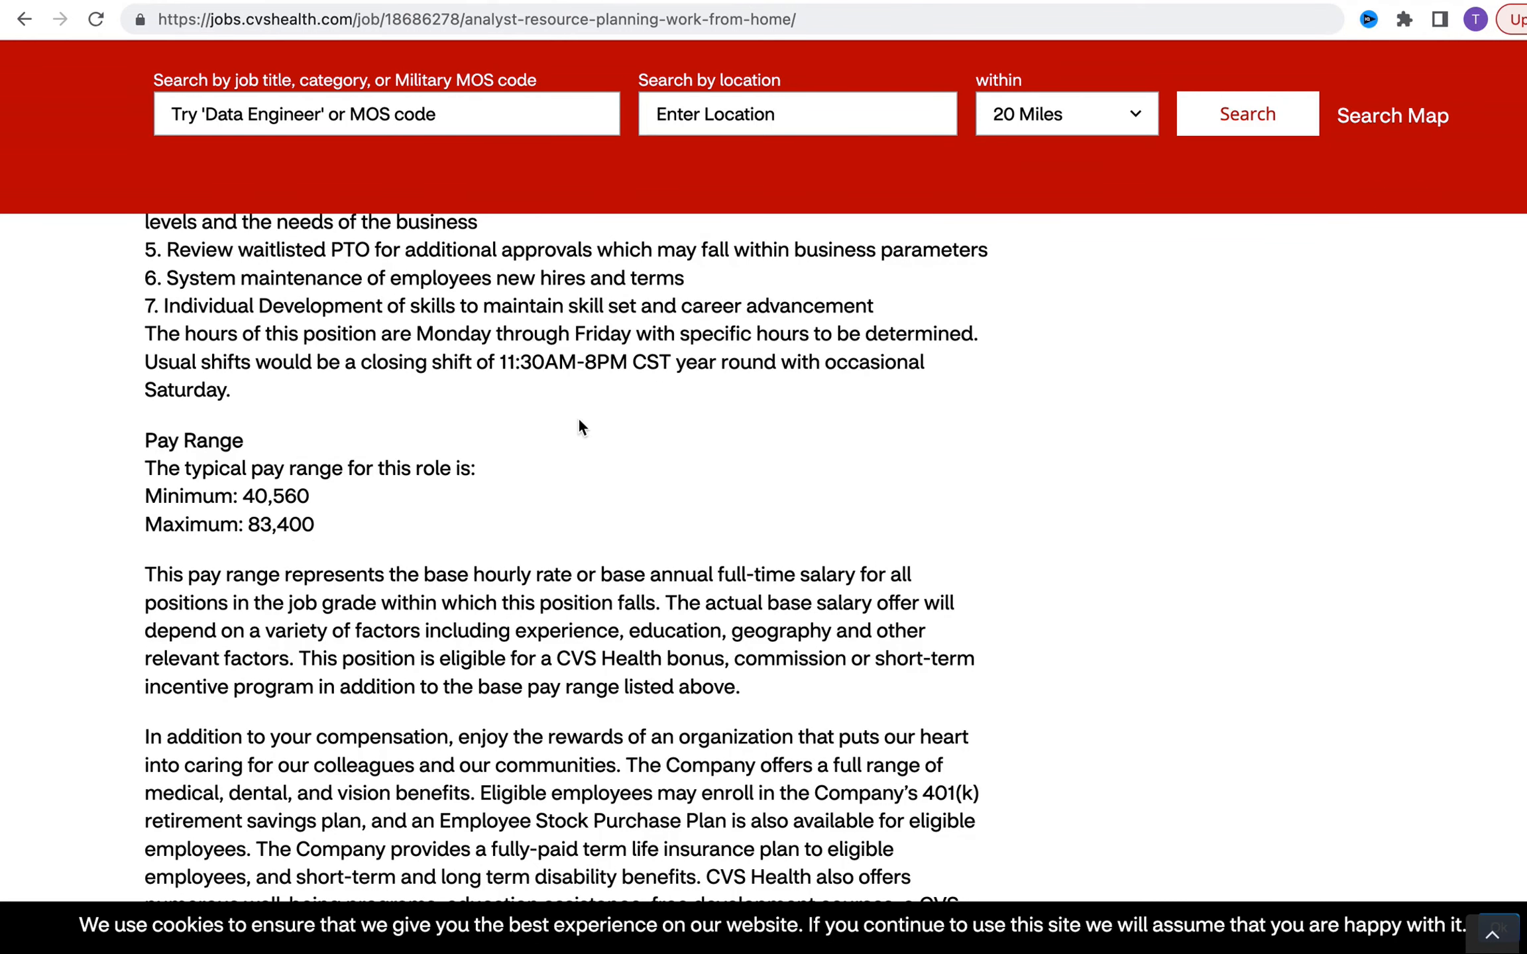
pyautogui.moveTo(573, 406)
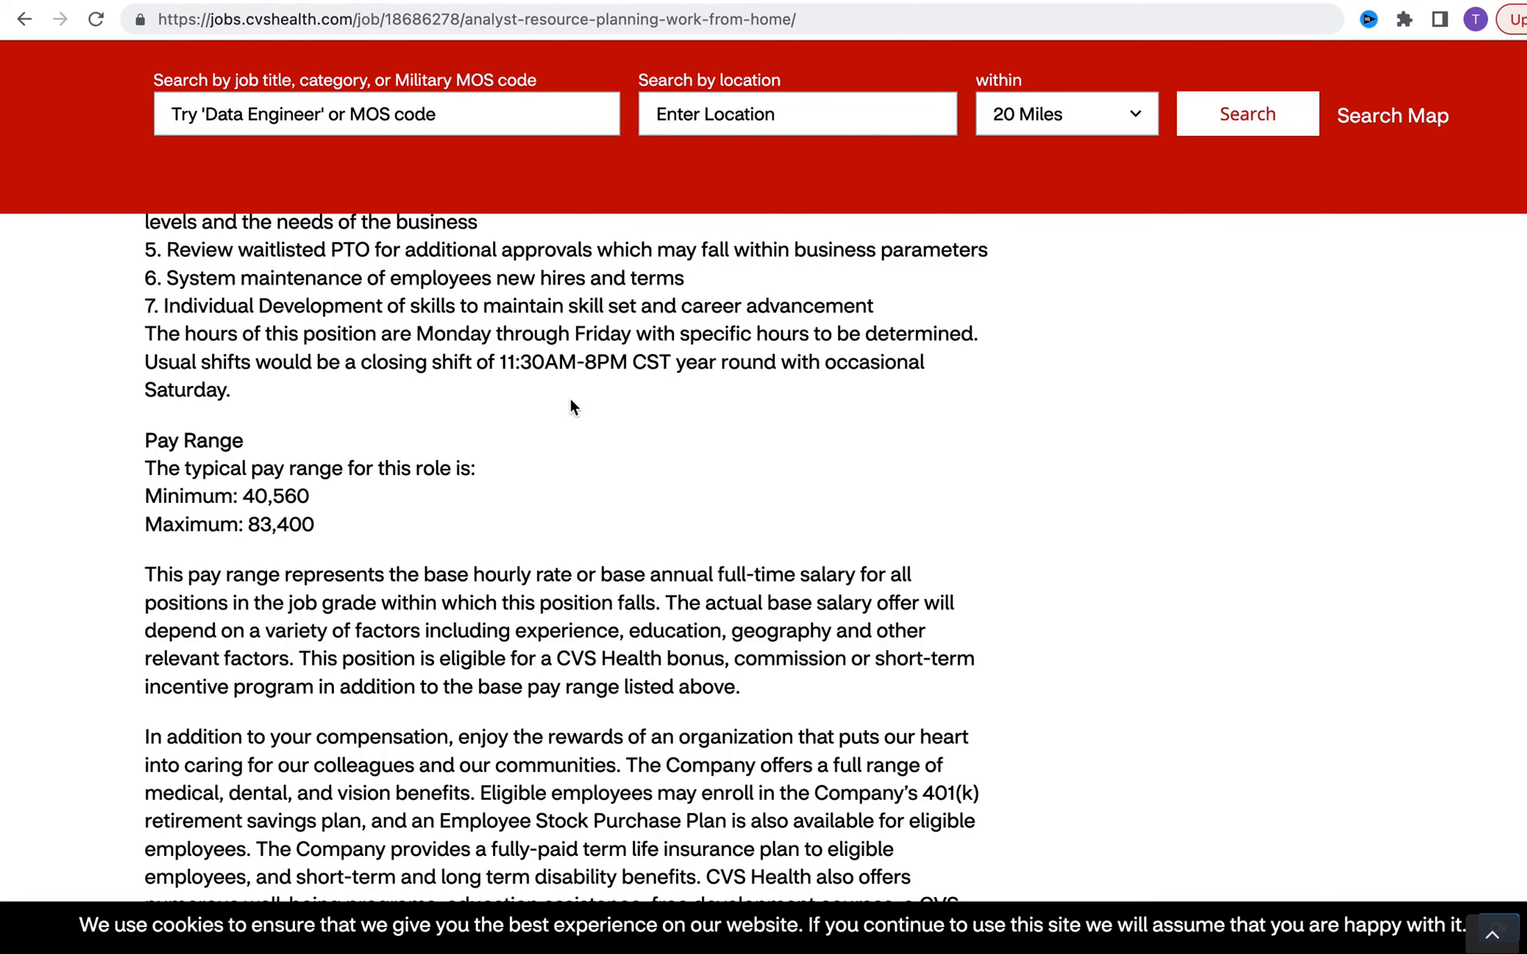
pyautogui.moveTo(499, 361); pyautogui.dragTo(628, 361)
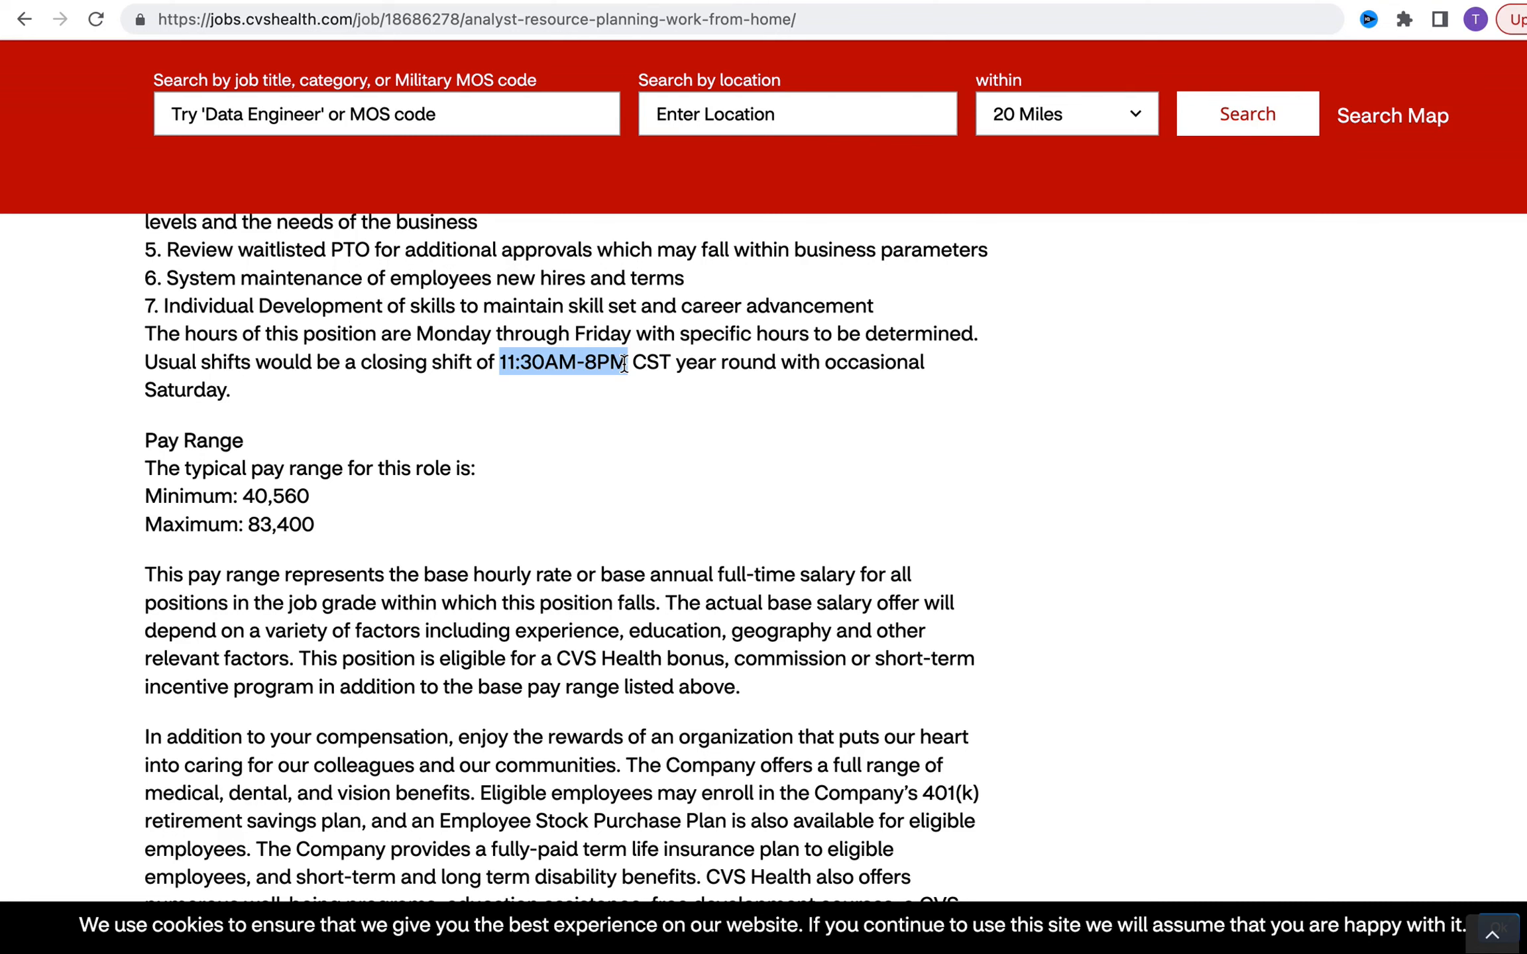
pyautogui.moveTo(371, 510)
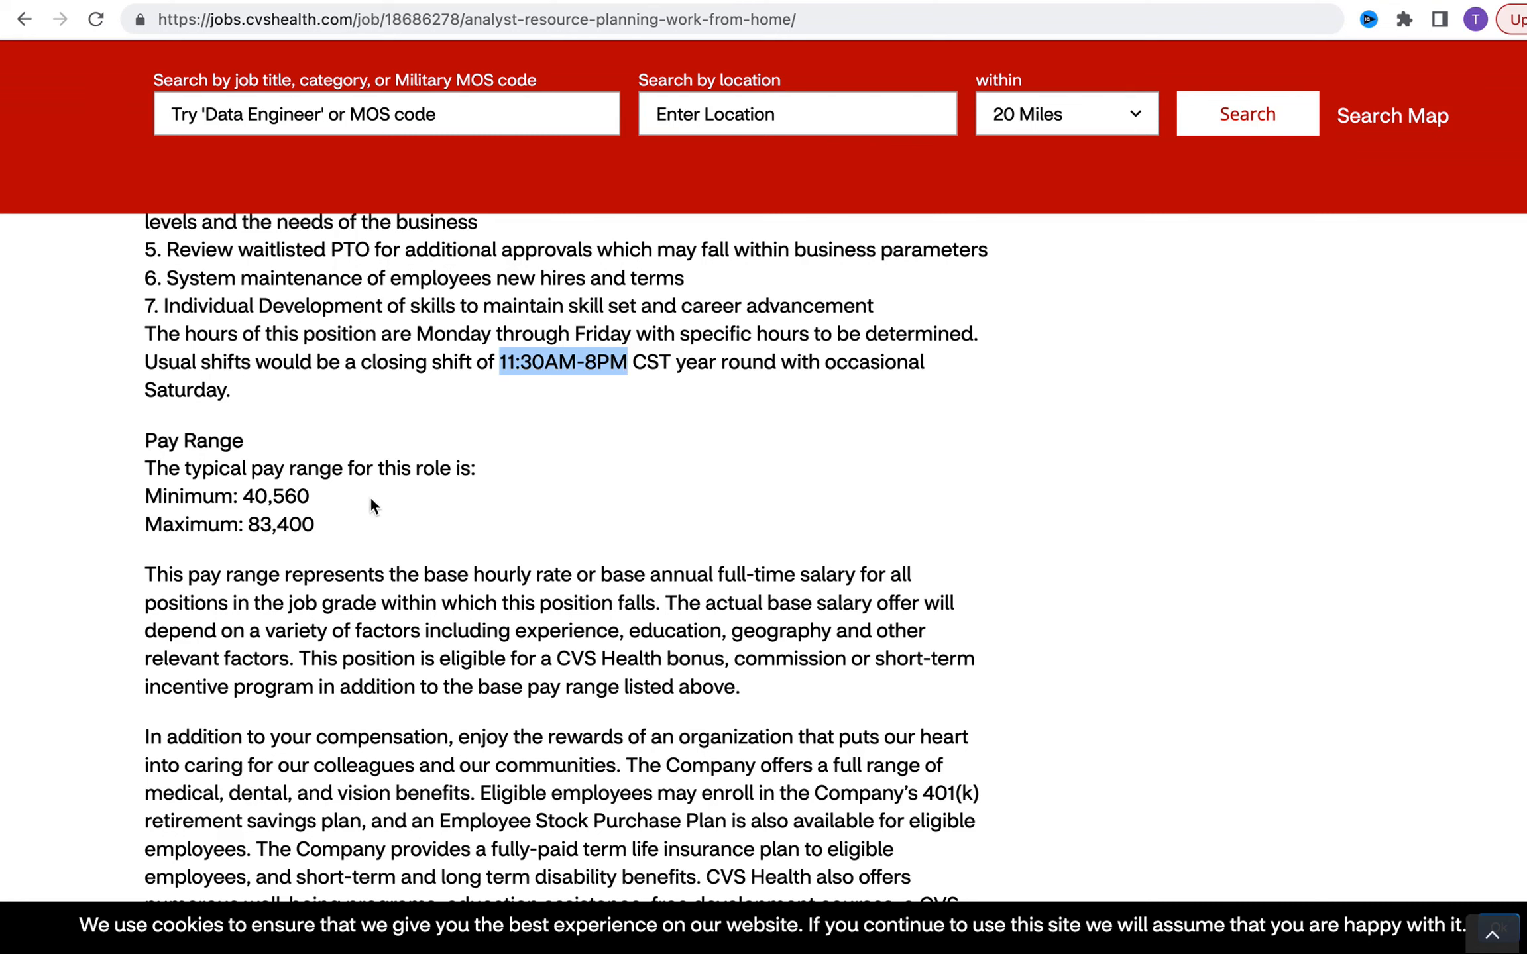
pyautogui.moveTo(334, 514)
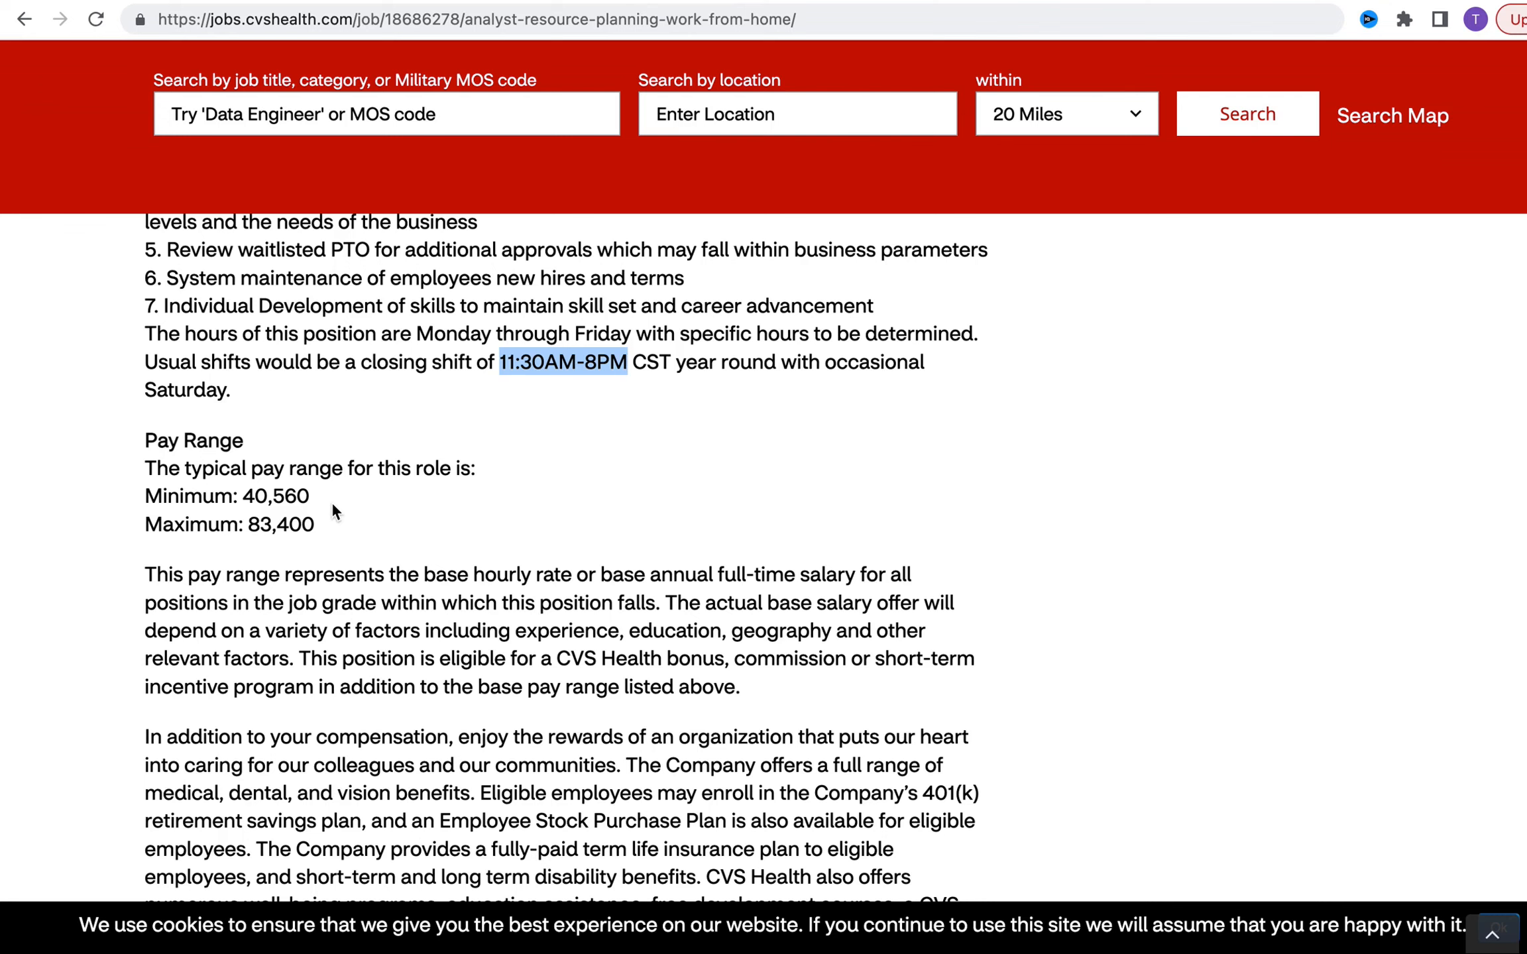
pyautogui.moveTo(288, 552)
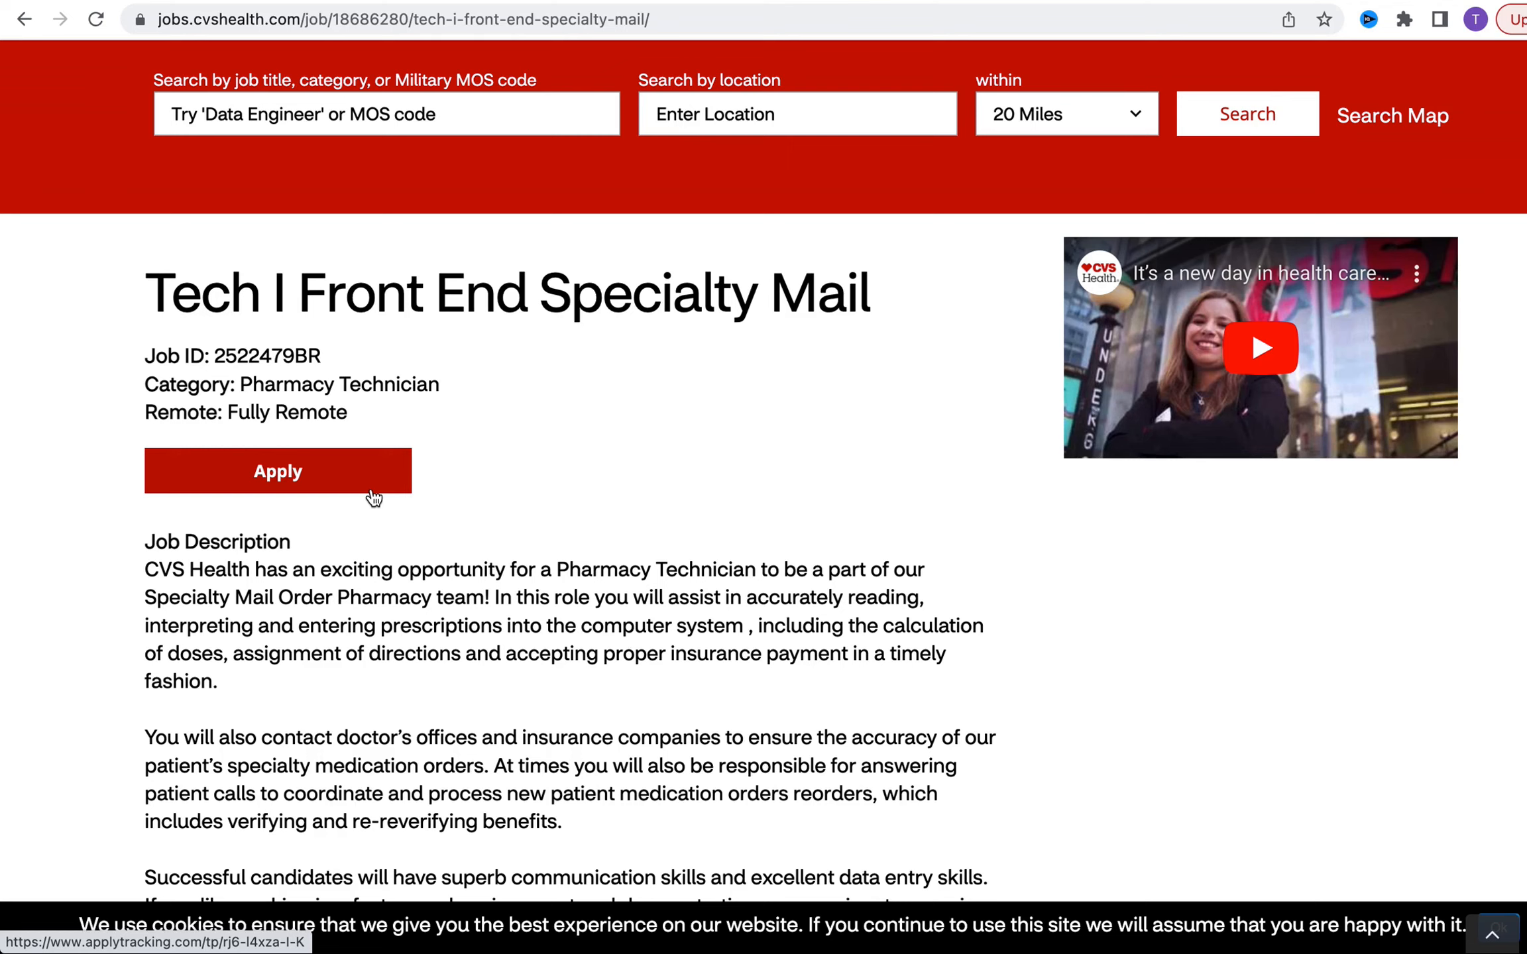
pyautogui.moveTo(1171, 772)
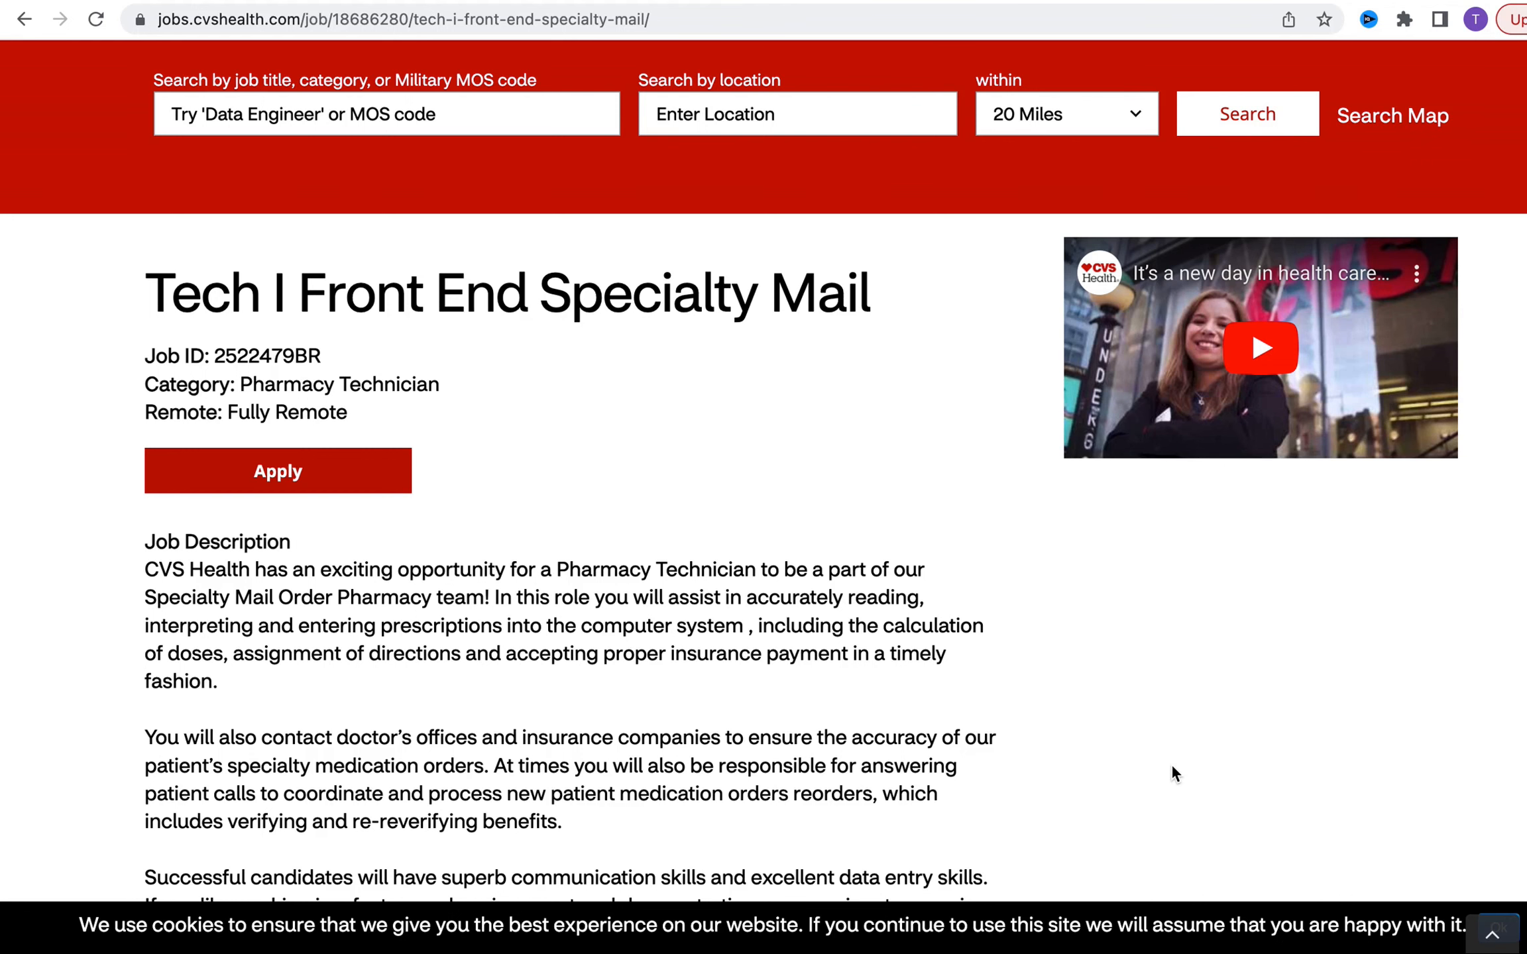
# Scroll down to the Tech I qualifications, then back up to the $17.00–$27.90 pay range
pyautogui.scroll(-3)
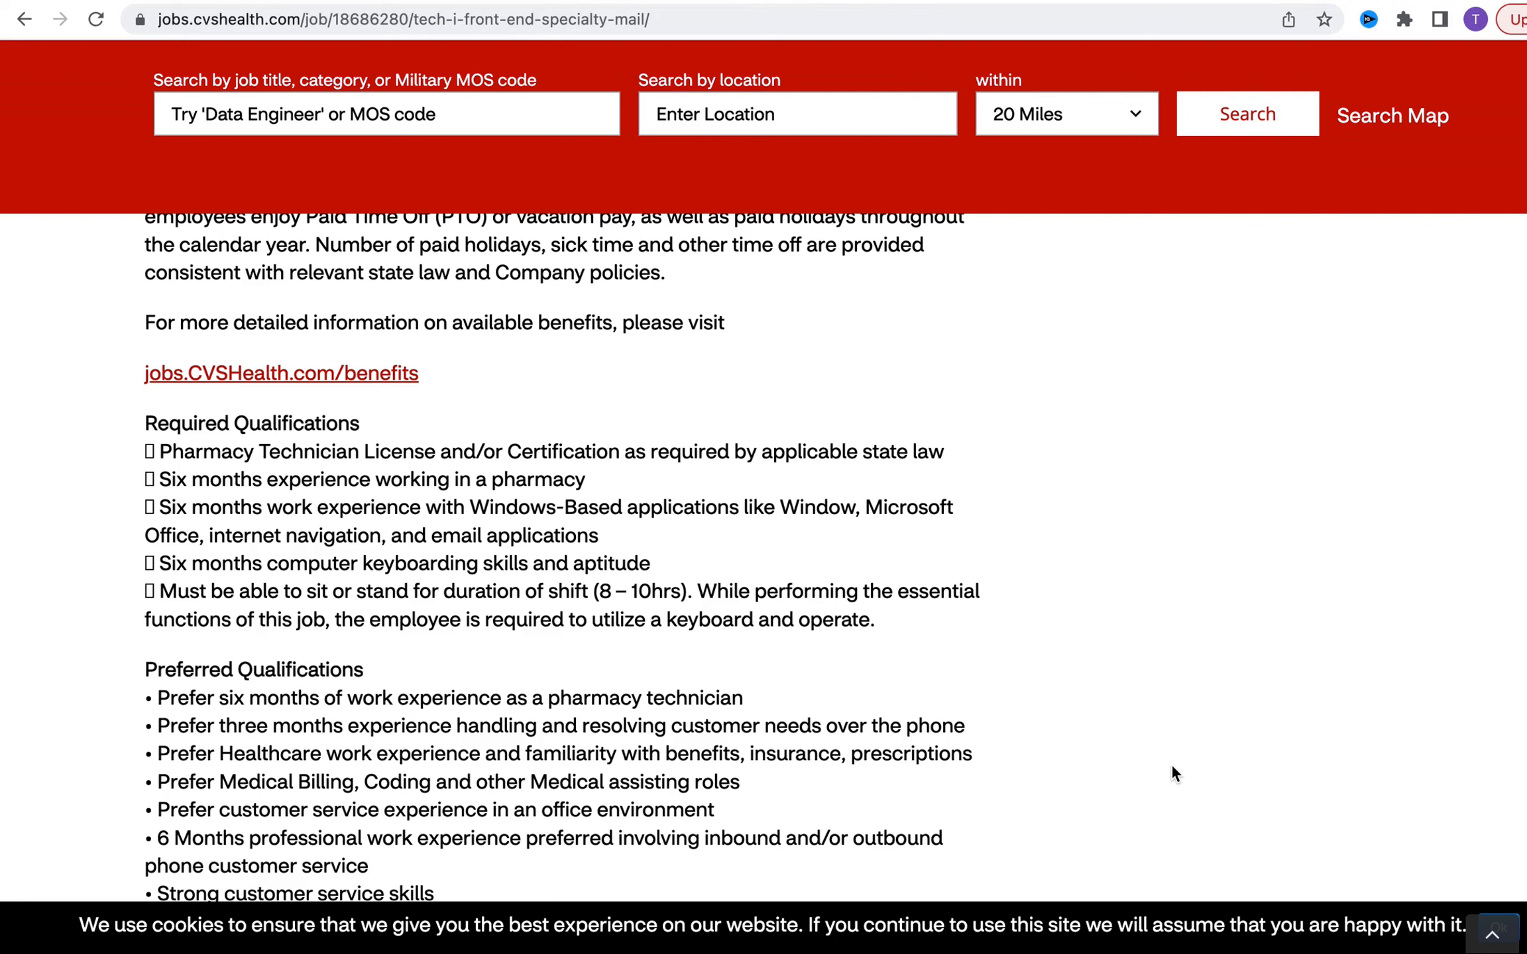
pyautogui.moveTo(309, 647)
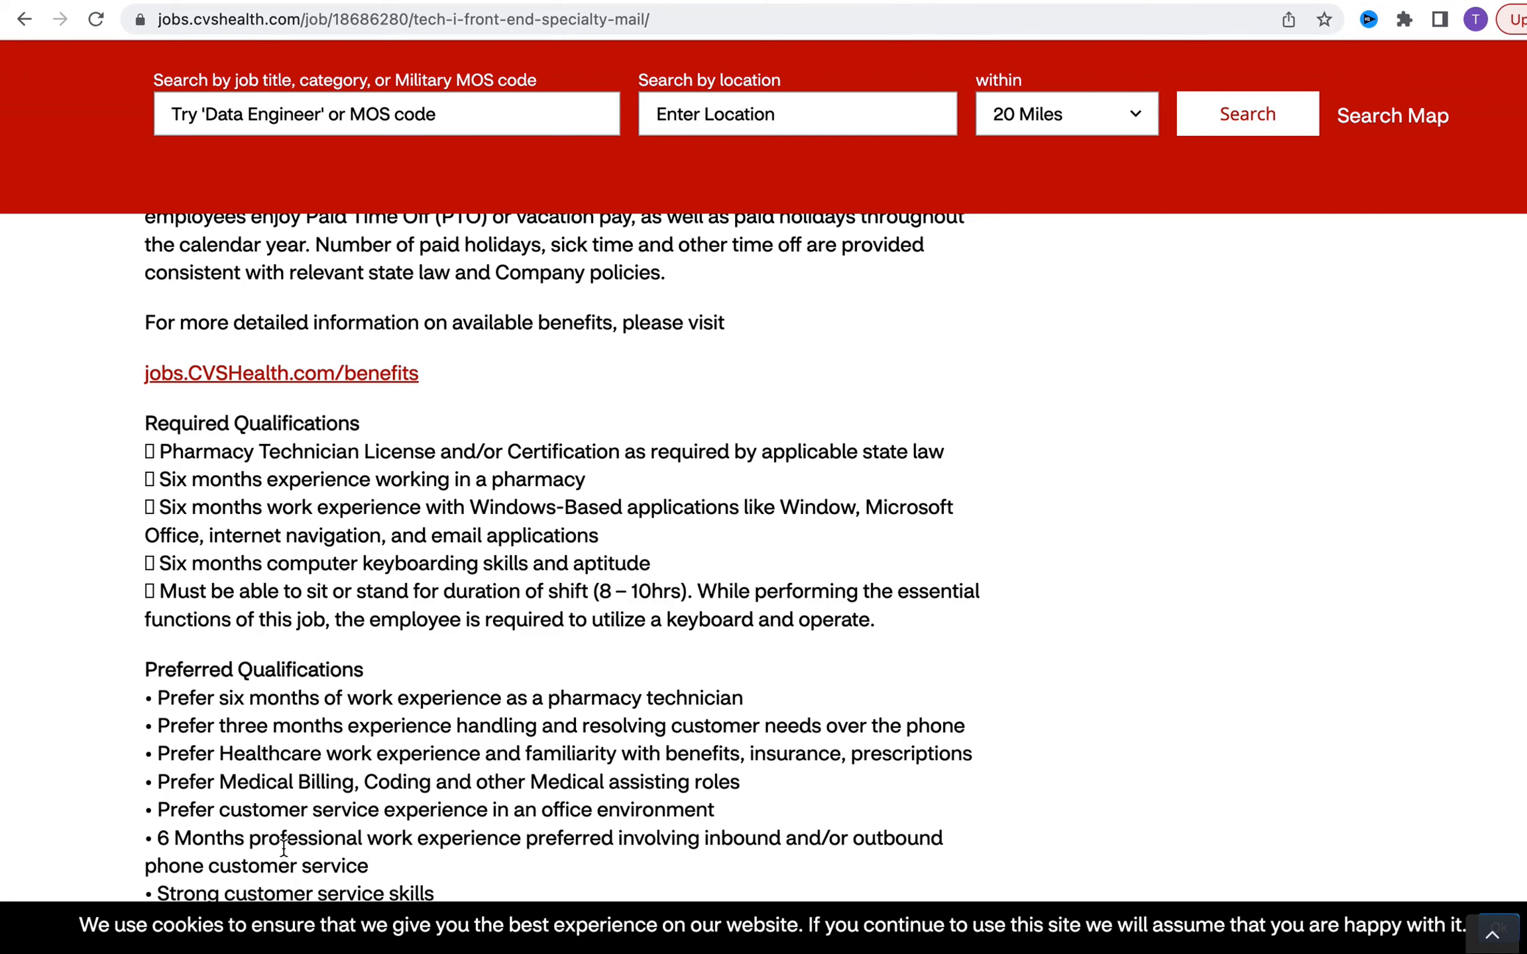
pyautogui.moveTo(406, 882)
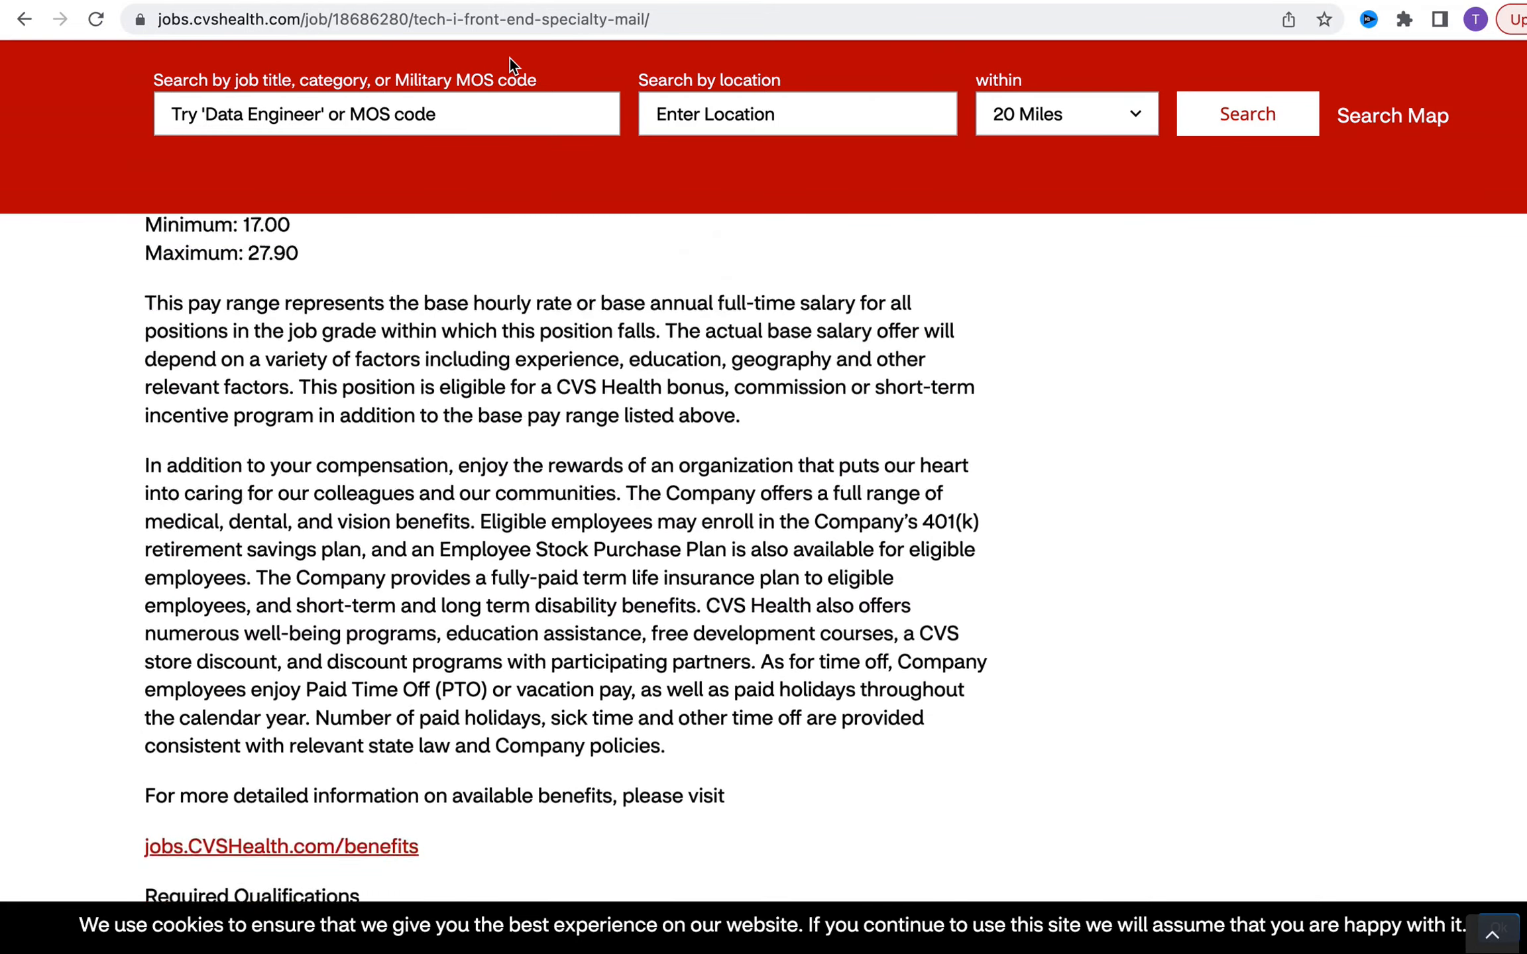
pyautogui.scroll(3)
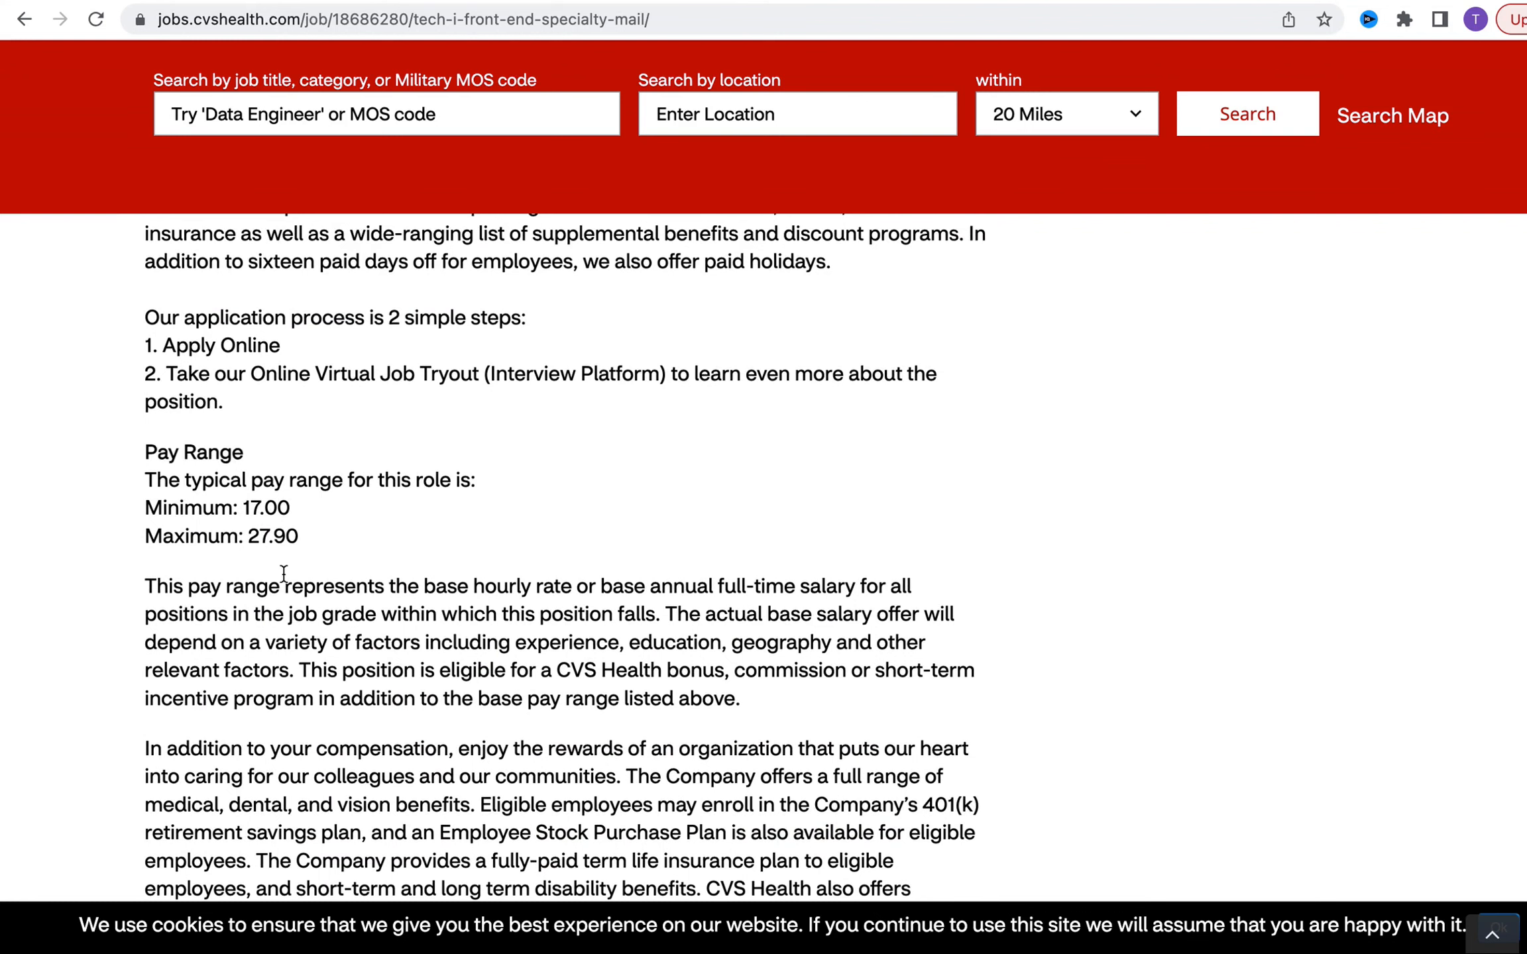
pyautogui.moveTo(924, 5)
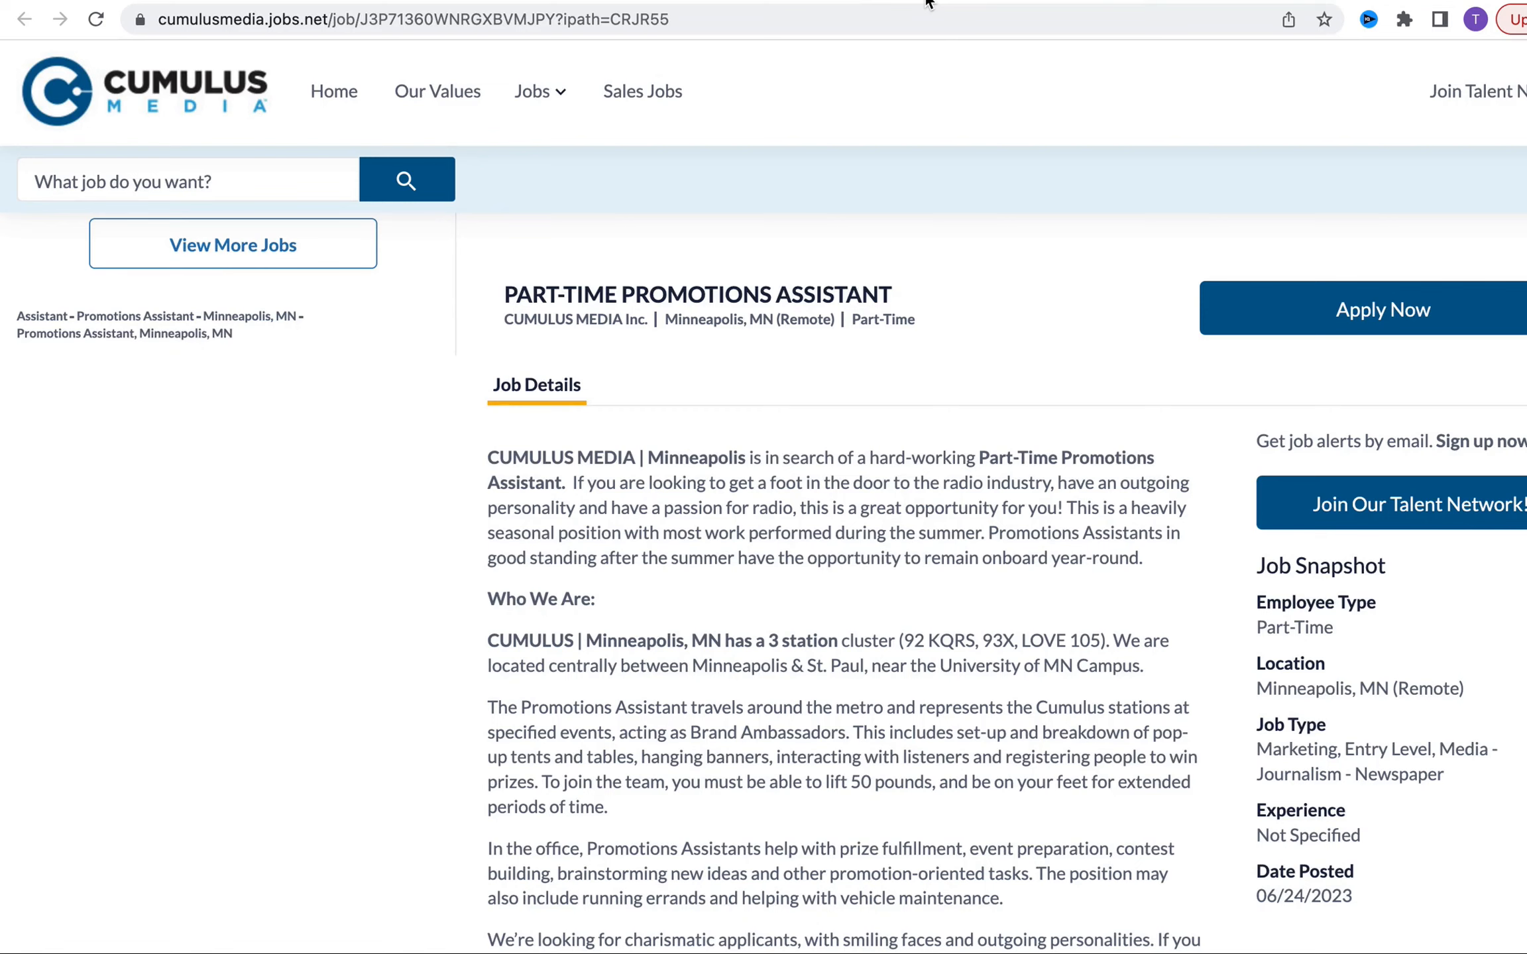
pyautogui.moveTo(487, 490)
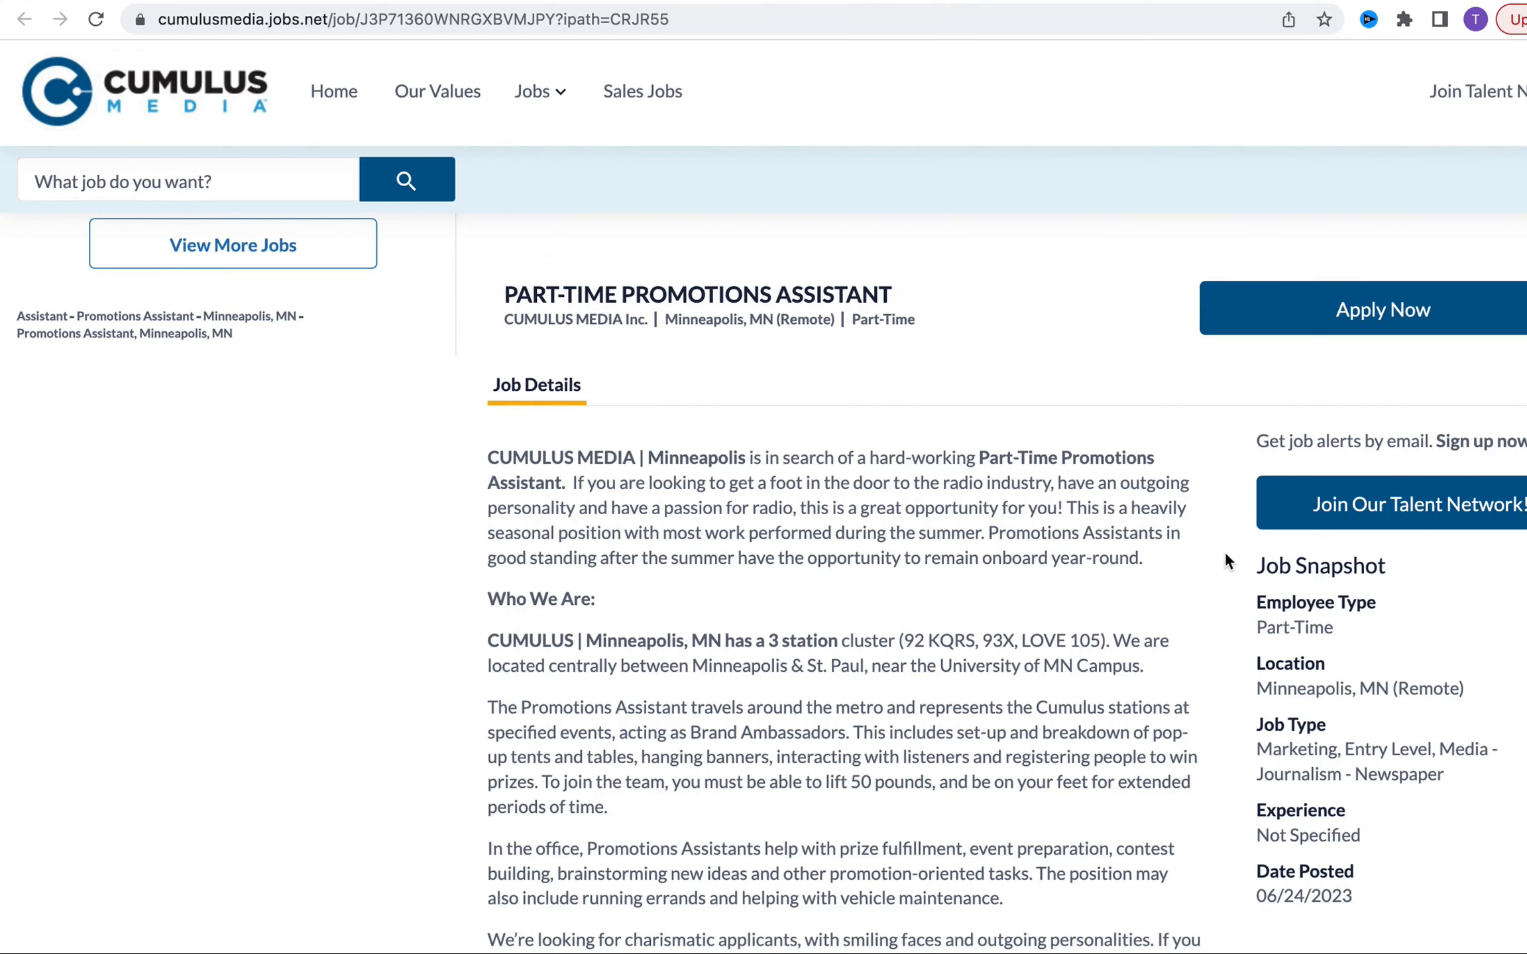
pyautogui.moveTo(1058, 351)
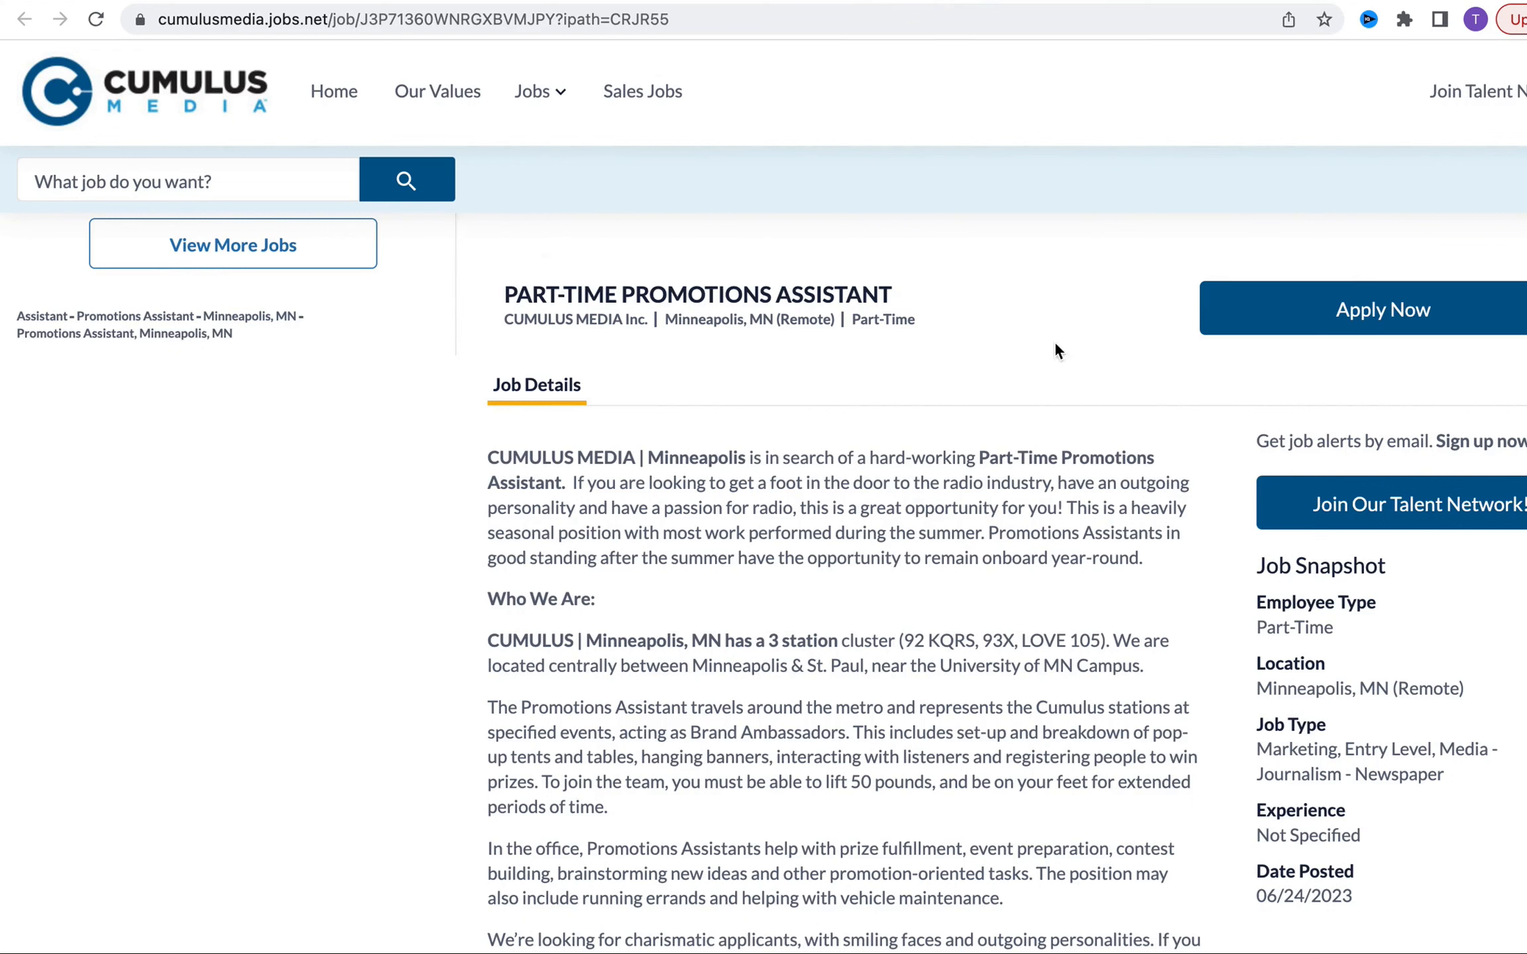
pyautogui.moveTo(923, 781)
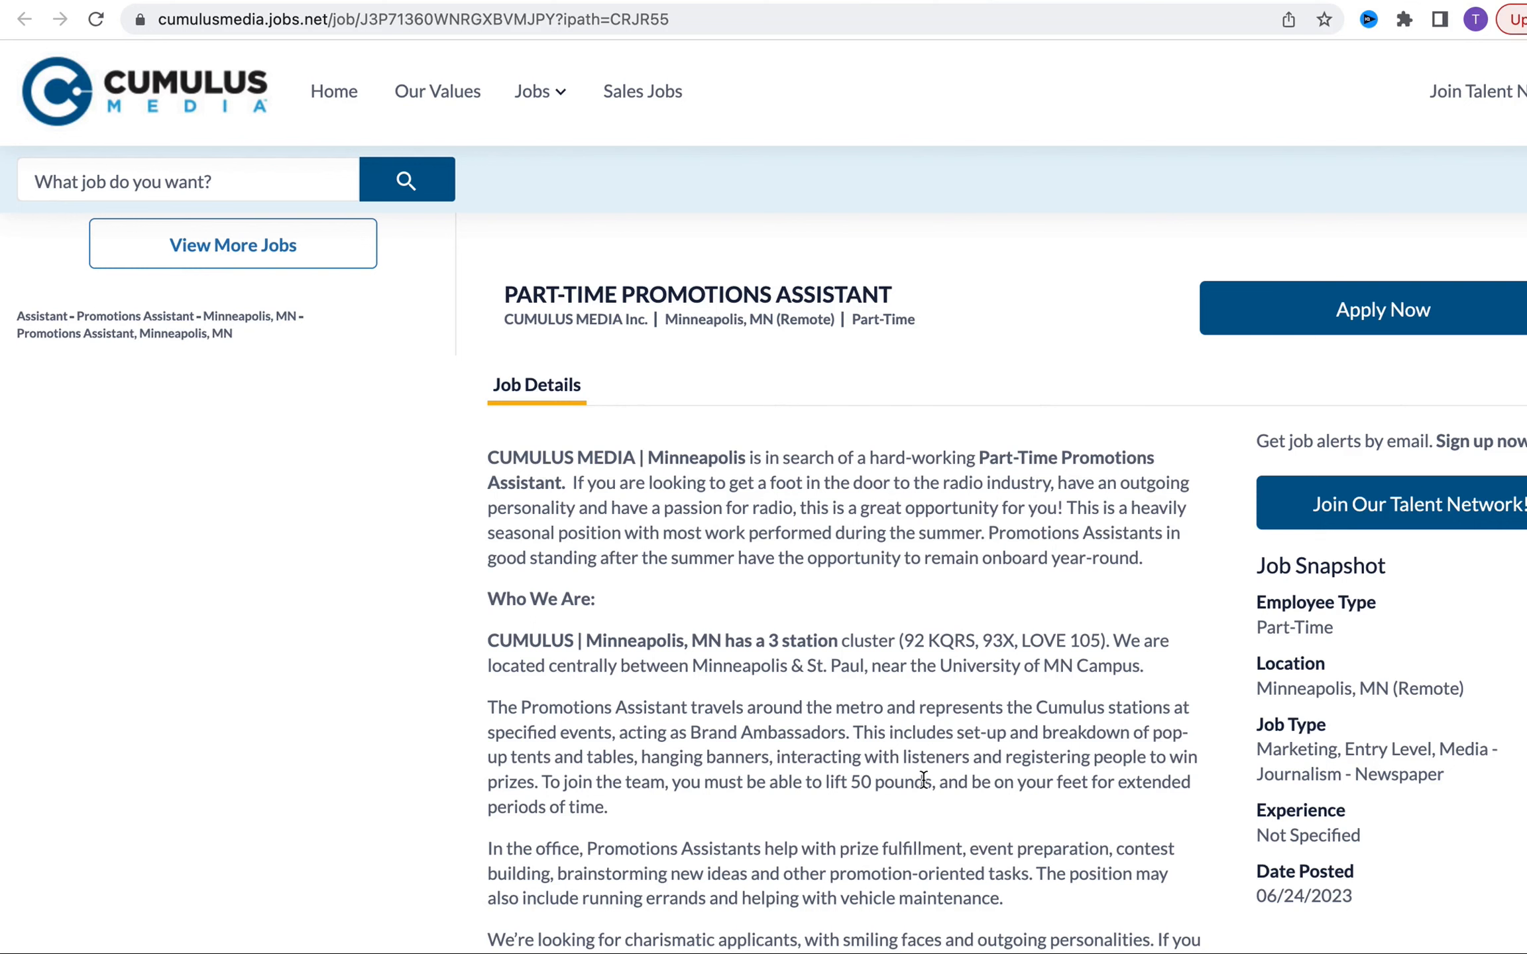
# Scroll down the Cumulus Media Part-Time Promotions Assistant job details
pyautogui.scroll(-3)
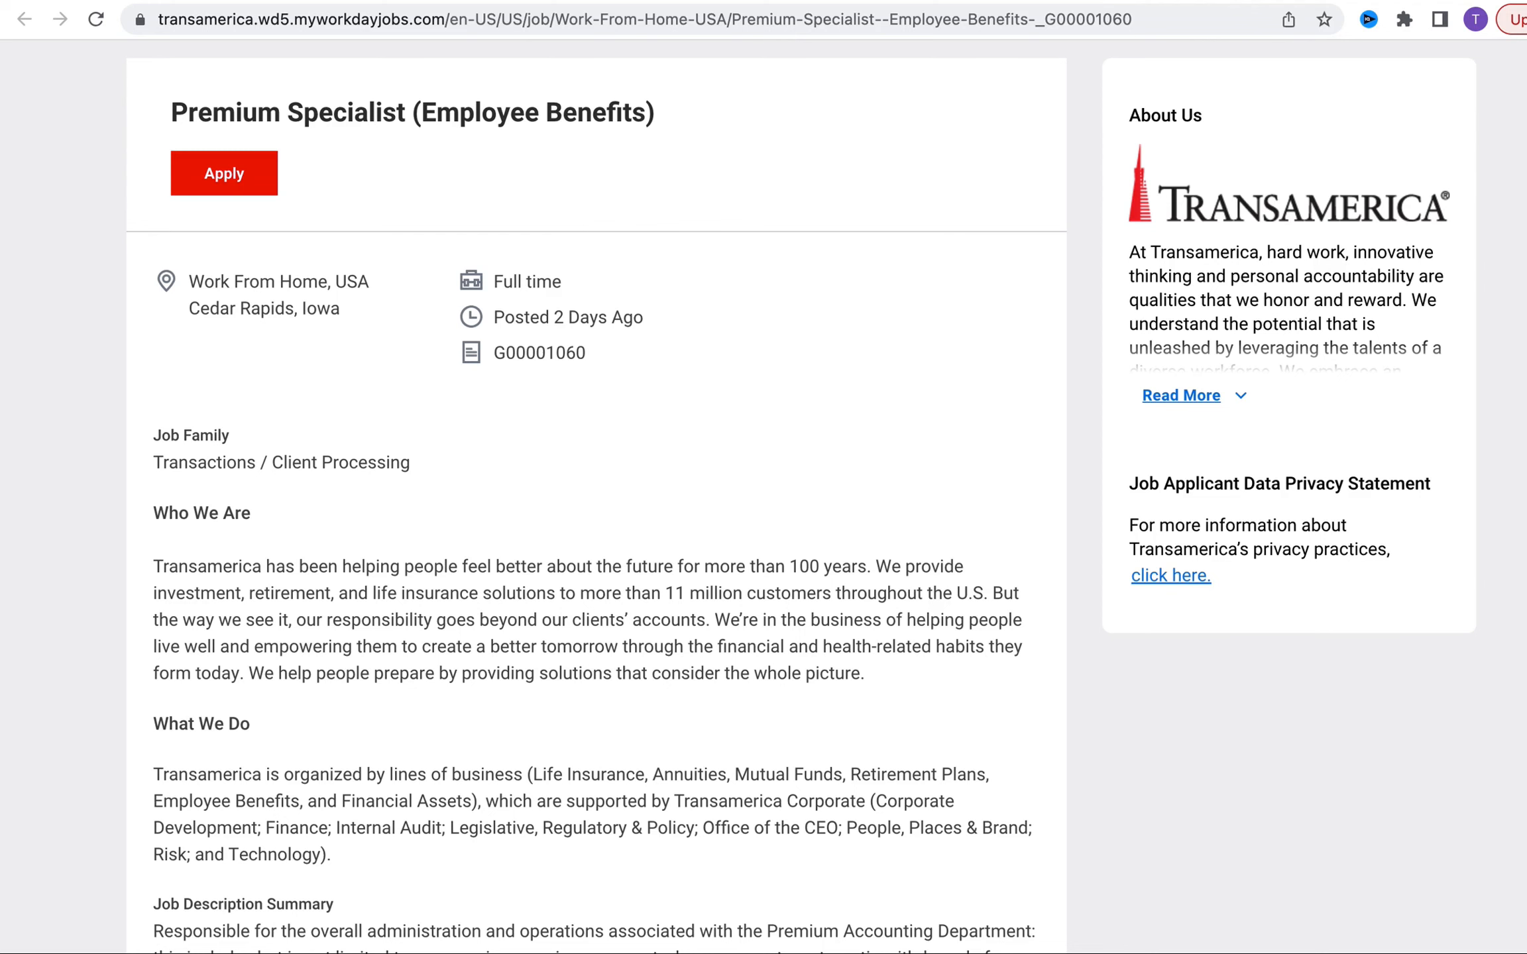
# Scroll the Transamerica Premium Specialist posting down to its responsibilities and qualifications
pyautogui.scroll(-3)
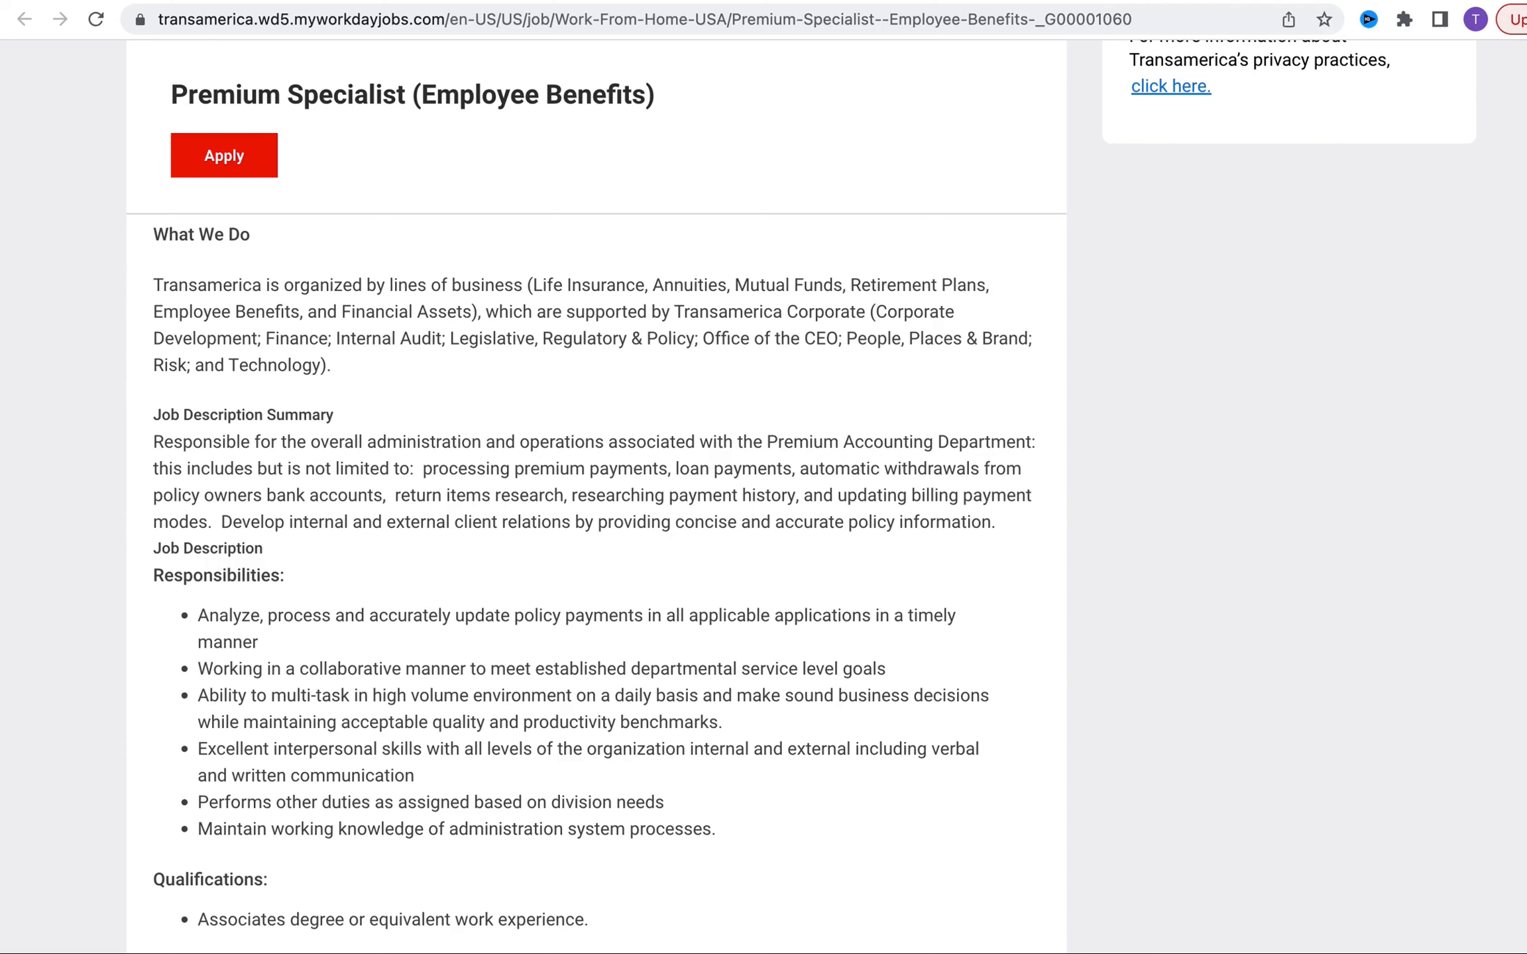
# Scroll past the associate degree requirement to the $30,000–$40,000 salary range
pyautogui.scroll(-3)
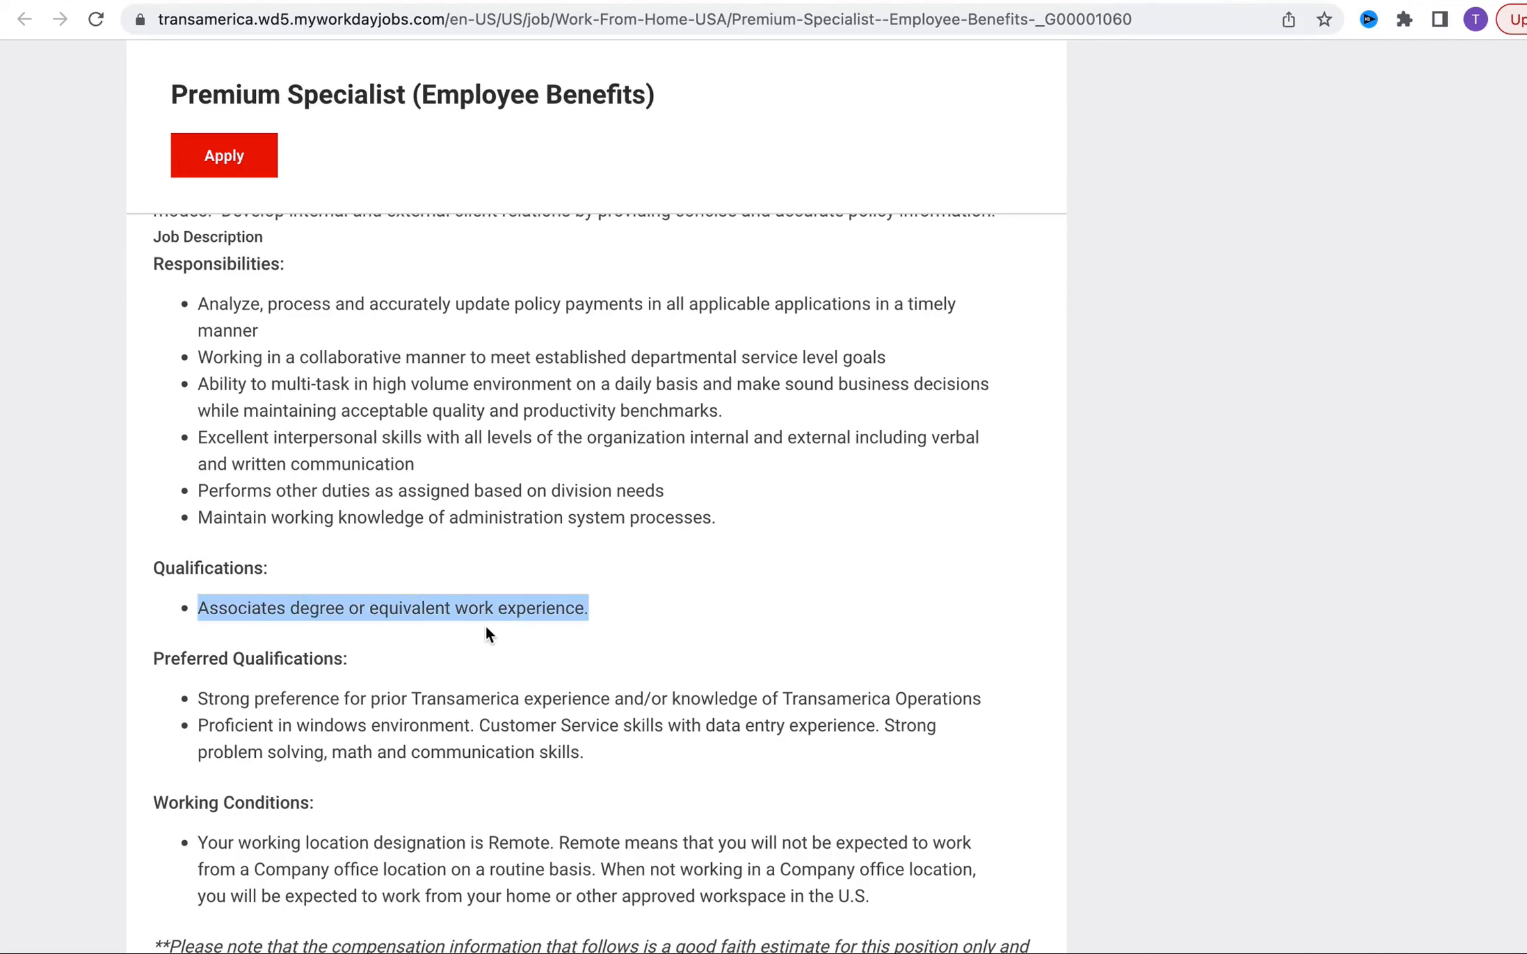
pyautogui.moveTo(522, 633)
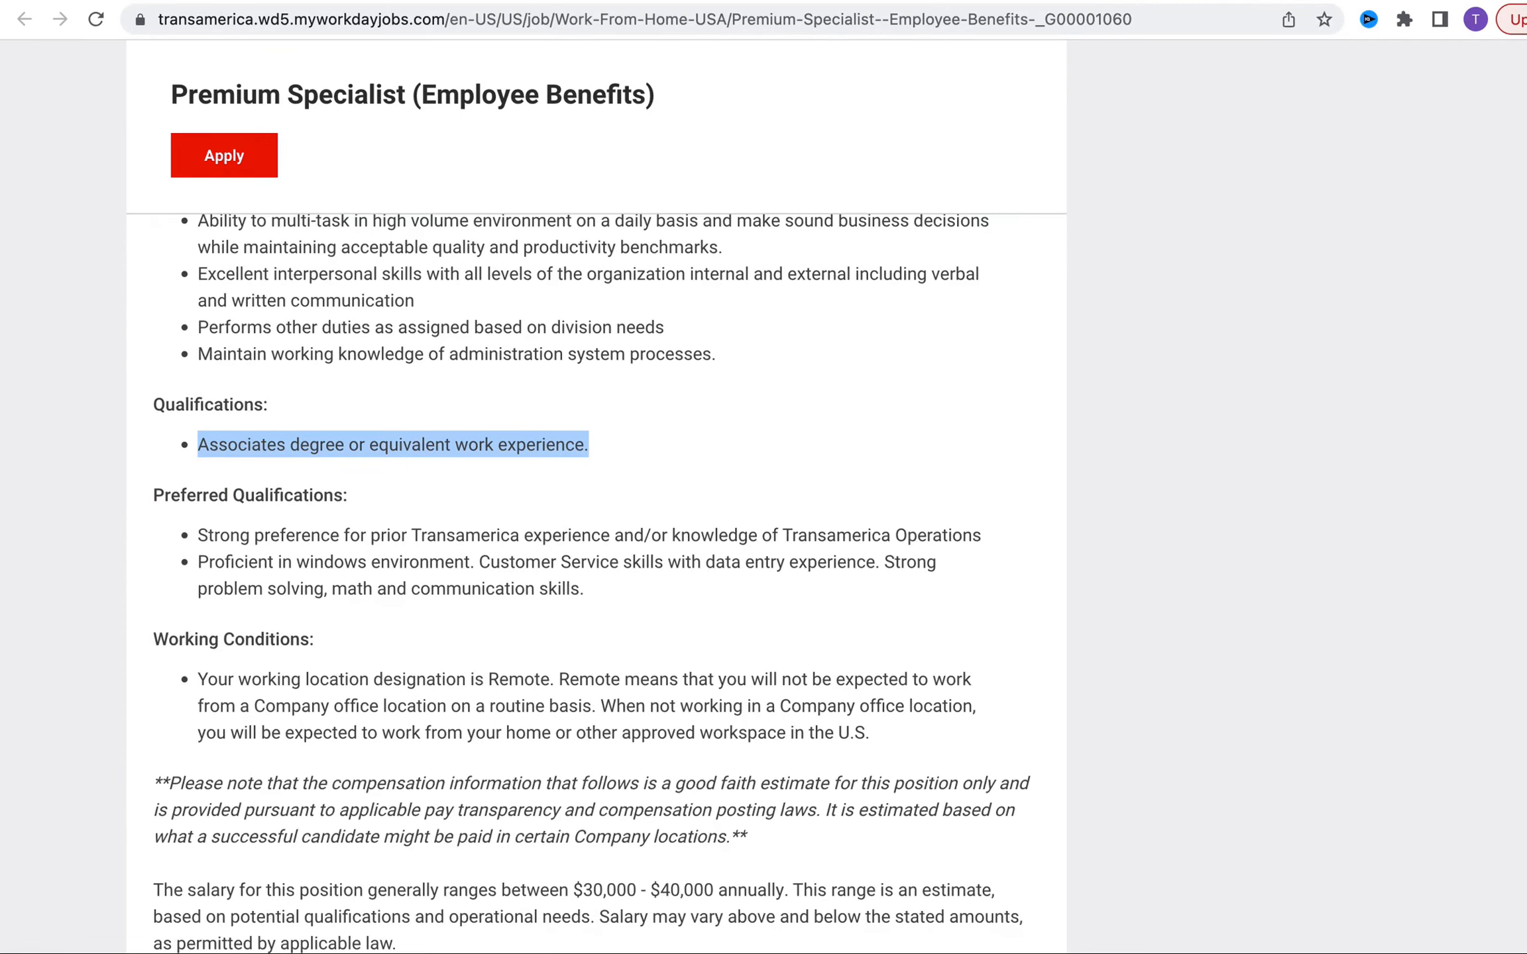
pyautogui.scroll(-3)
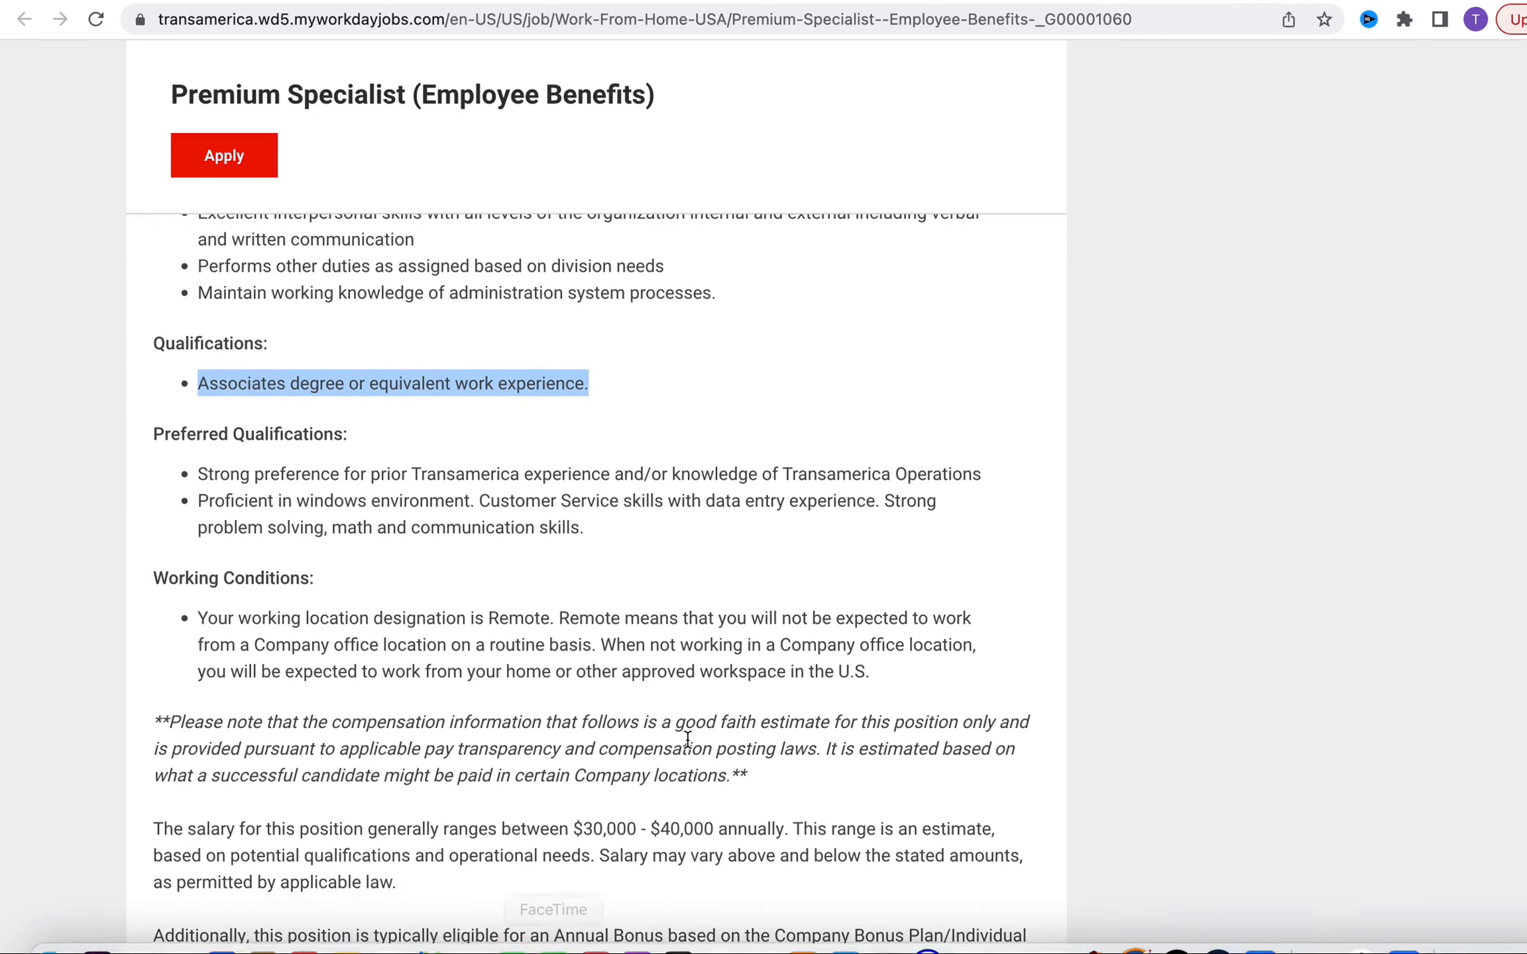